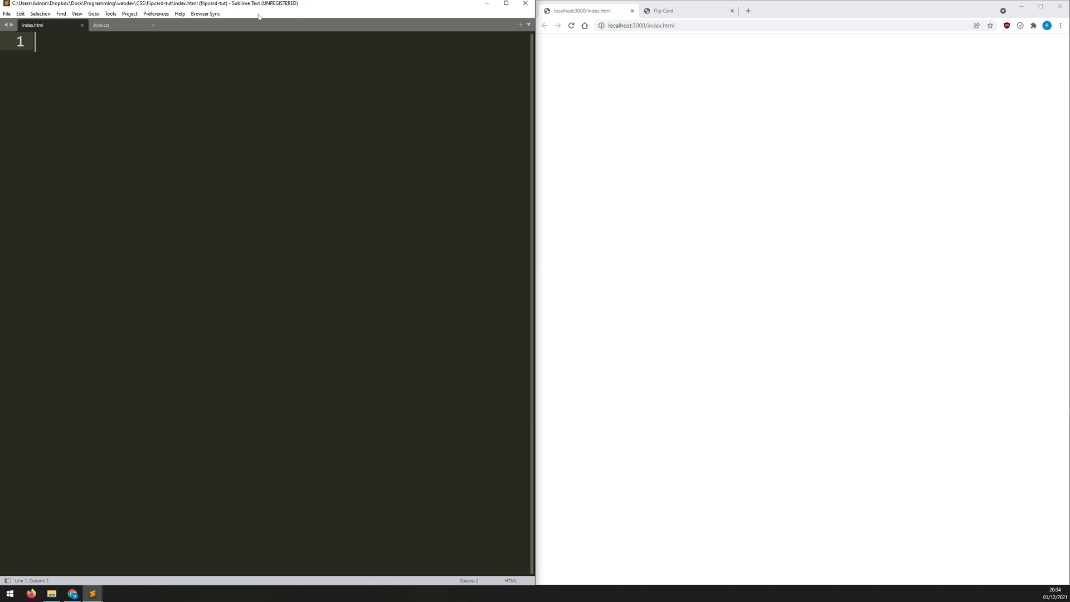
- Expand an HTML5 skeleton in index.html and title it 'Flip Card'
text(html)
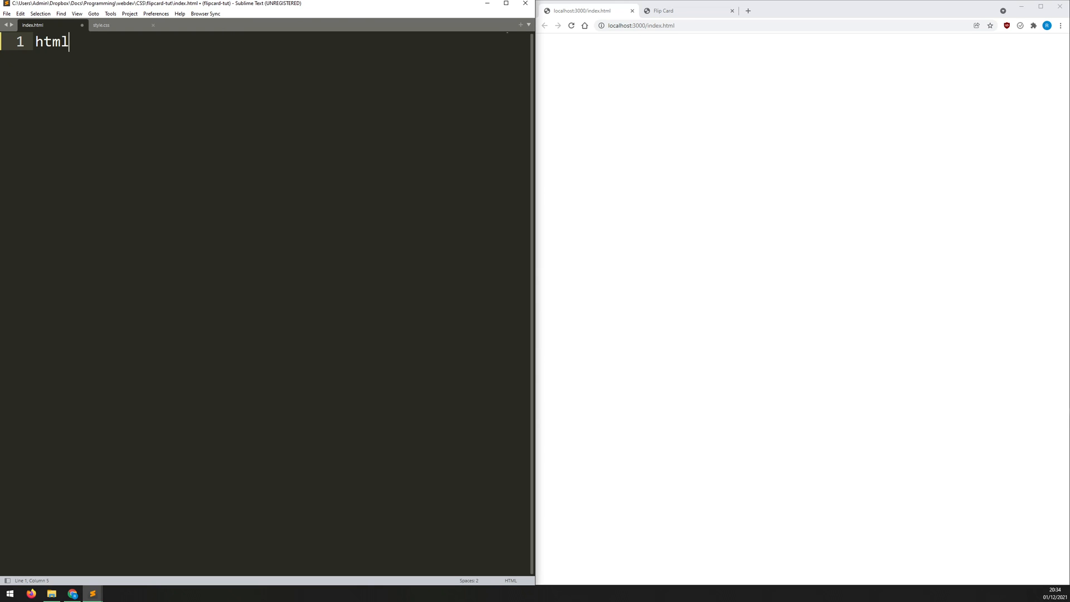
key(Tab)
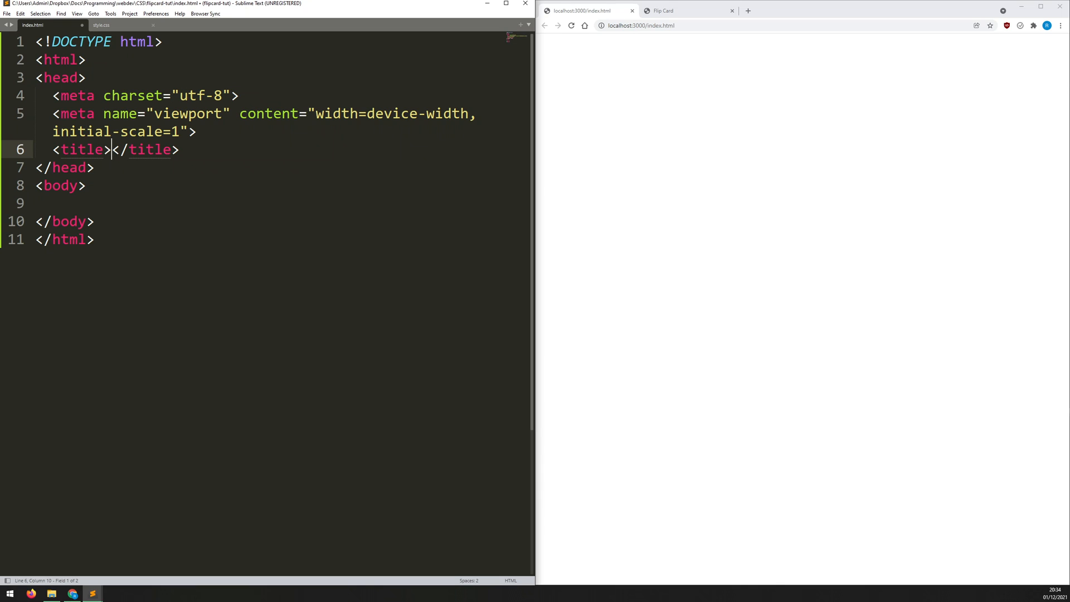
text(Flip Card)
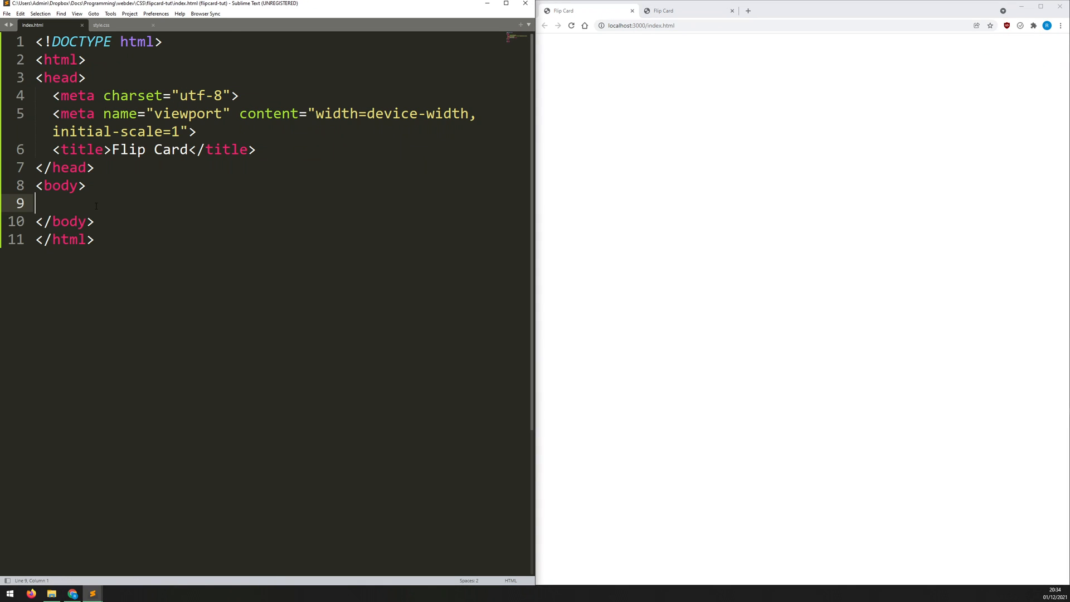
- Add a .container div wrapping a .card div in the page body
text(<)
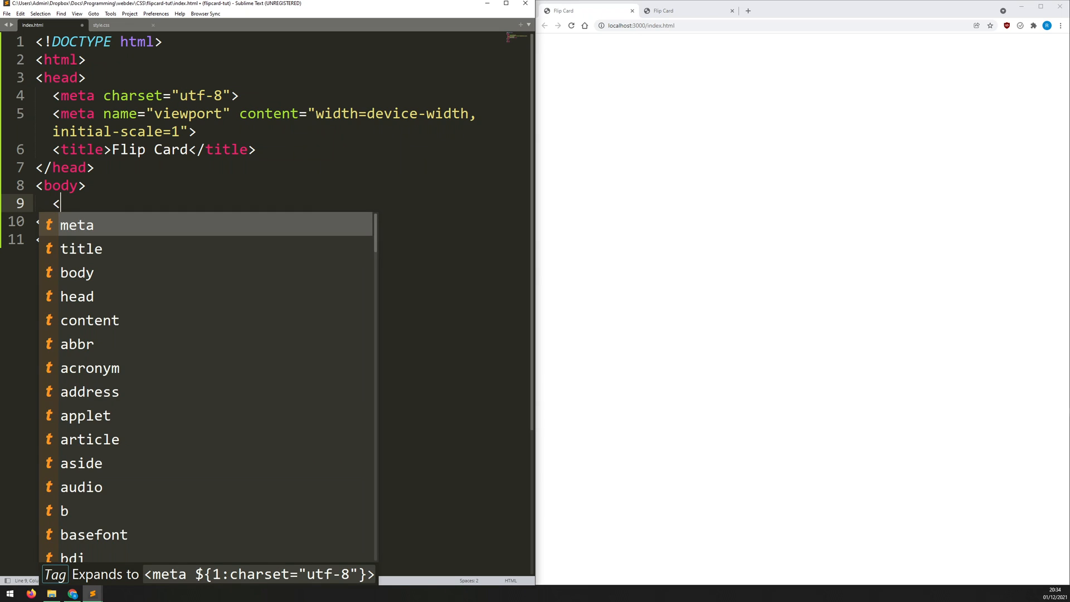
text(div)
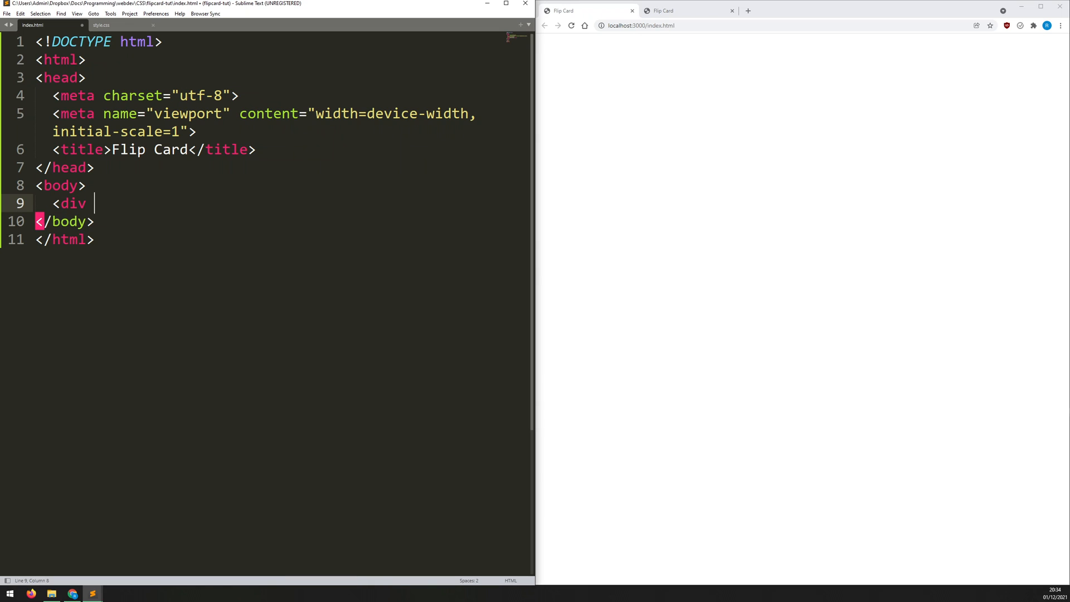
text(class)
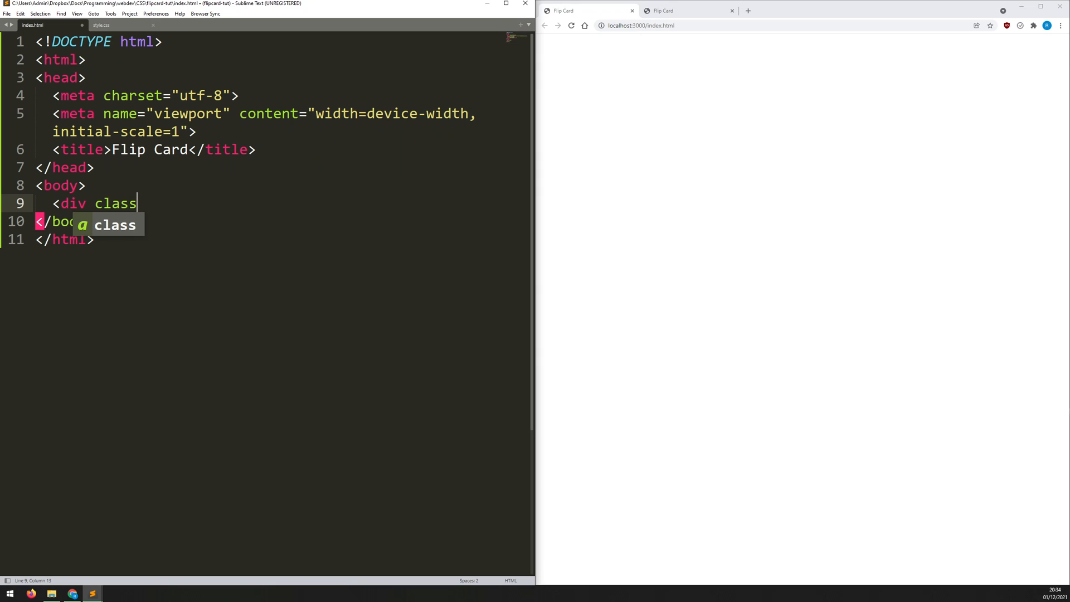
text(=")
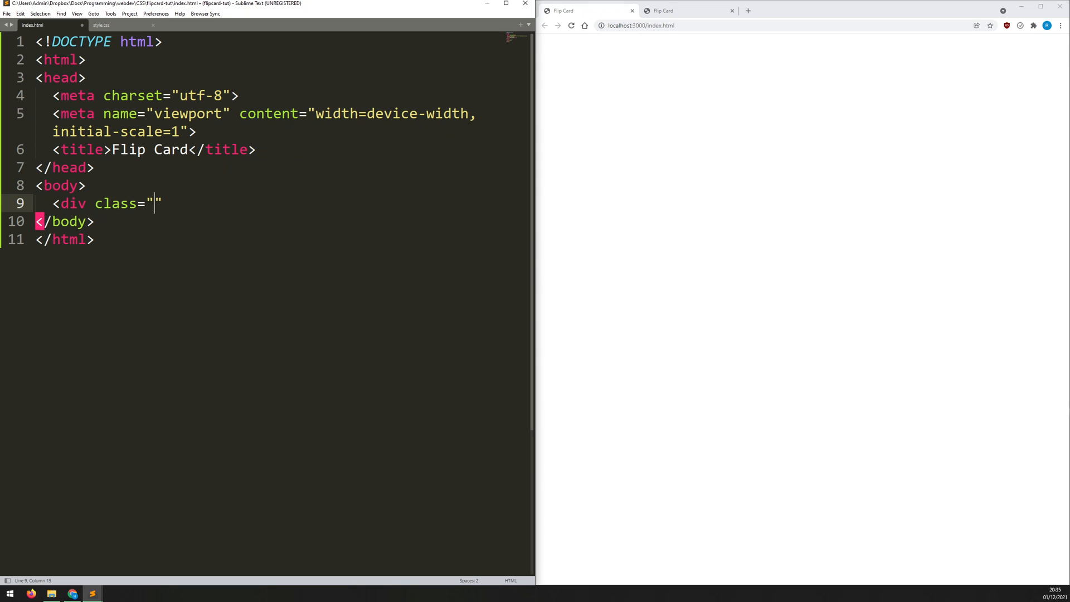
text(contain)
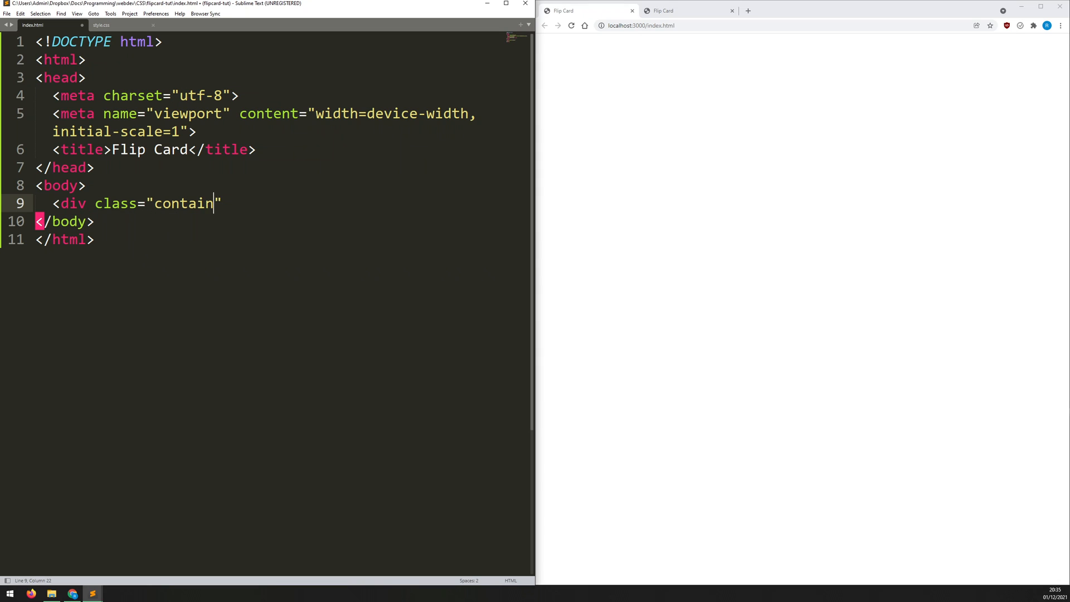
text(er">)
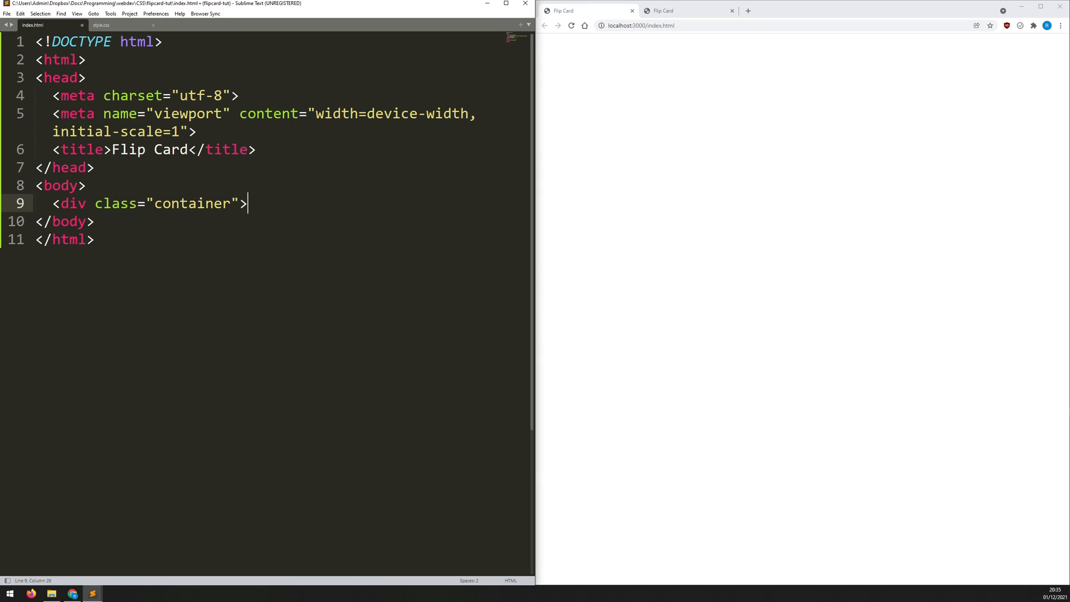
text(<div)
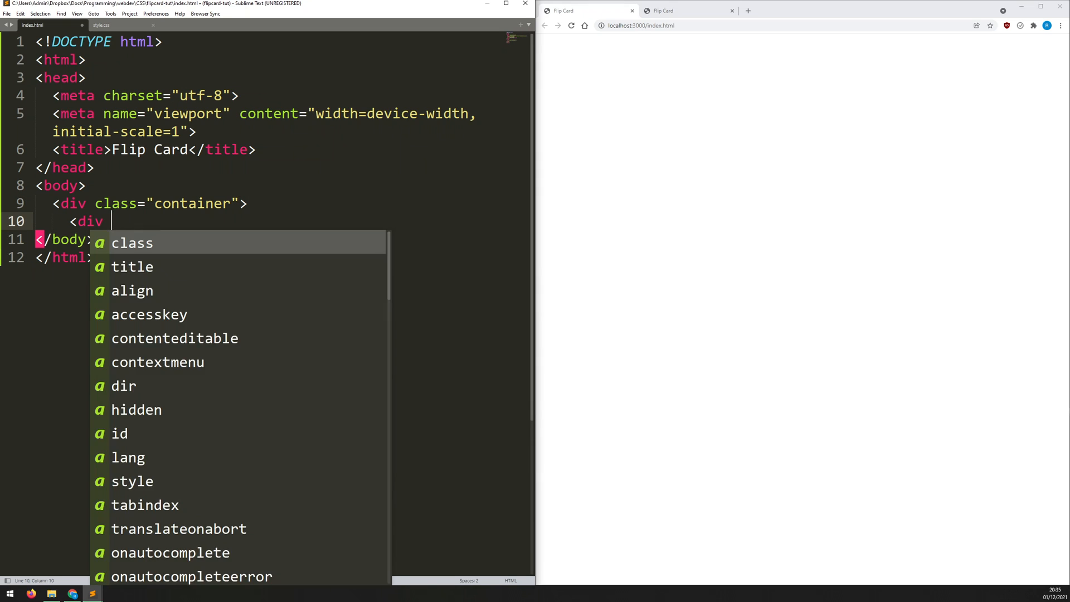
text(class="card">)
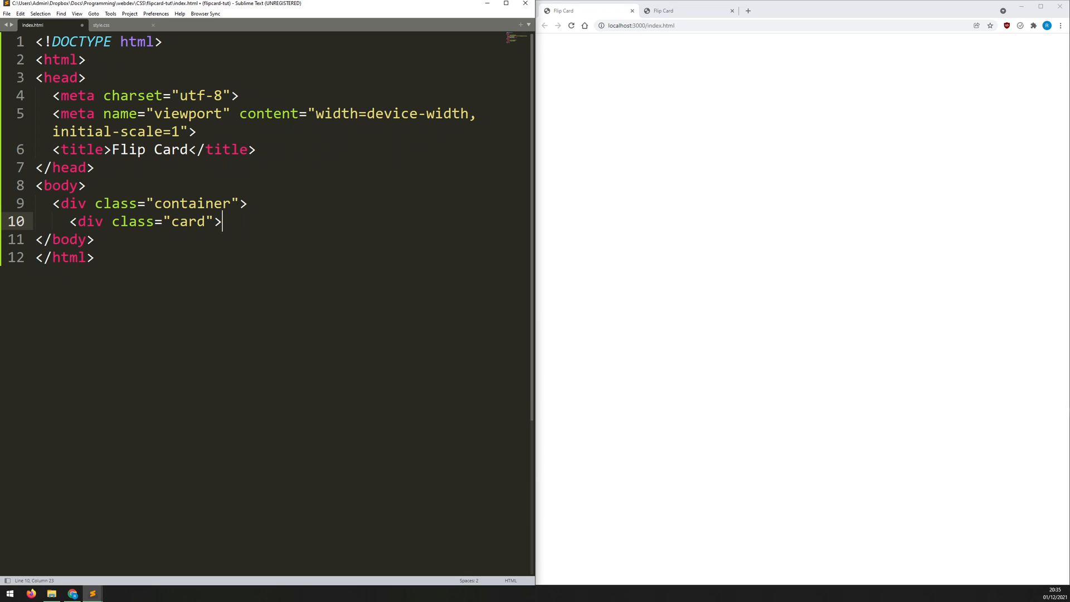
- Nest an empty .front div and open a .back div inside the card
text(<)
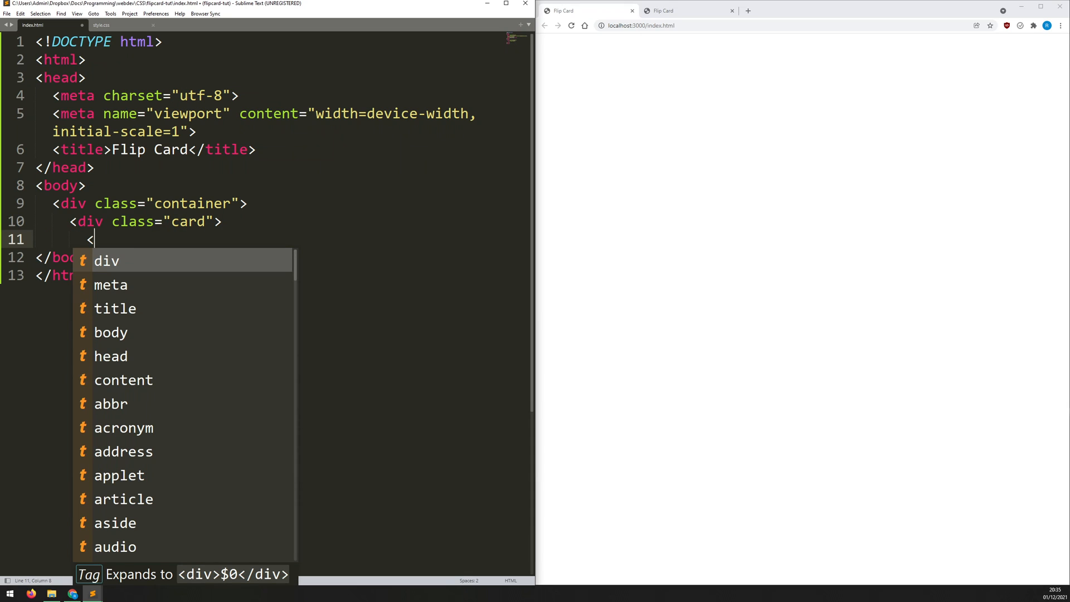
text(div)
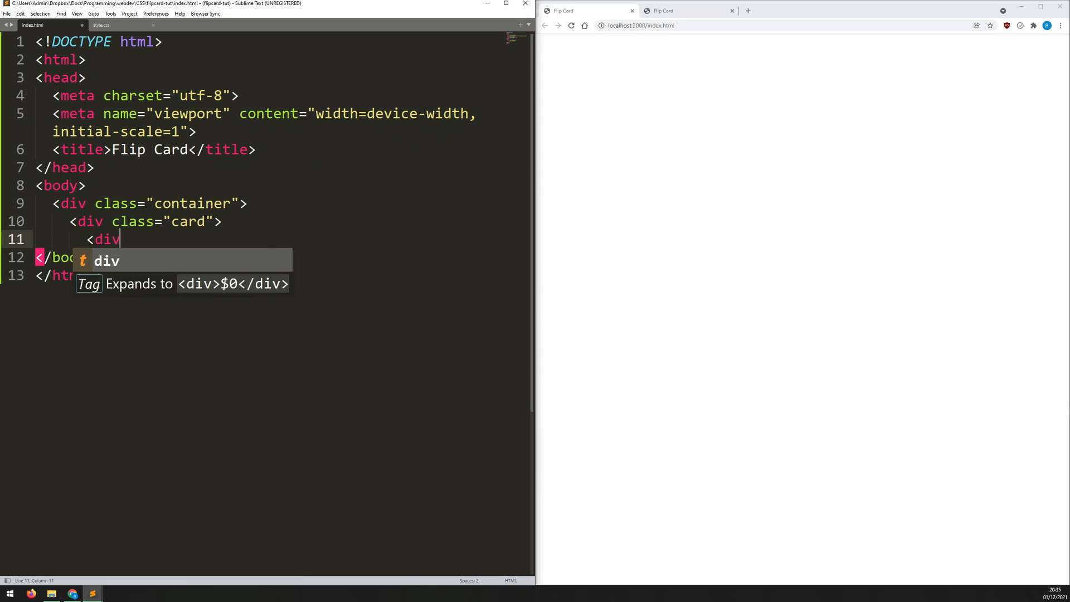
text(class="front">)
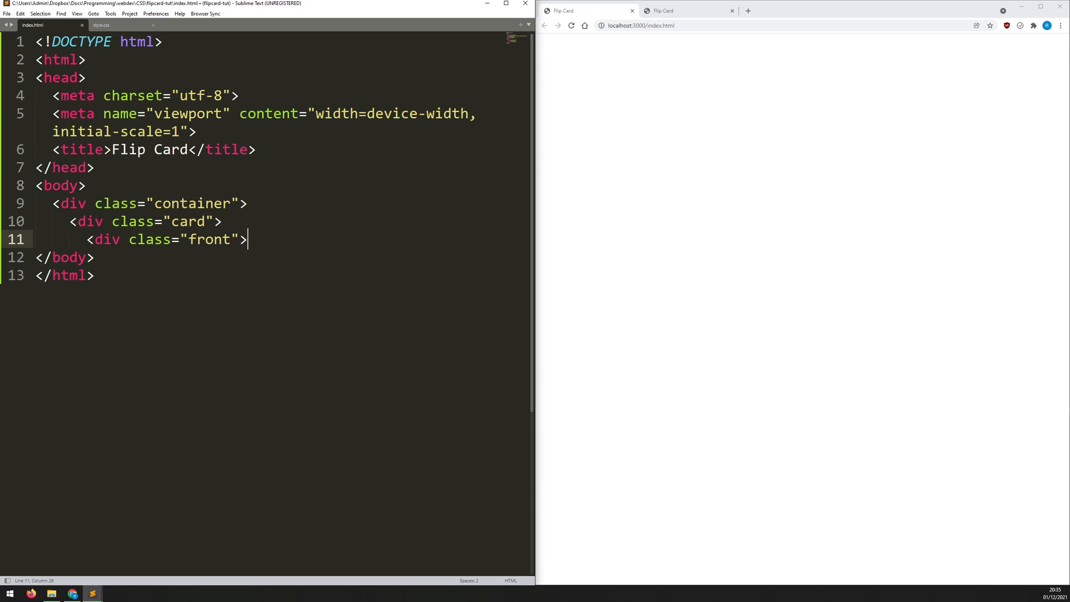
text(</div>)
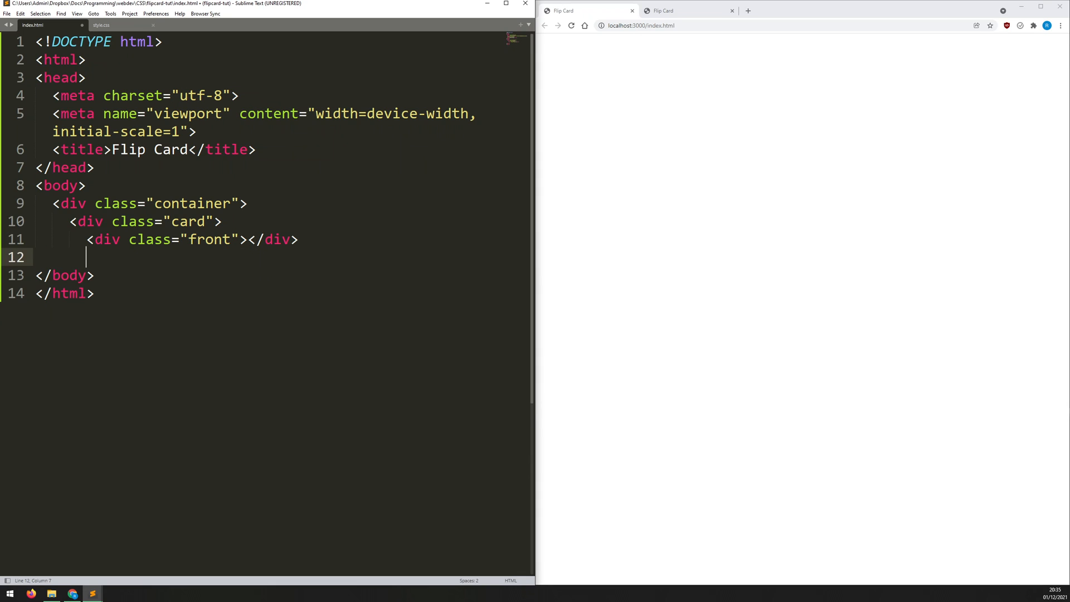
text(<div class="back">)
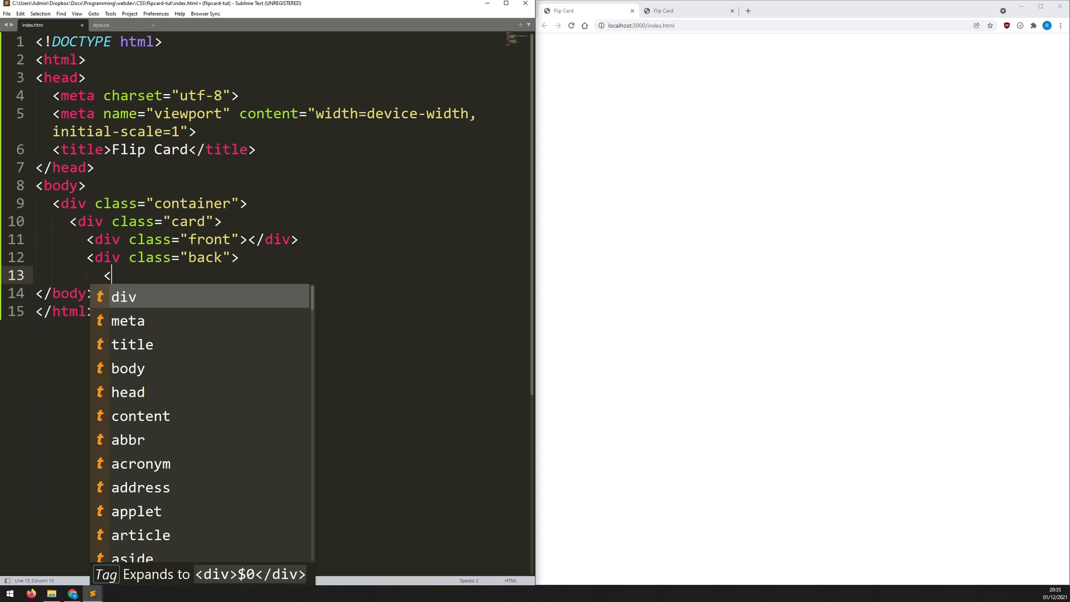
- Fill the back with a 'Back of Card' heading and an 'Additional info on the back of the card' paragraph
text(h1>B)
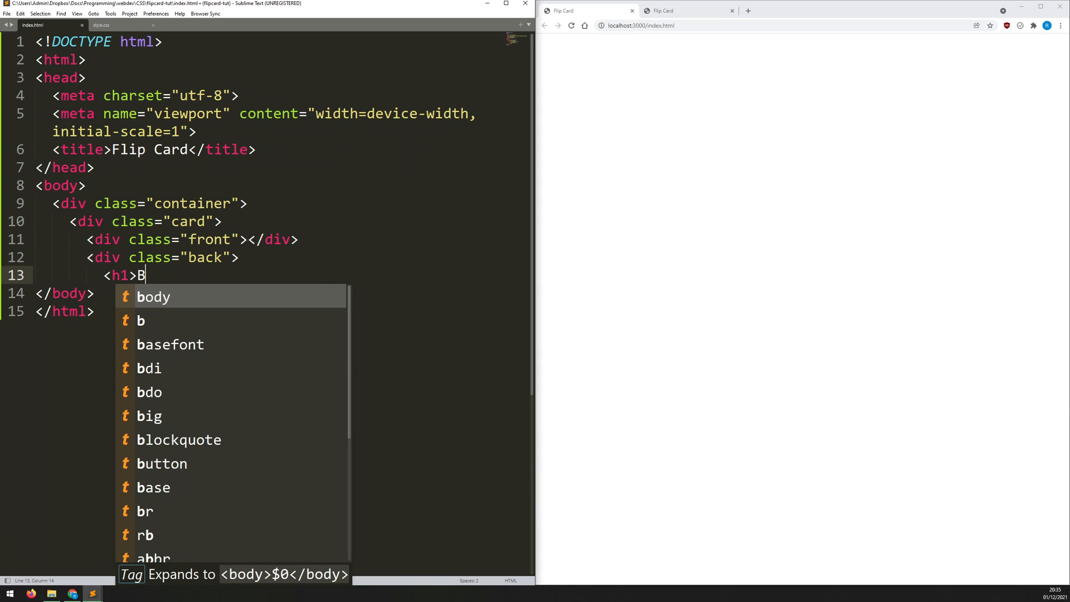
text(ack of Card</h1>)
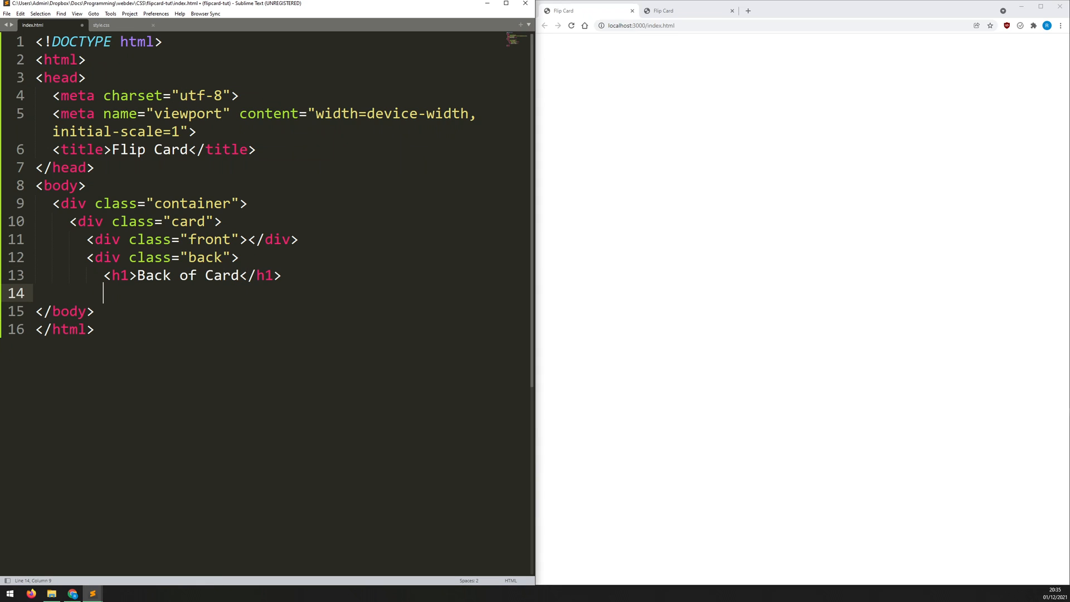
text(<p>)
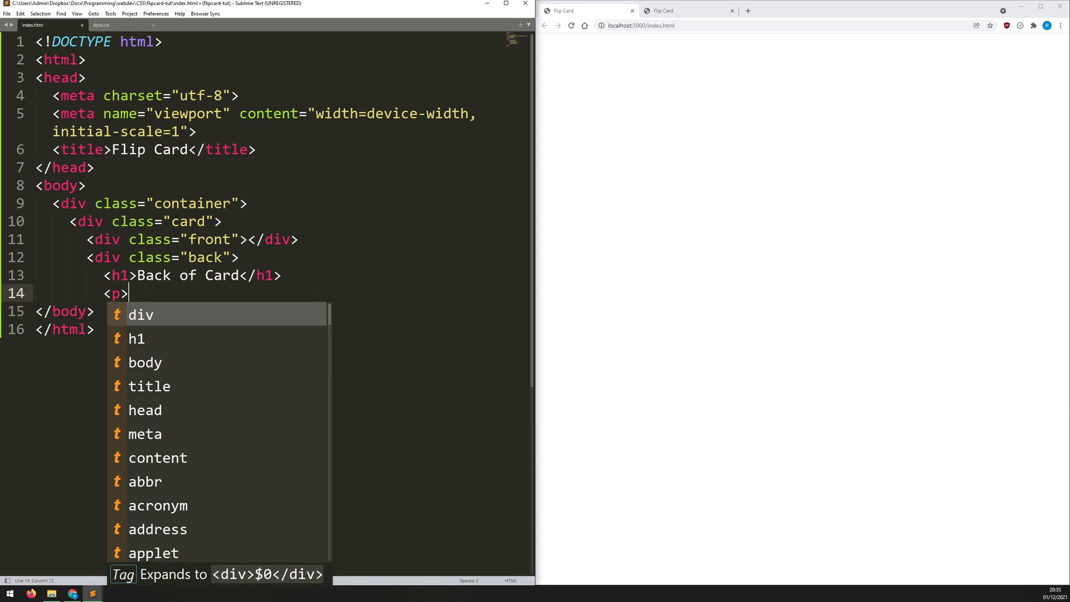
text(Additional in)
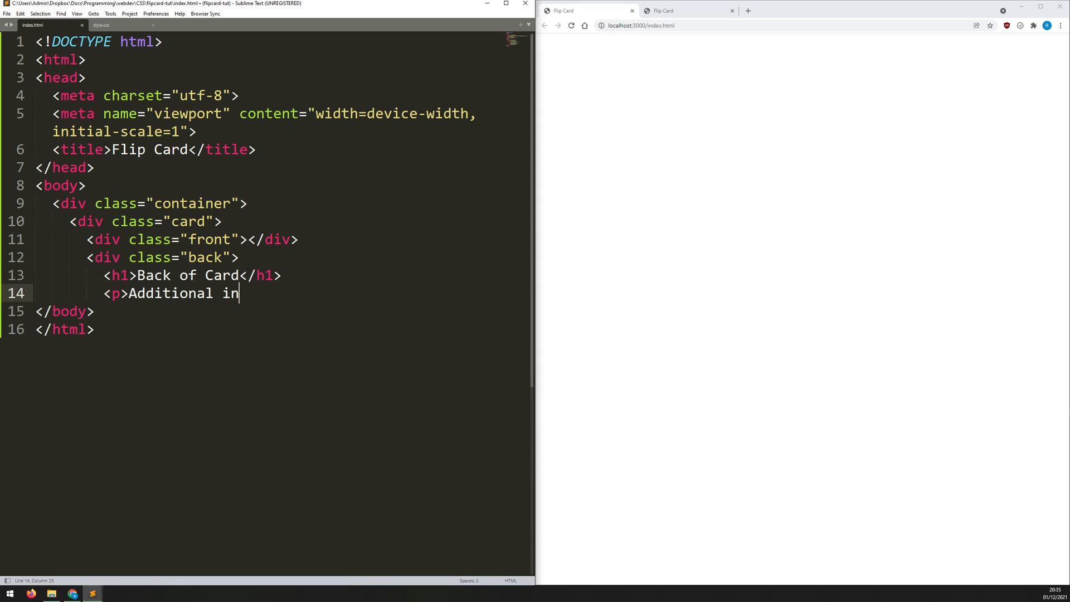
text(fo on the back of the c)
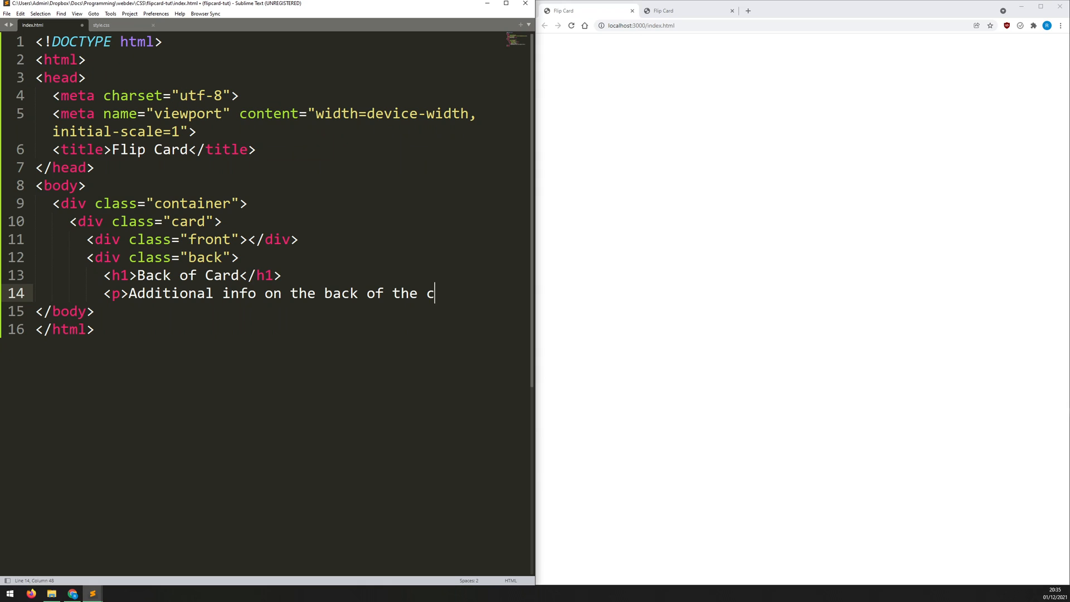
text(ard</p>)
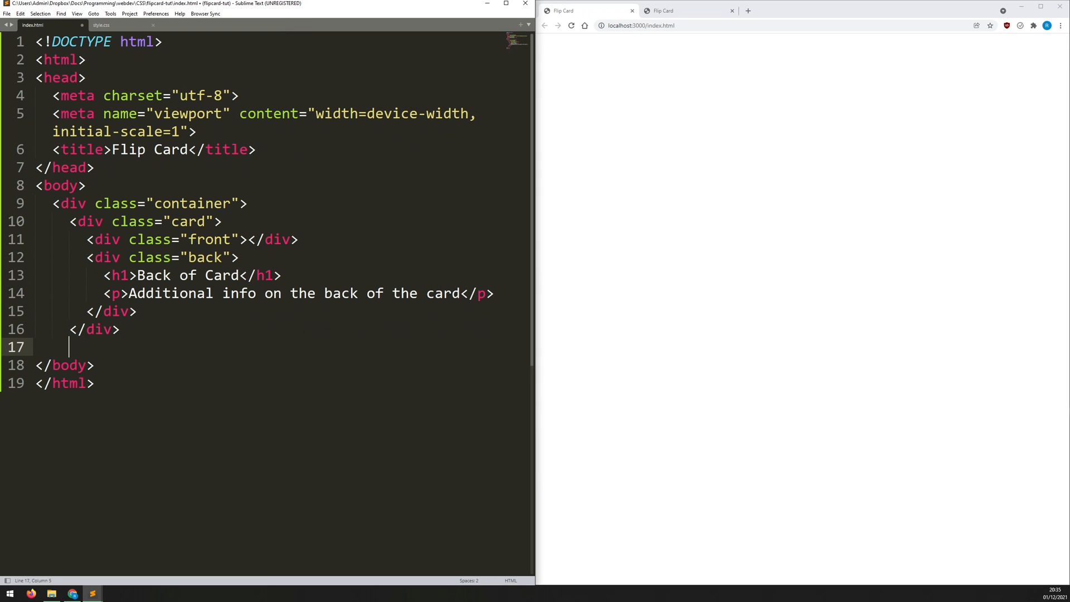
text(</div>)
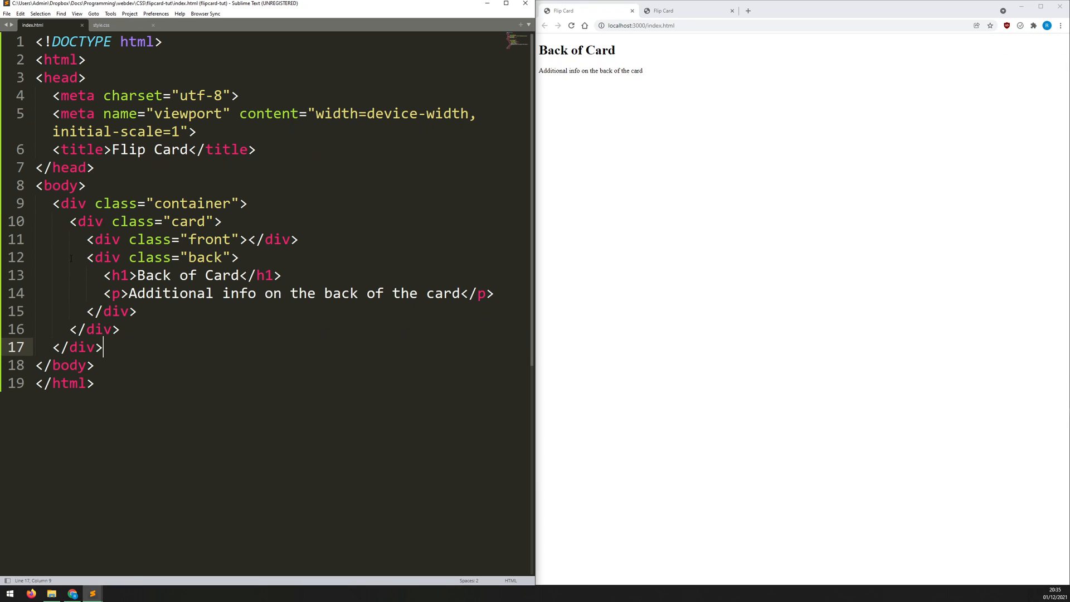
- Link style.css from the page head with a stylesheet link tag and save index.html
click(100, 25)
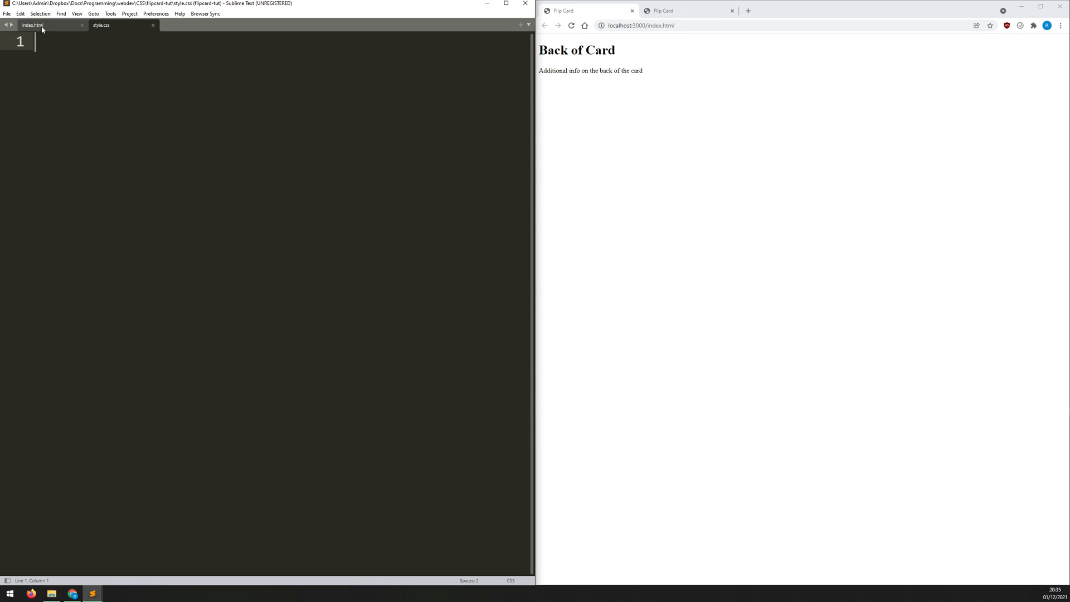
click(33, 26)
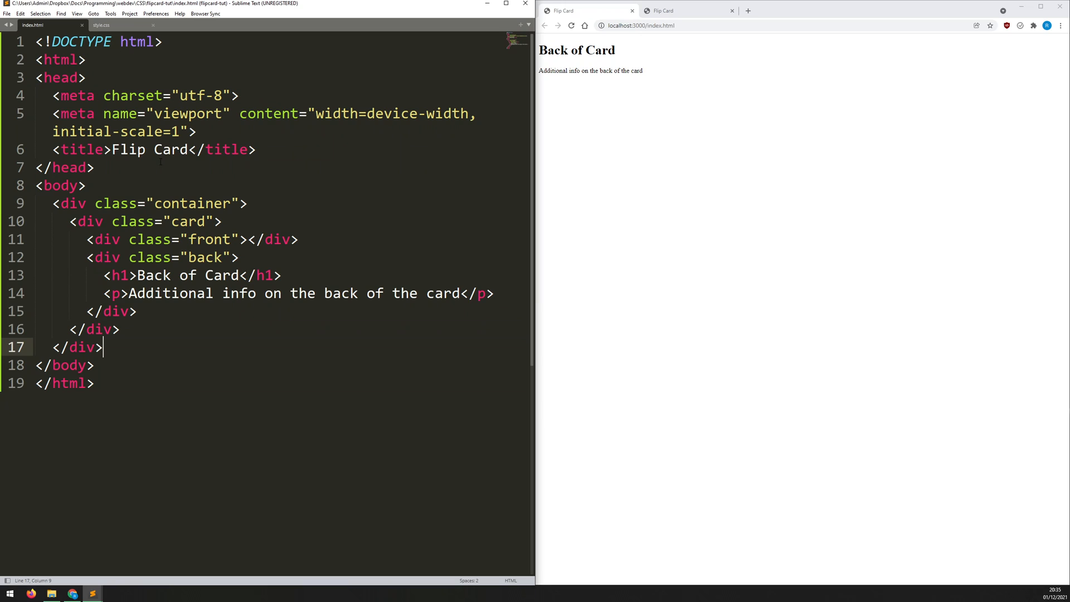
key(enter)
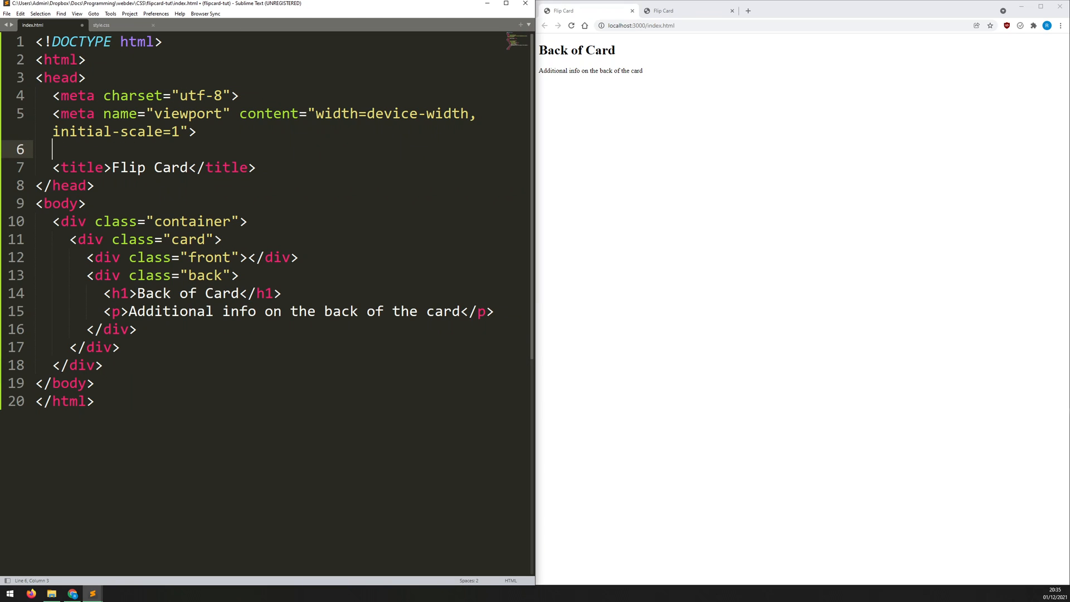
text(<)
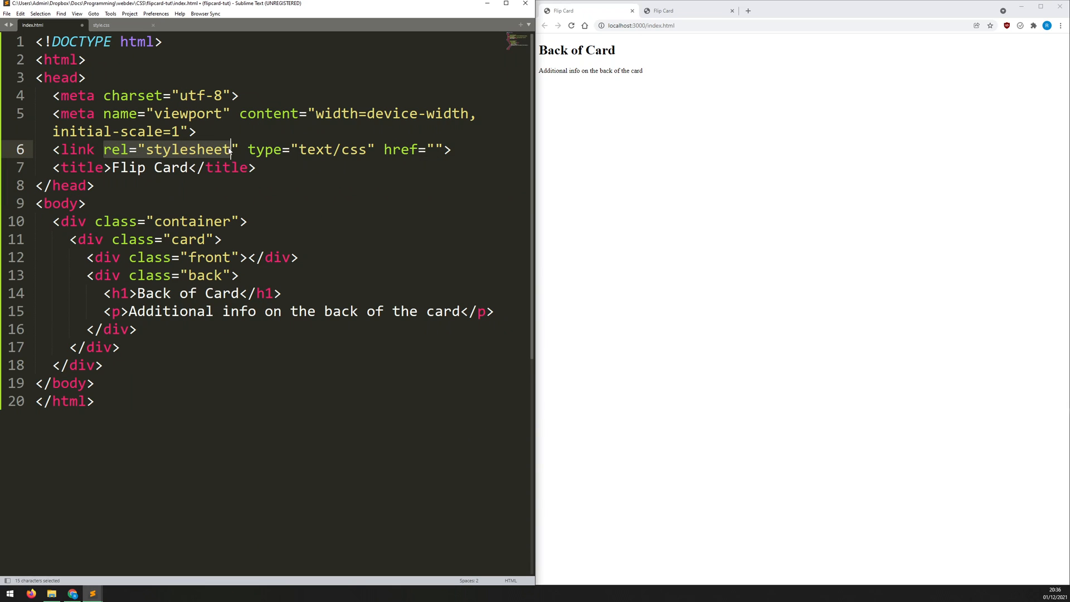
text(sr)
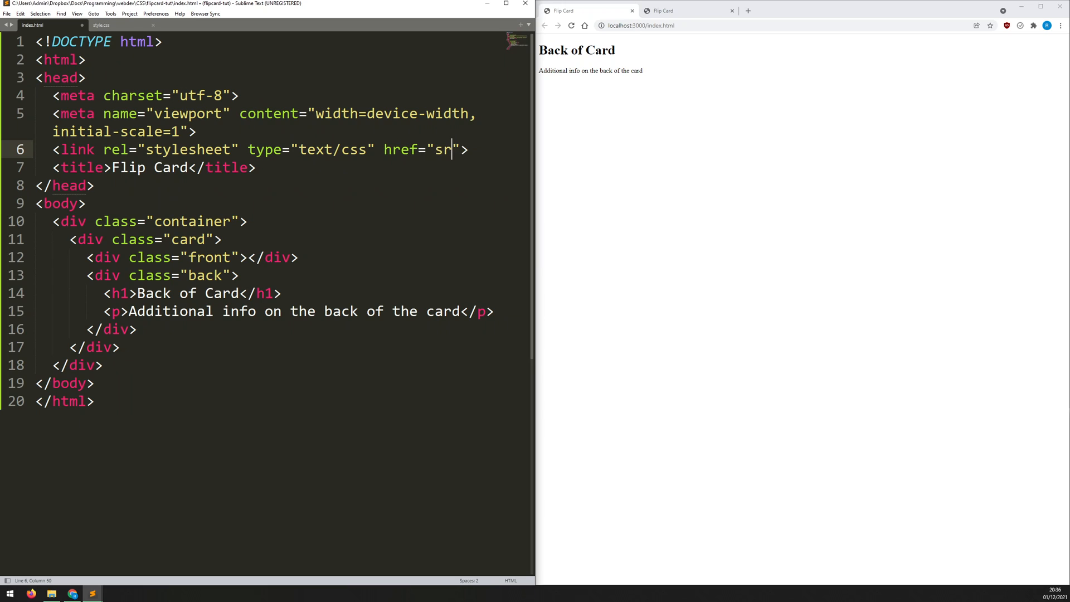
text(tyle.css)
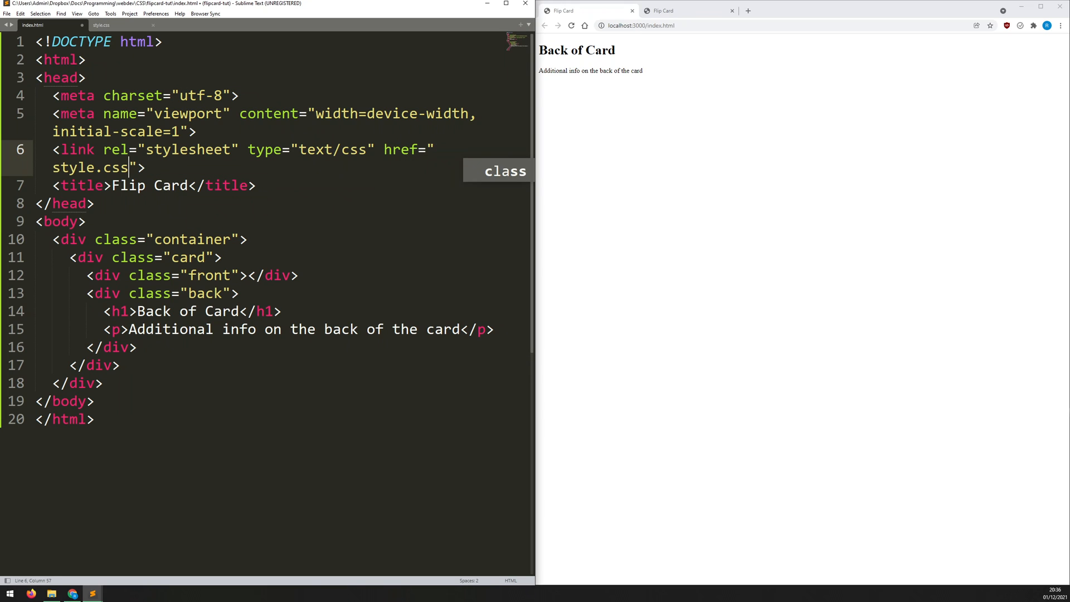
key(ctrl+s)
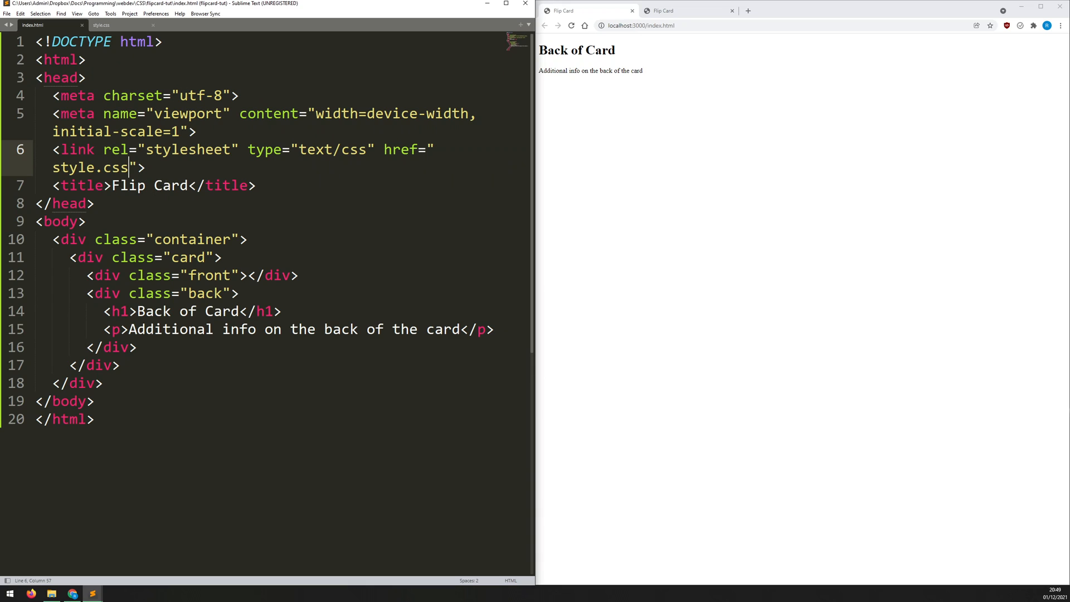
- Write a universal * reset with margin 0, padding 0 and border-box sizing, then start the body selector
click(101, 25)
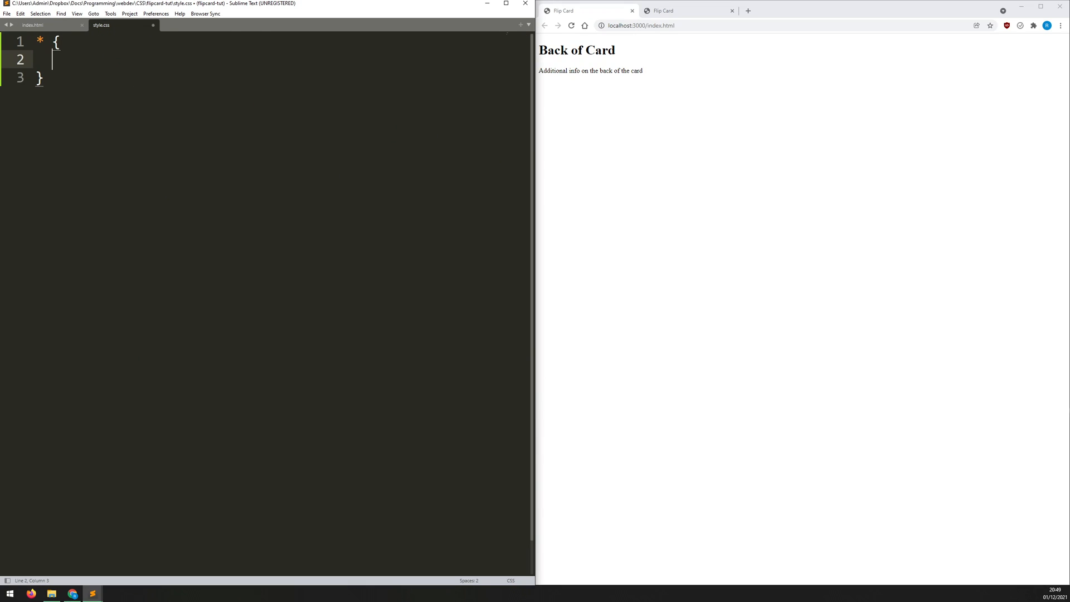
text(margin: ;)
text(box-sizing: ;)
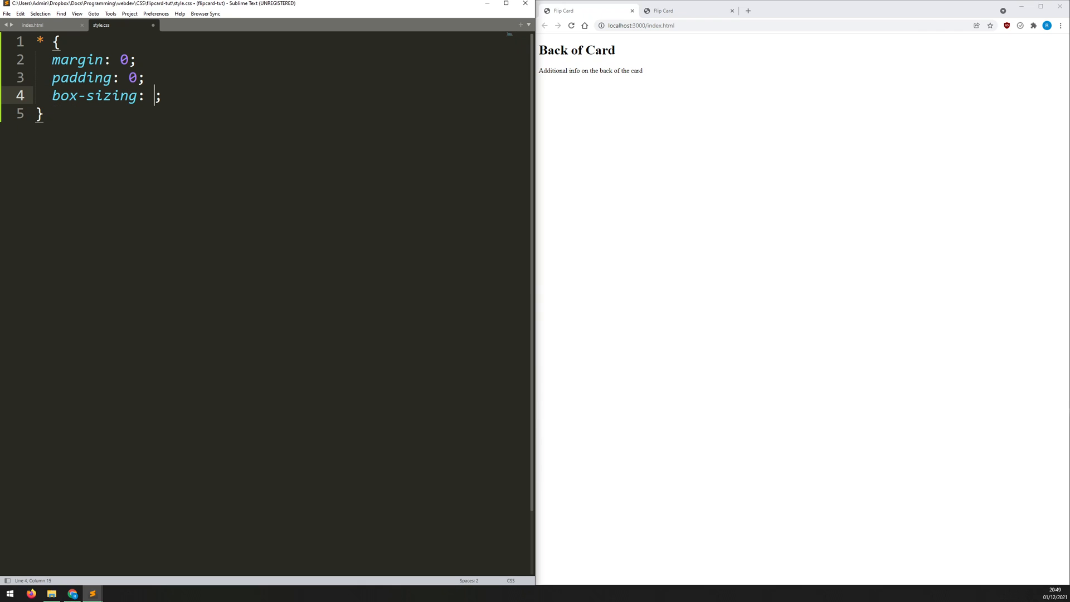
text(border-box)
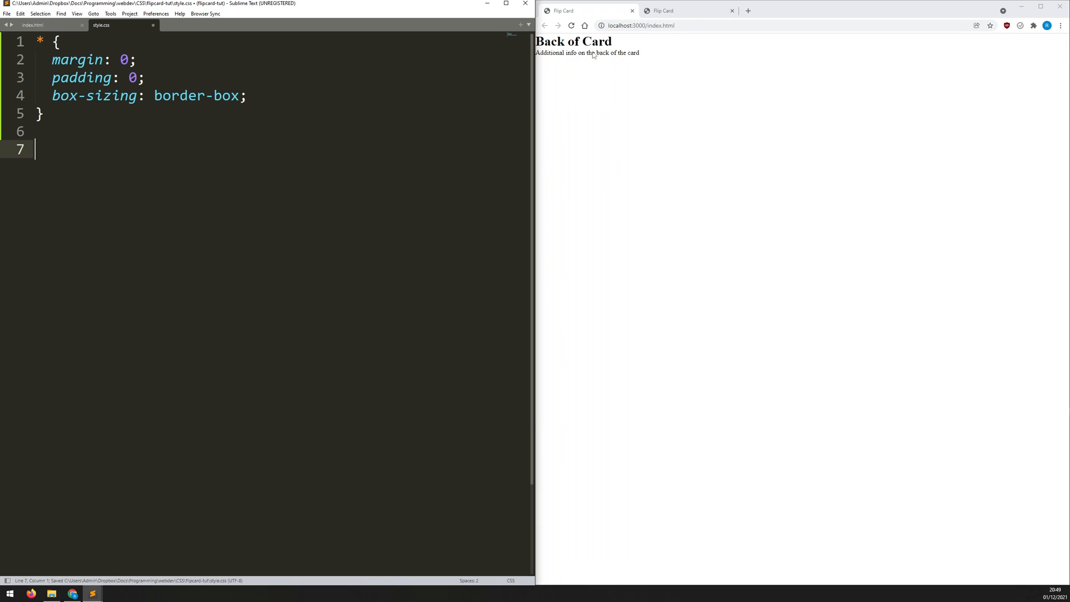
text(body)
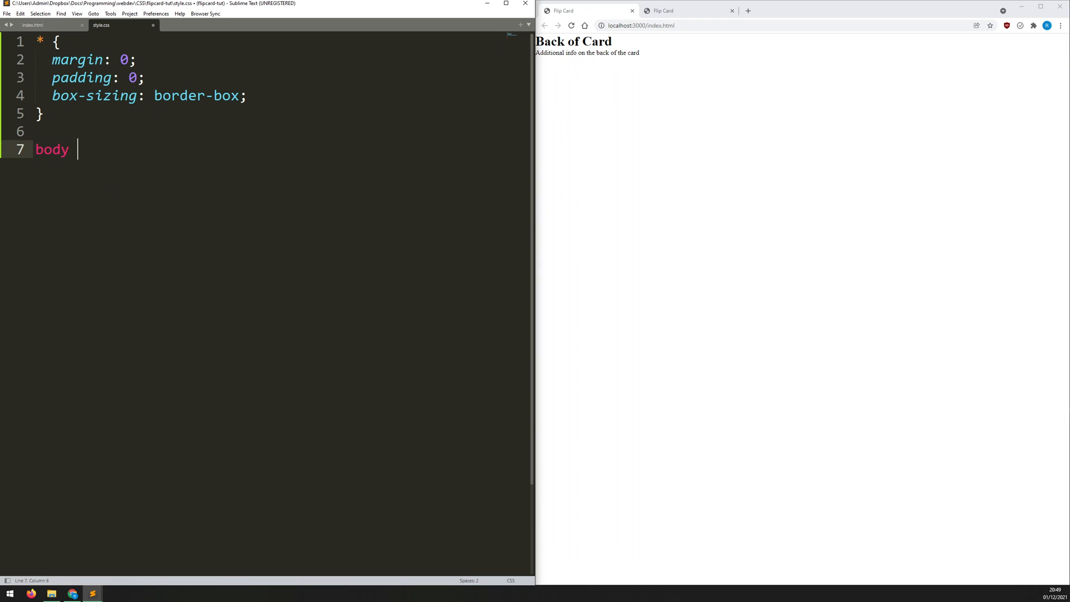
- Give the body rule 100vh height and overflow hidden
text({)
text(height: 100;)
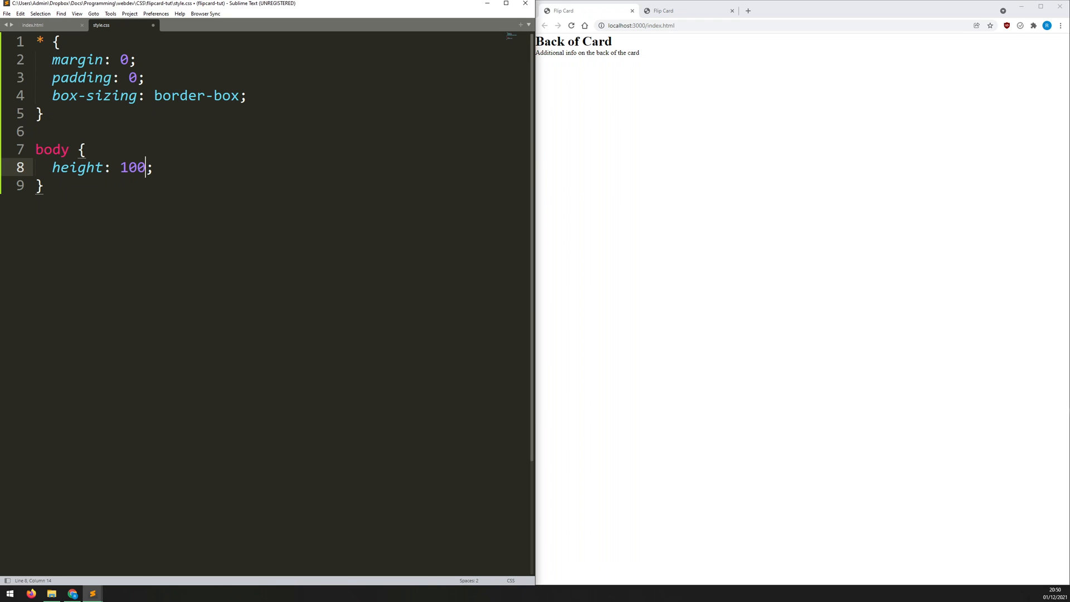
text(vh)
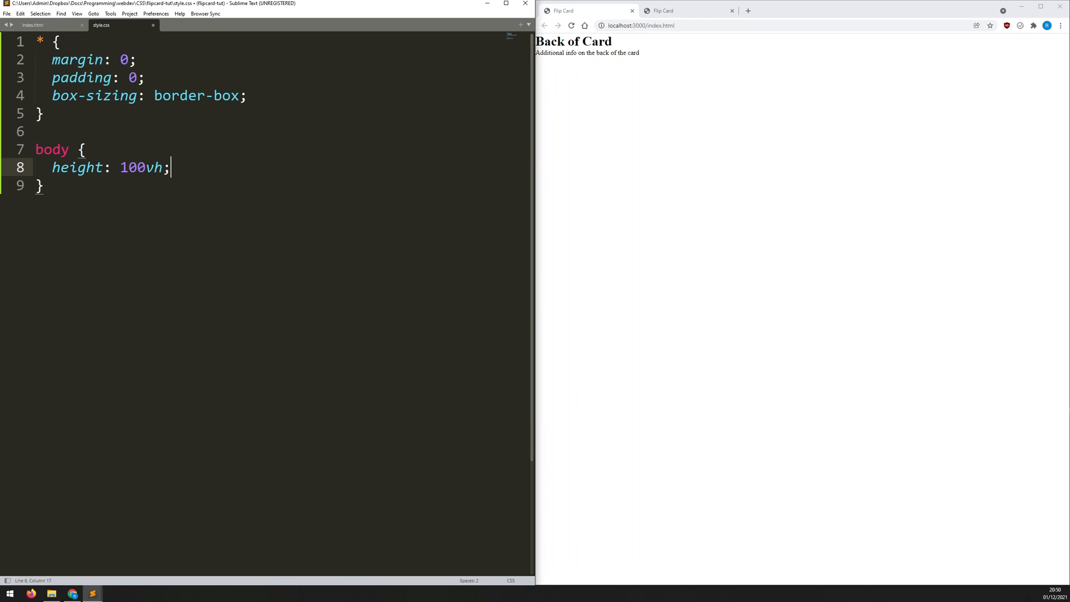
mouse_move(776, 228)
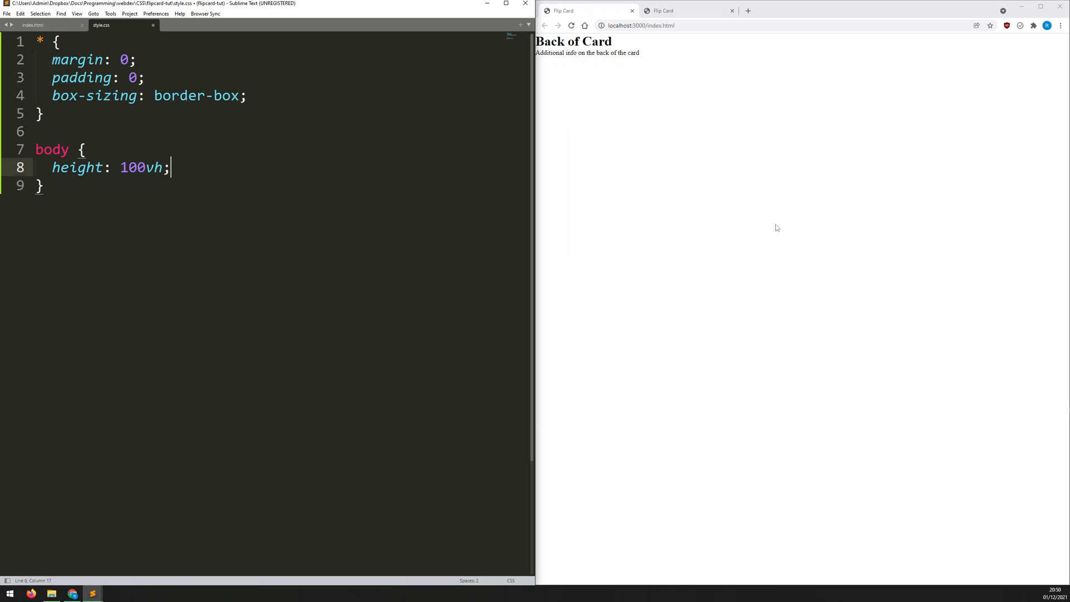
key(enter)
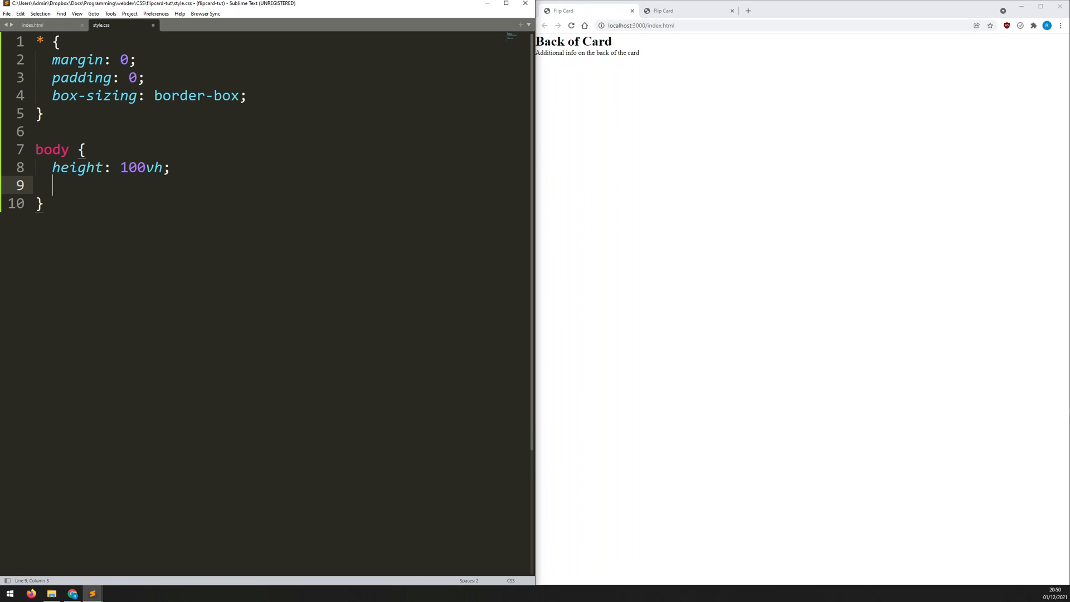
text(overflow: hidee)
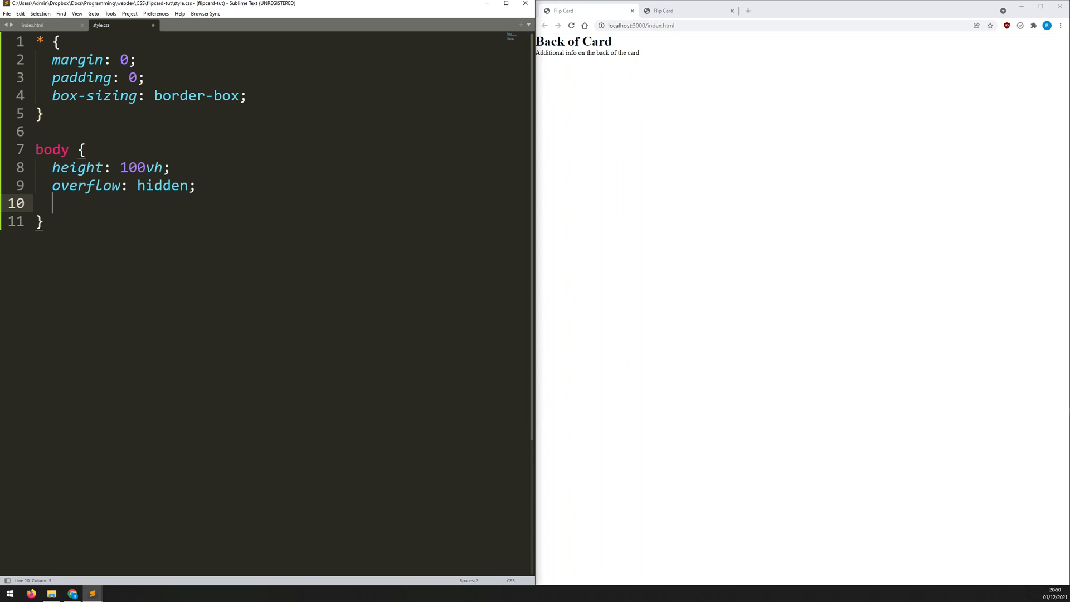
- Set the body background to linear-gradient(45deg, #061de3, #e306ca)
text(background: ;)
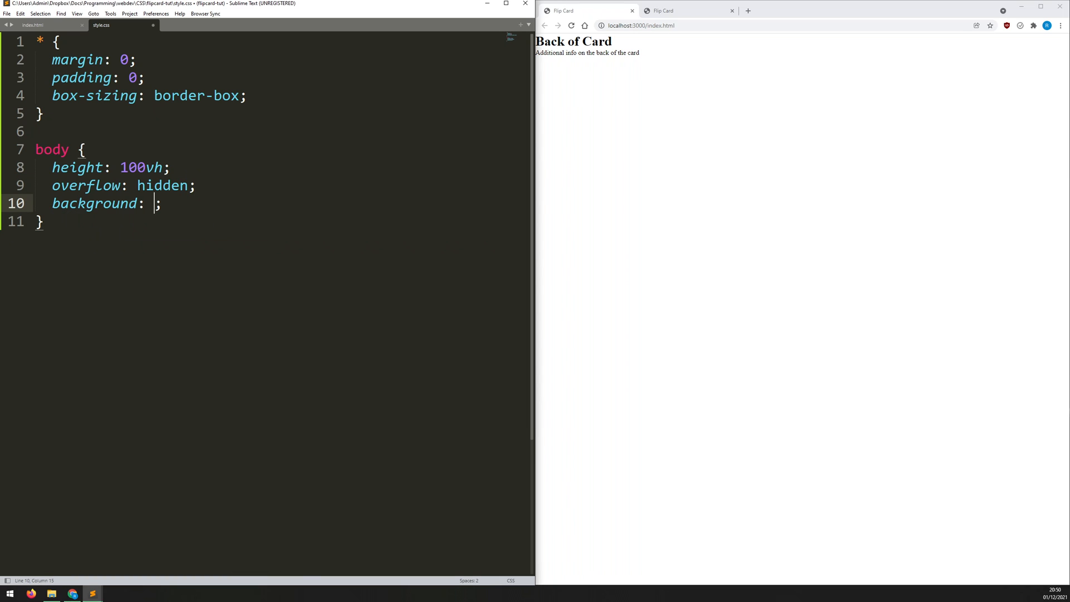
text(linear-gradient()
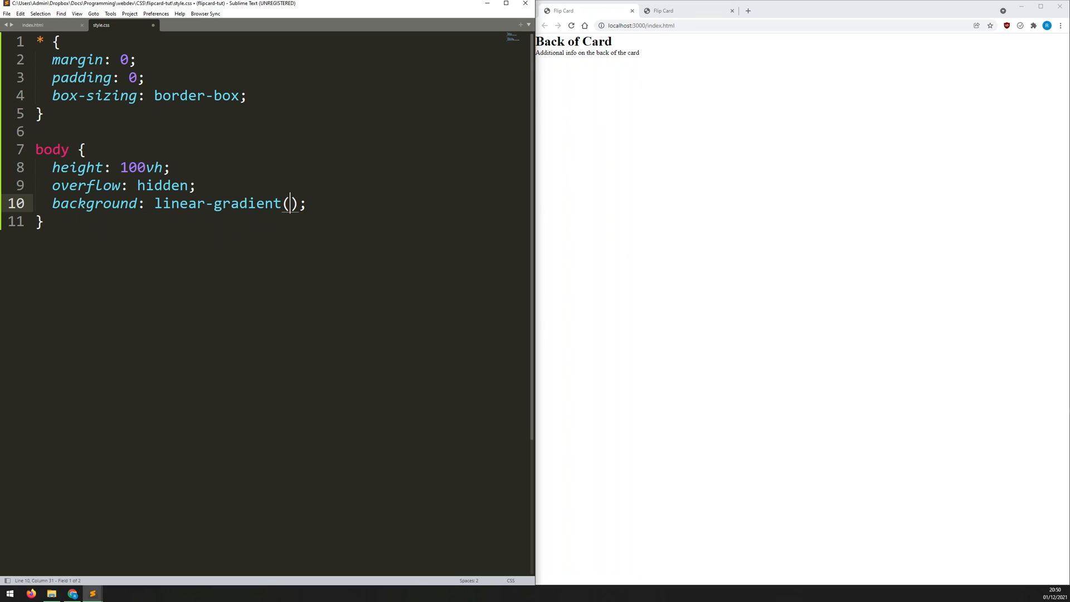
text(45deg)
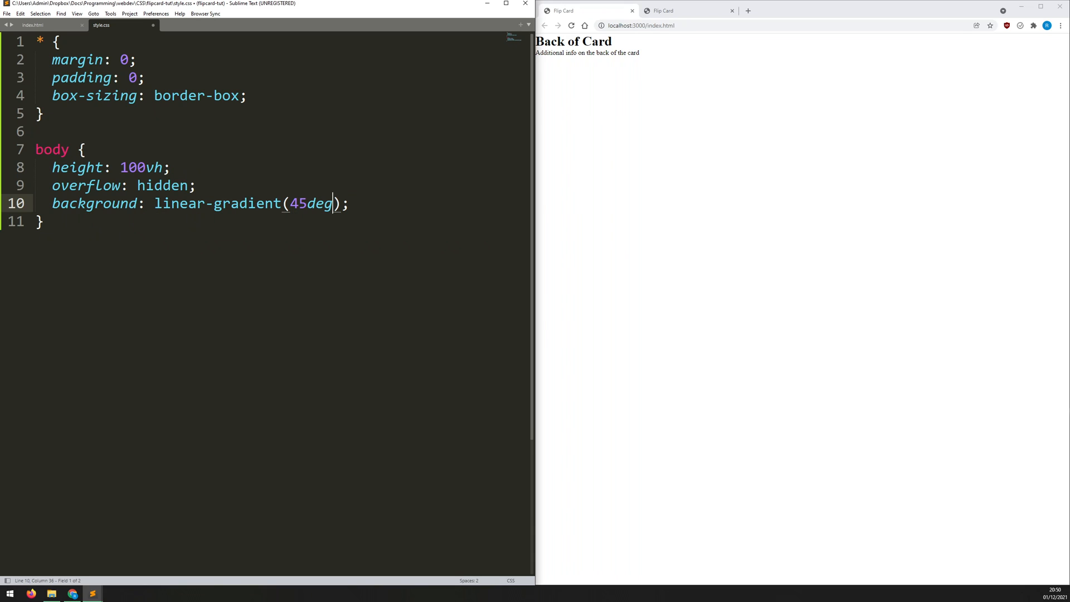
text(, #0)
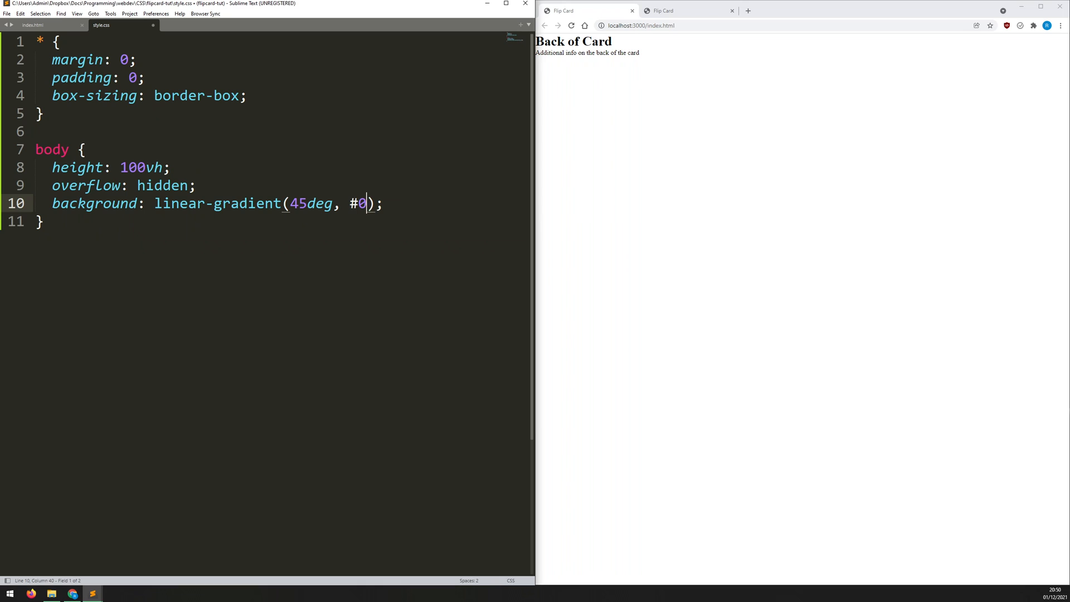
text(61de3,)
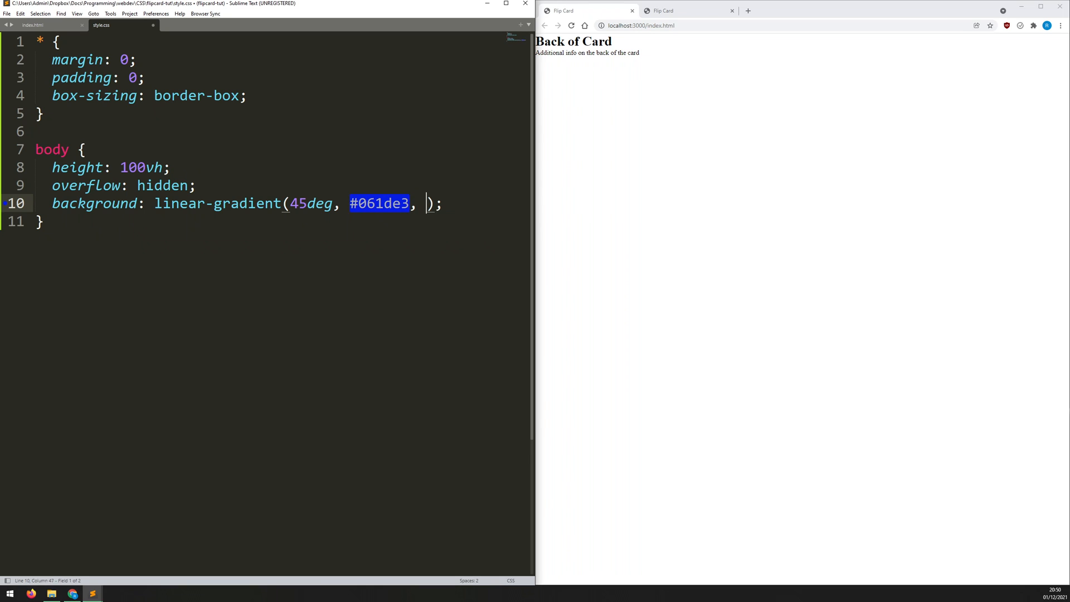
text(e)
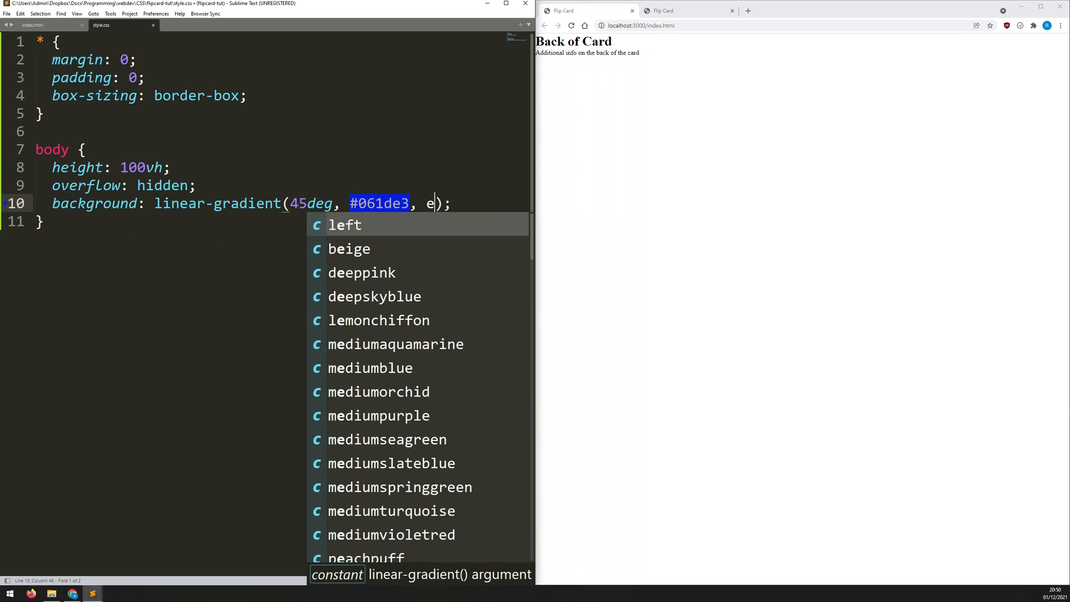
text(306ca)
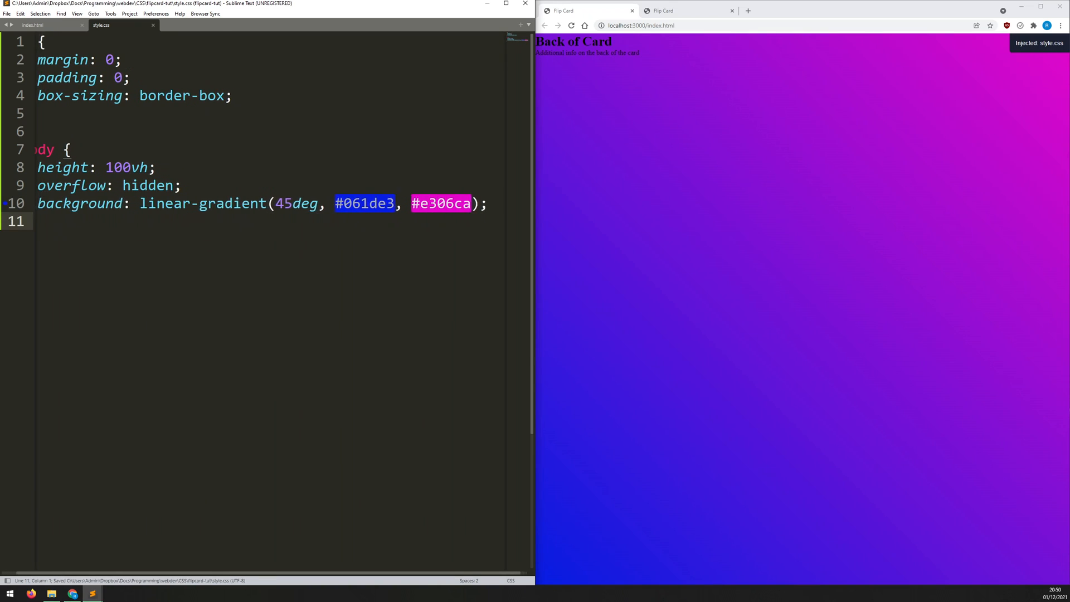
- Add font-family Helvetica, sans-serif and color rgb(211, 211, 211) to the body rule
key(enter)
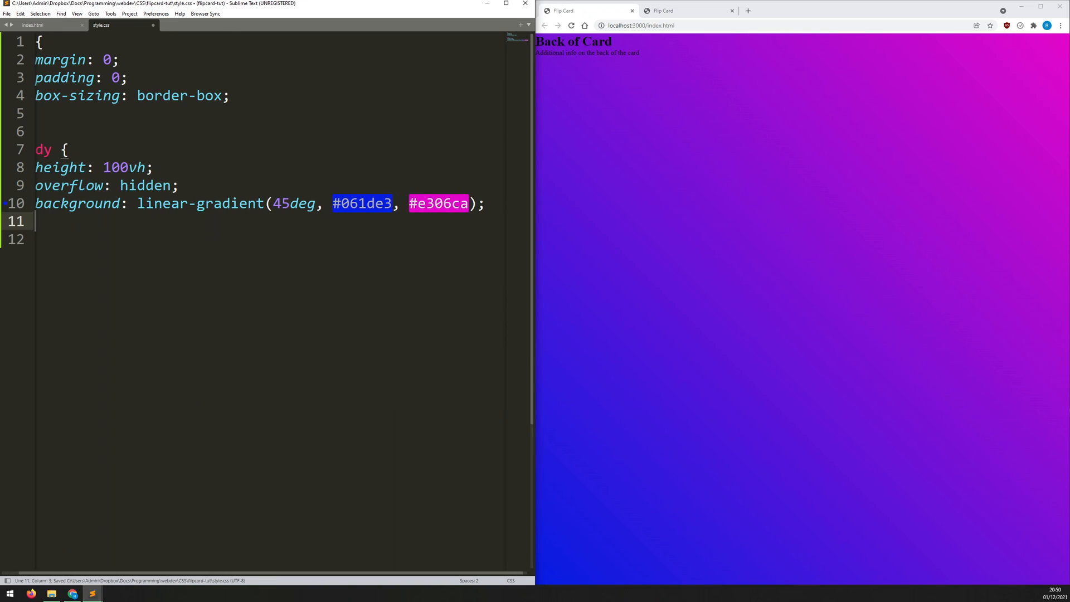
text(f)
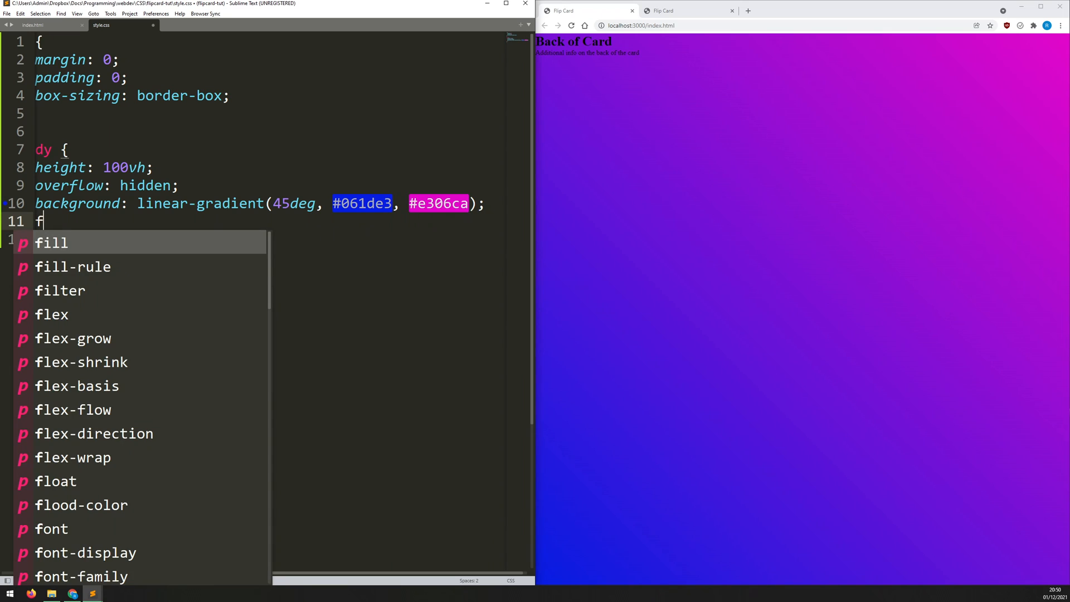
text(ont-family: Hel;)
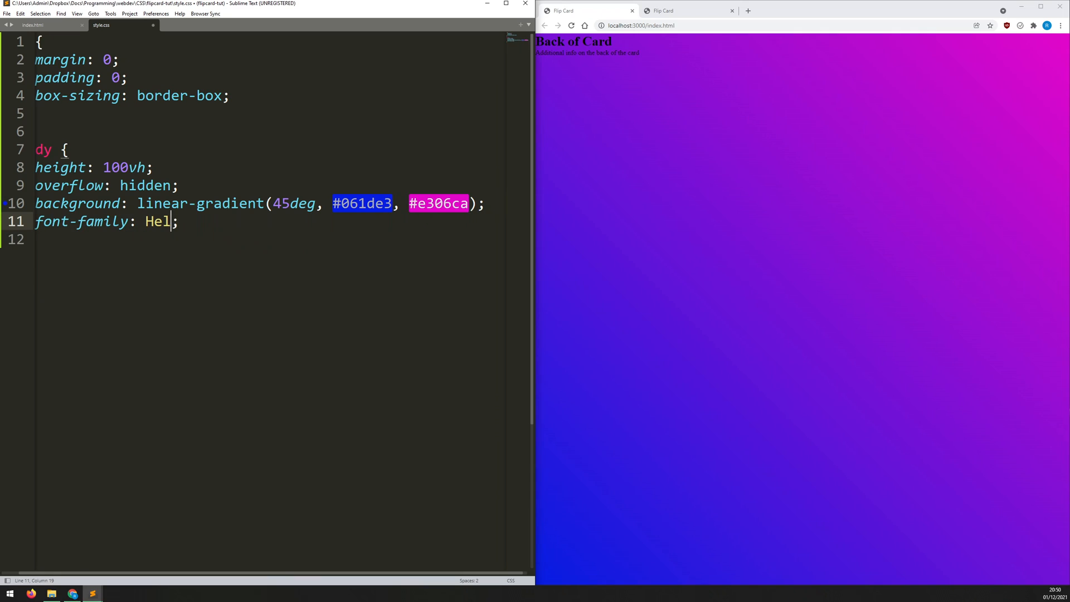
text(vetica, sans-serif)
click(268, 240)
text(color: ;)
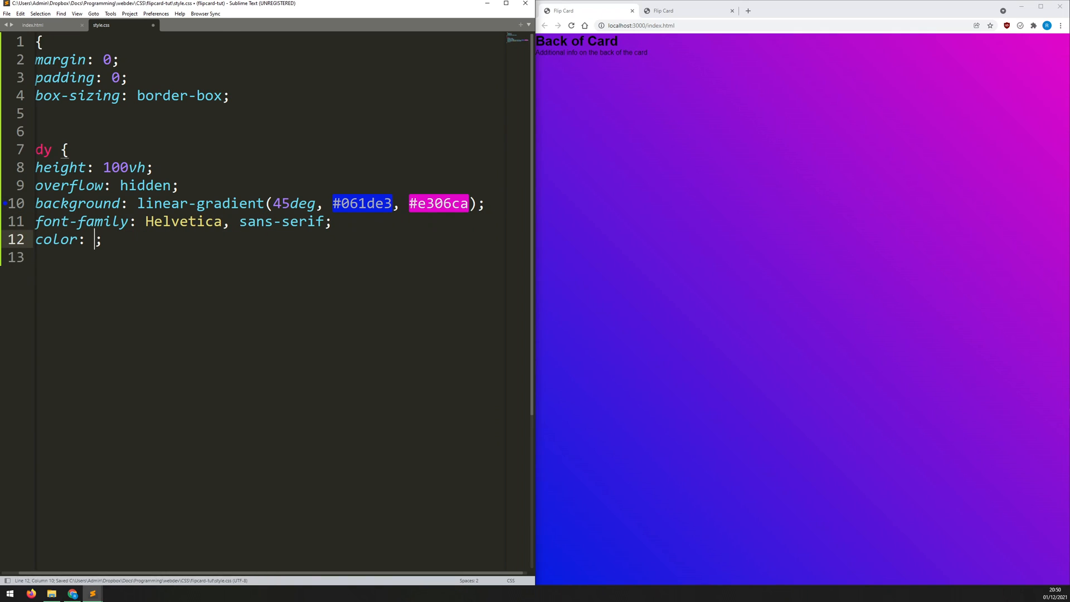
text(rgb(211, 211, 211)
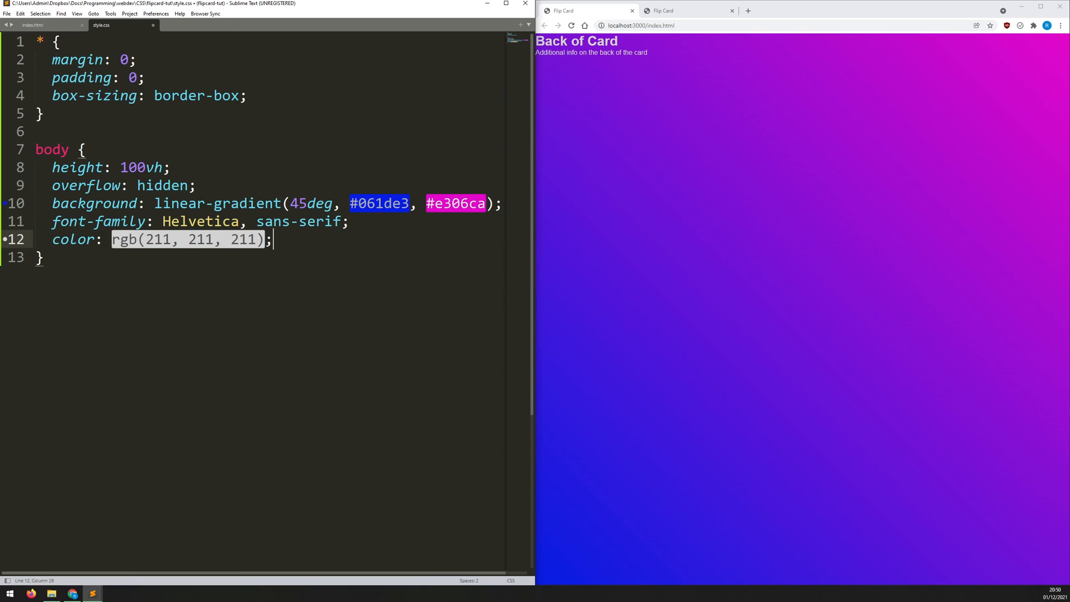
key(enter)
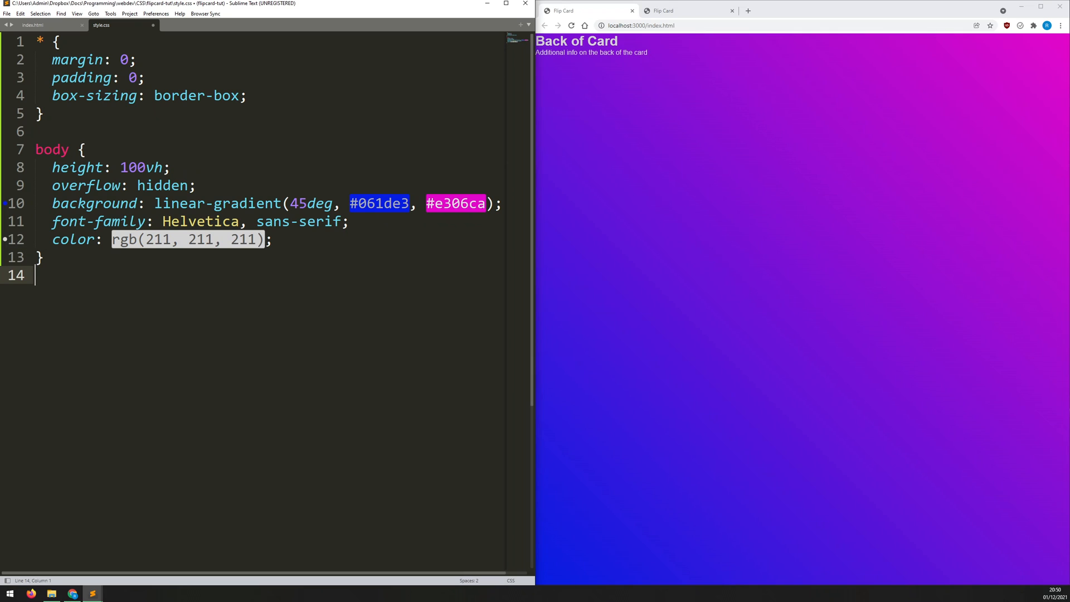
- Write a .container rule with width 350px and height 500px
text(.containe)
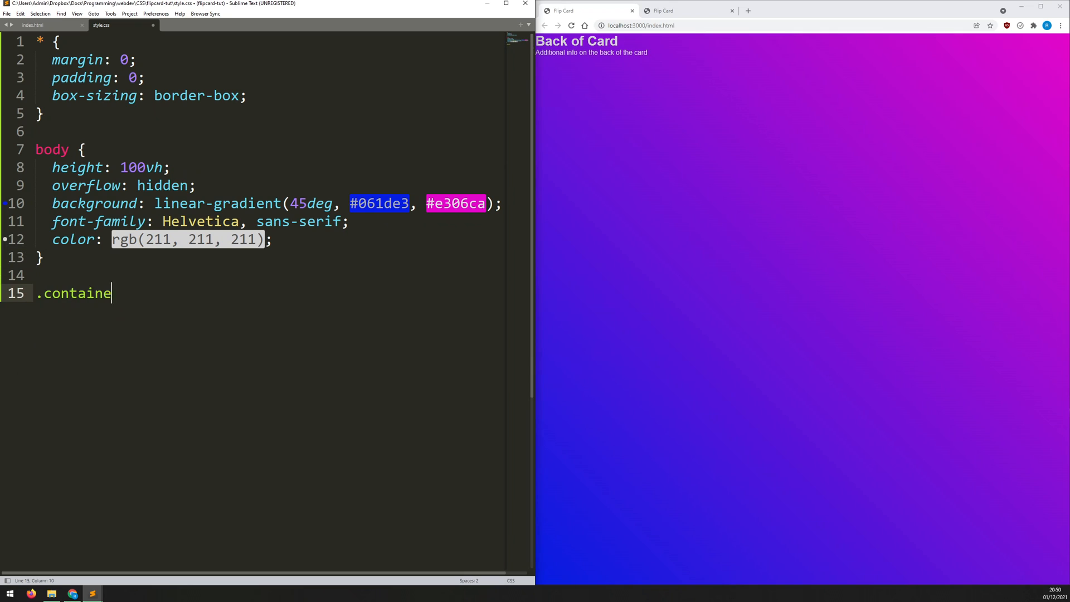
text(r {)
text(width: ;)
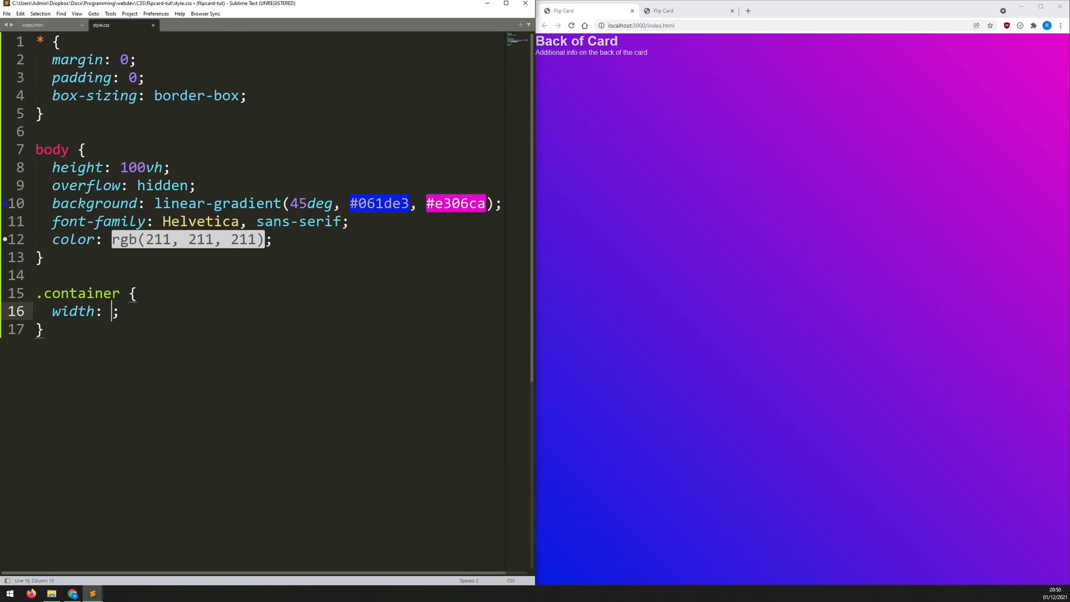
text(350px)
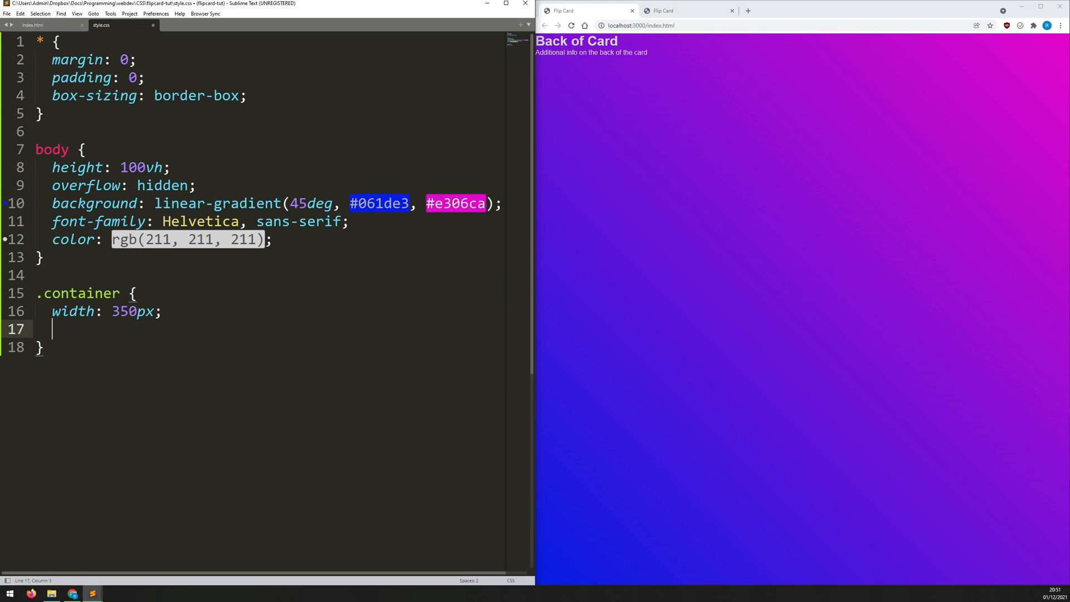
text(height: 500px;)
text(.)
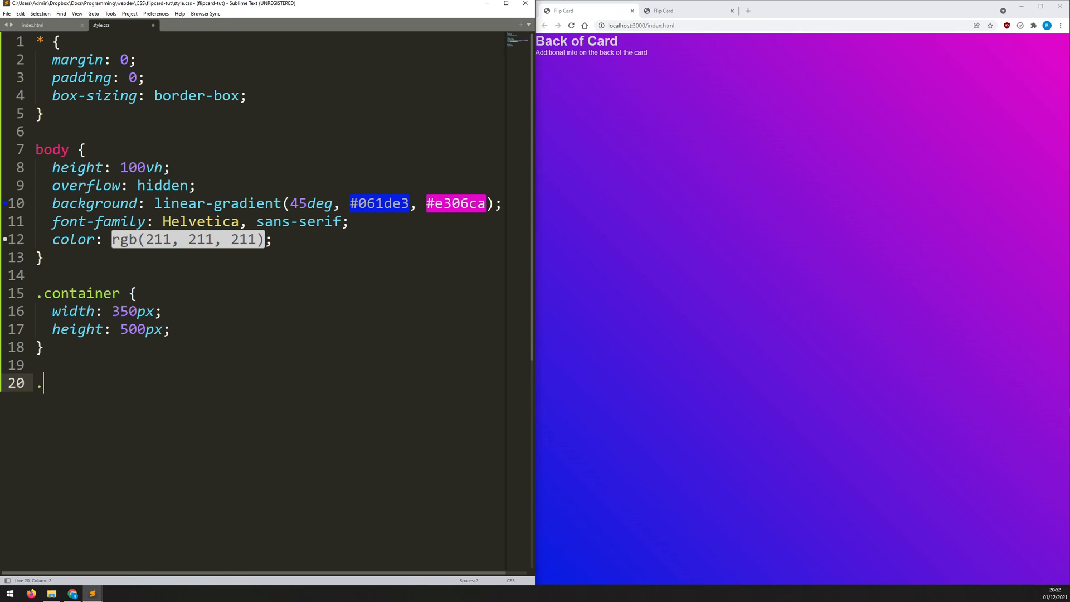
- Write a .card rule with 100% height and 100% width after checking the class names in the markup
text(card {)
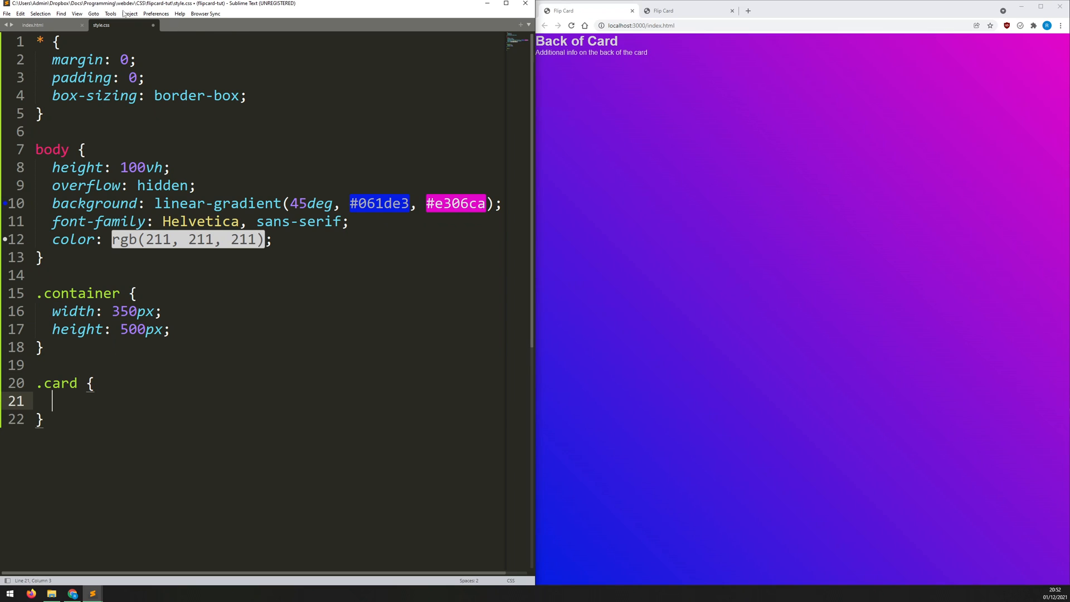
click(32, 24)
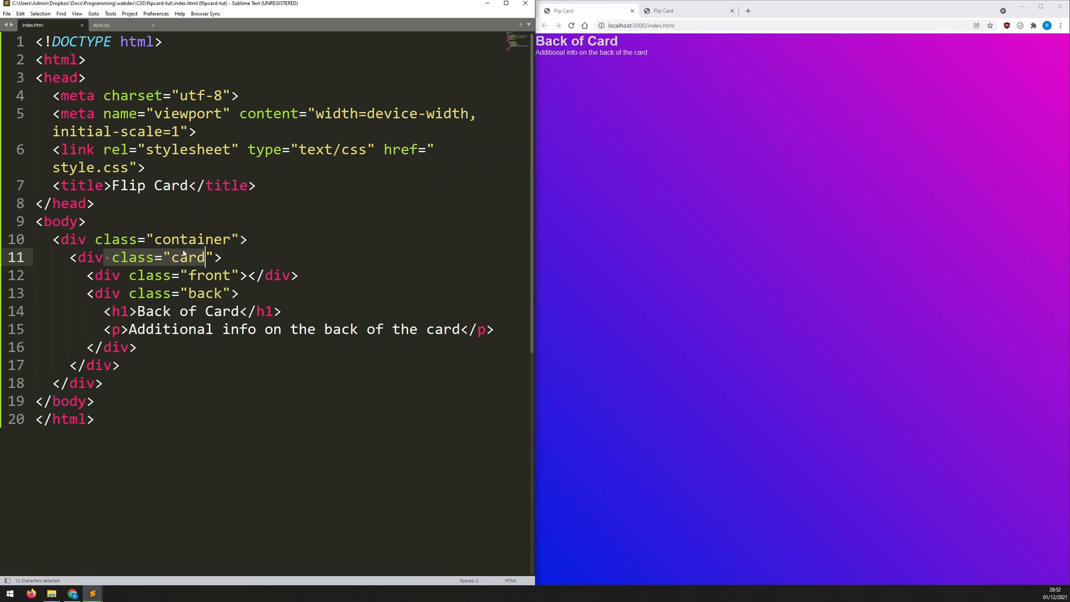
click(101, 26)
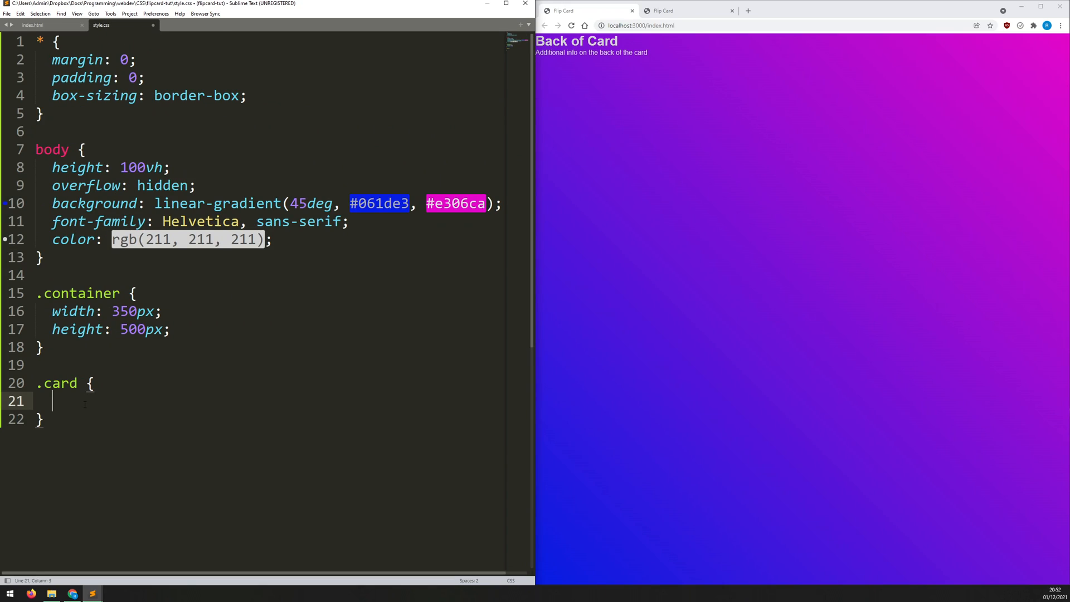
text(height: 100%;)
text(w)
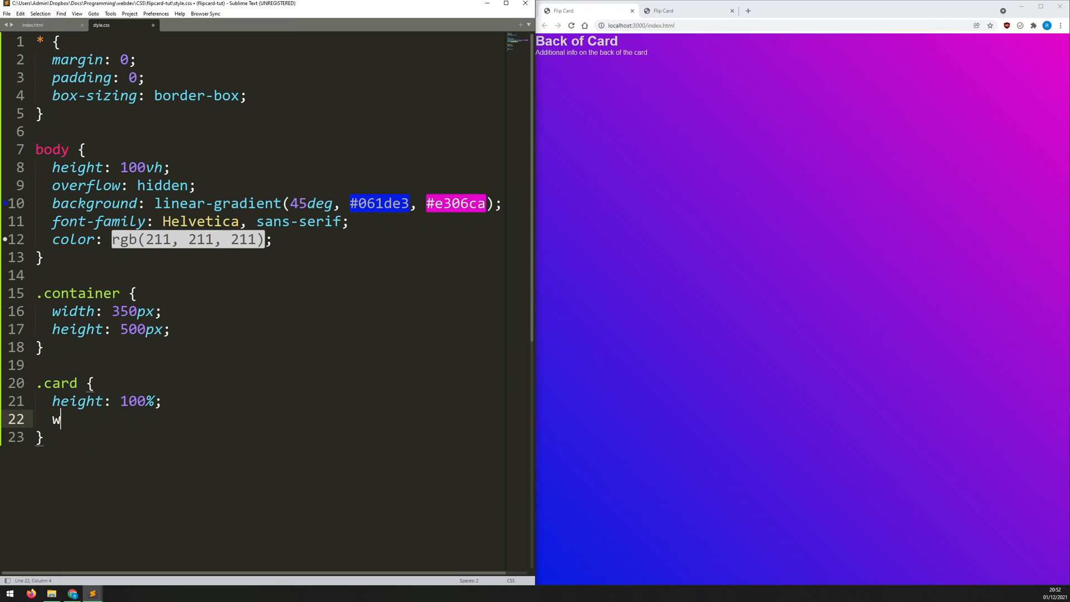
text(idth: 100;)
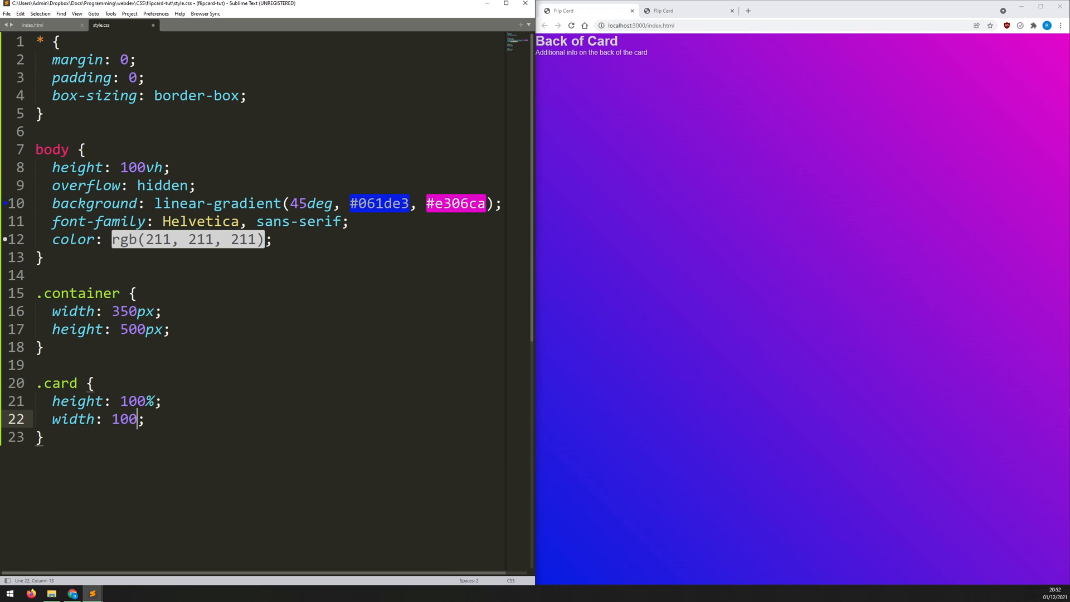
text(%)
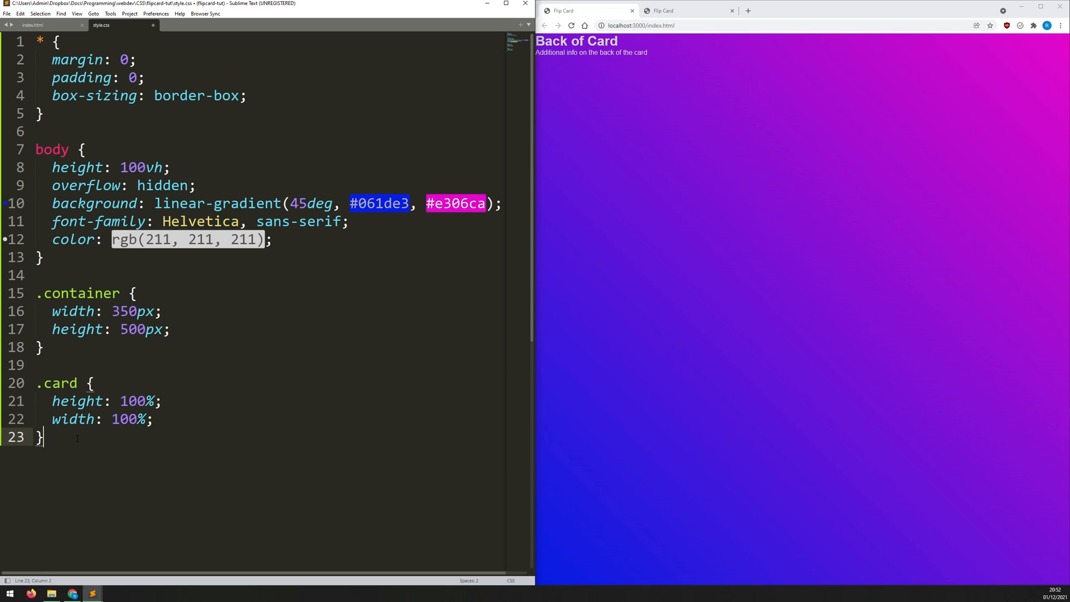
text(.)
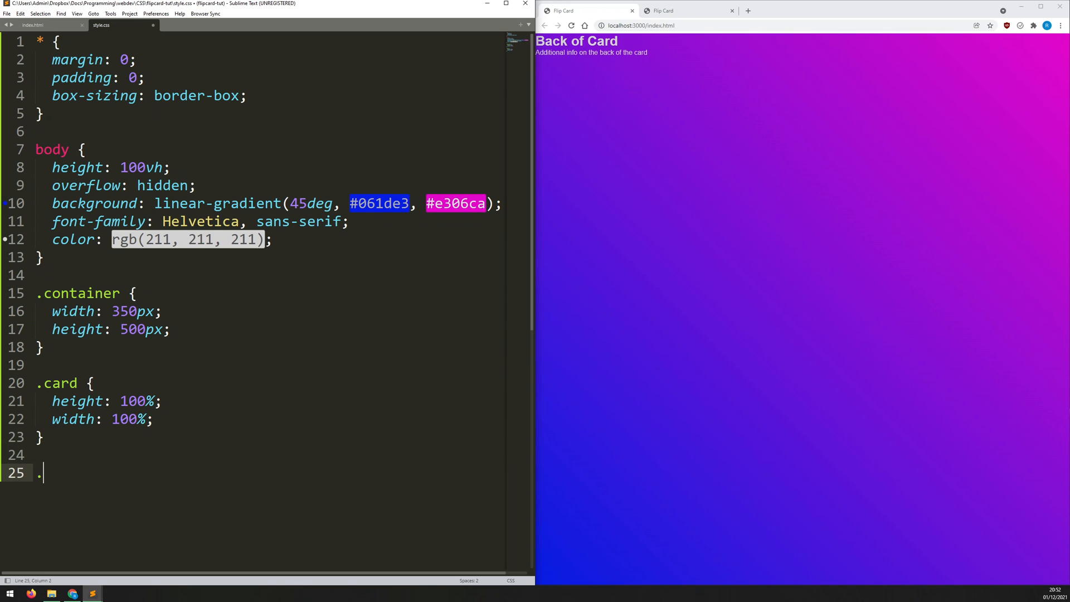
- Write a shared .front, .back rule with 100% height and width, and save the stylesheet
text(front,)
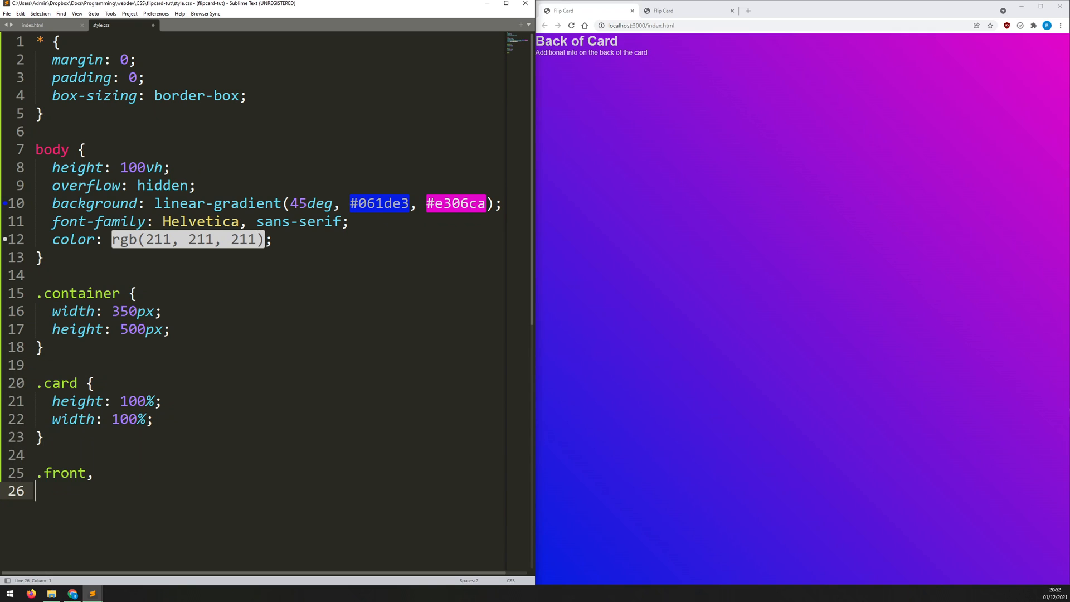
text(.back {)
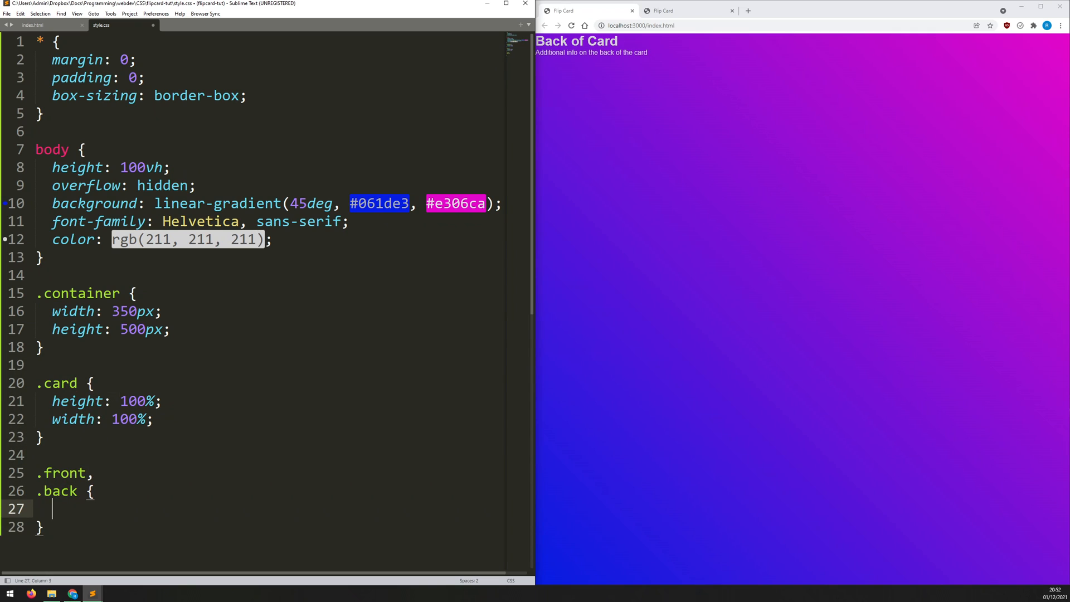
text(height: 100%;)
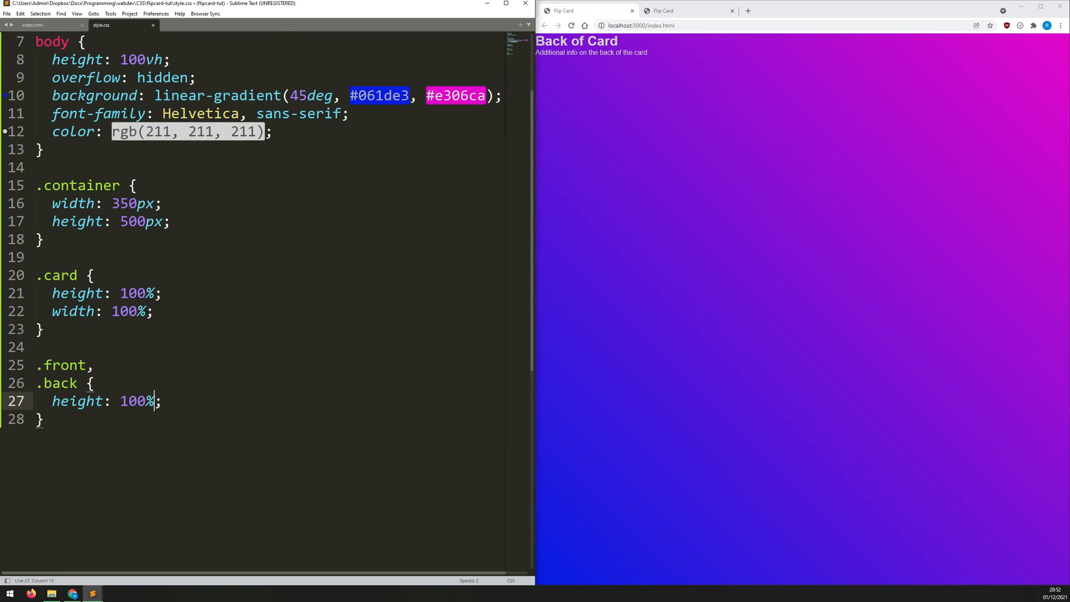
text(width: 100%;)
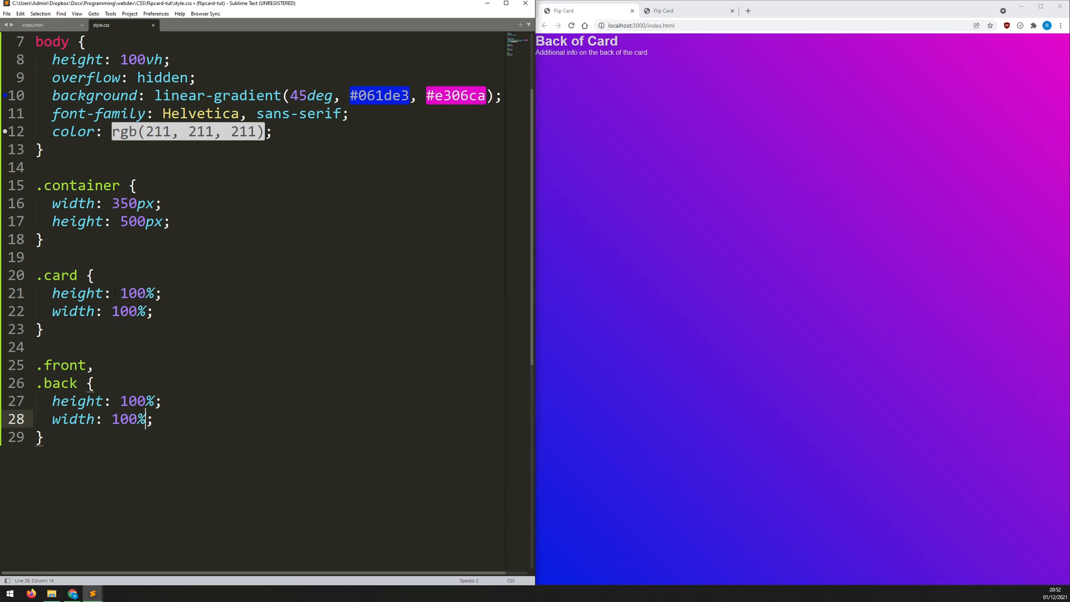
drag(36, 185, 169, 221)
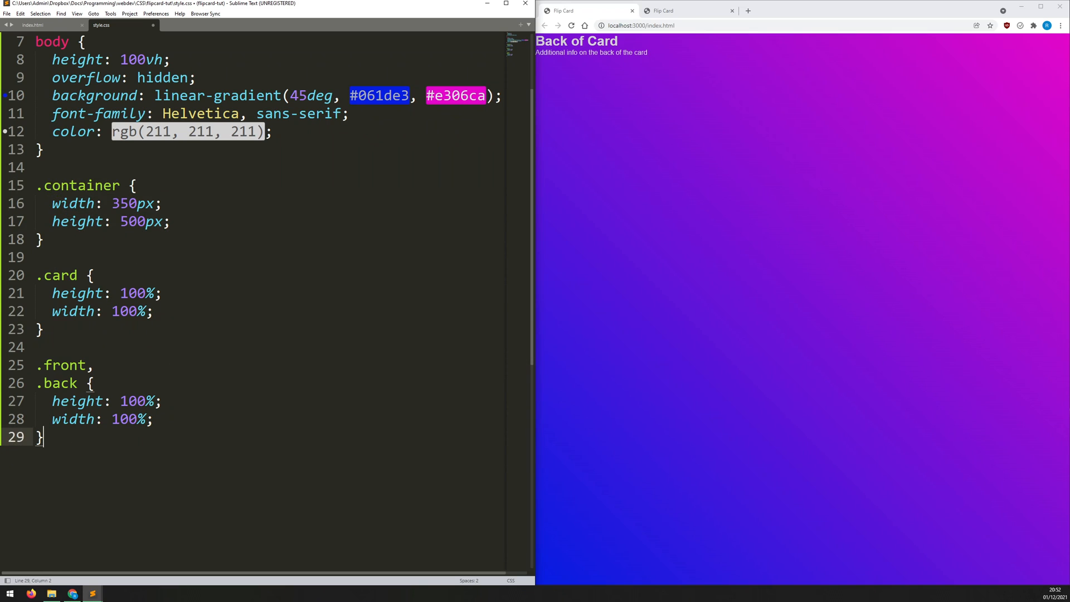
key(ctrl+s)
text(.front {)
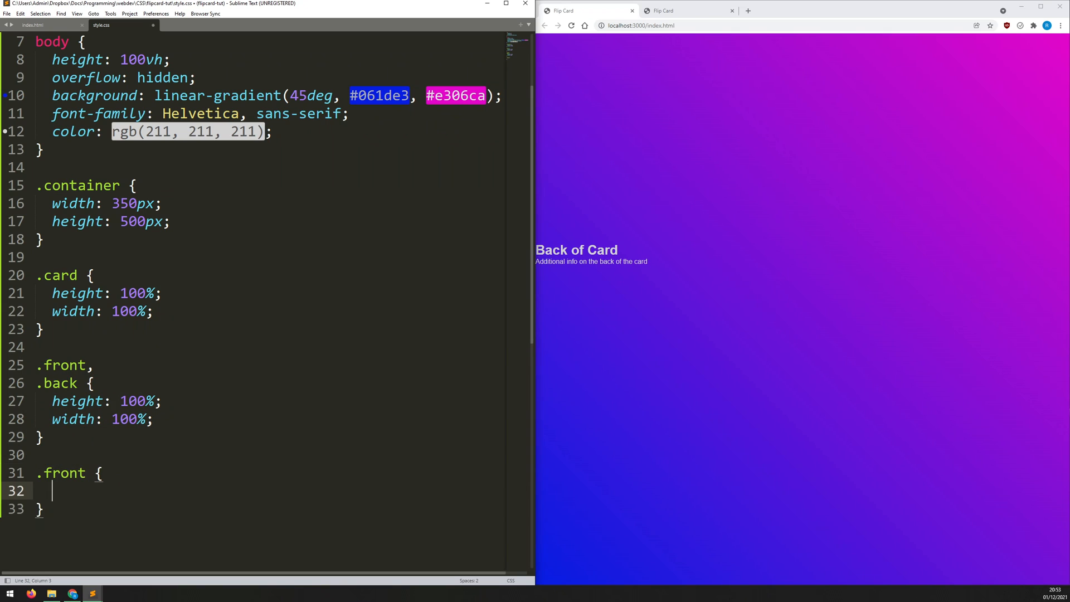
drag(39, 364, 84, 382)
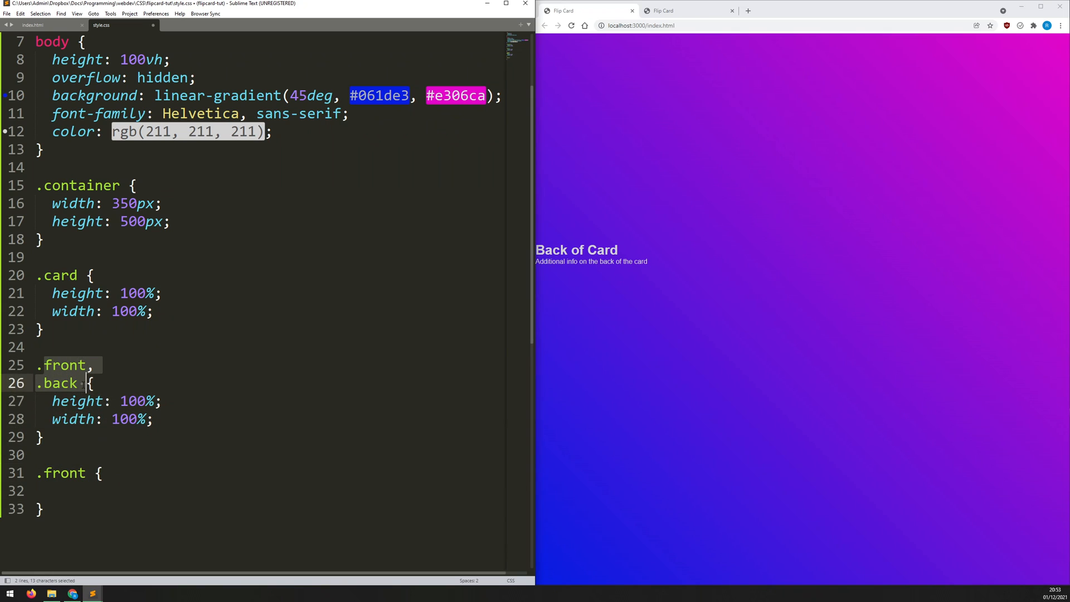
drag(87, 382, 146, 419)
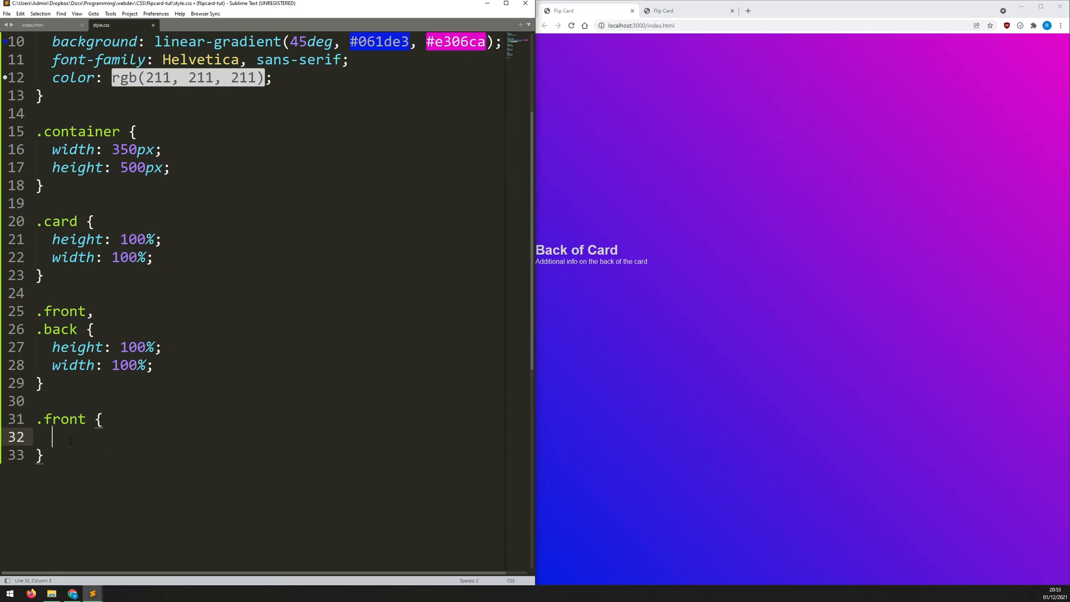
text(back)
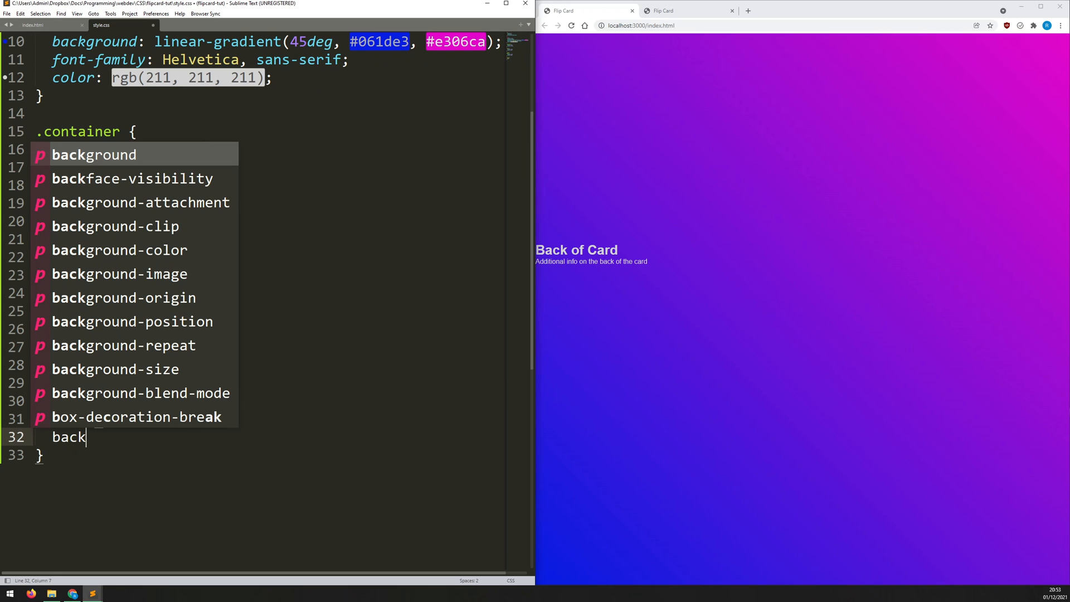
text(ground-image: url();)
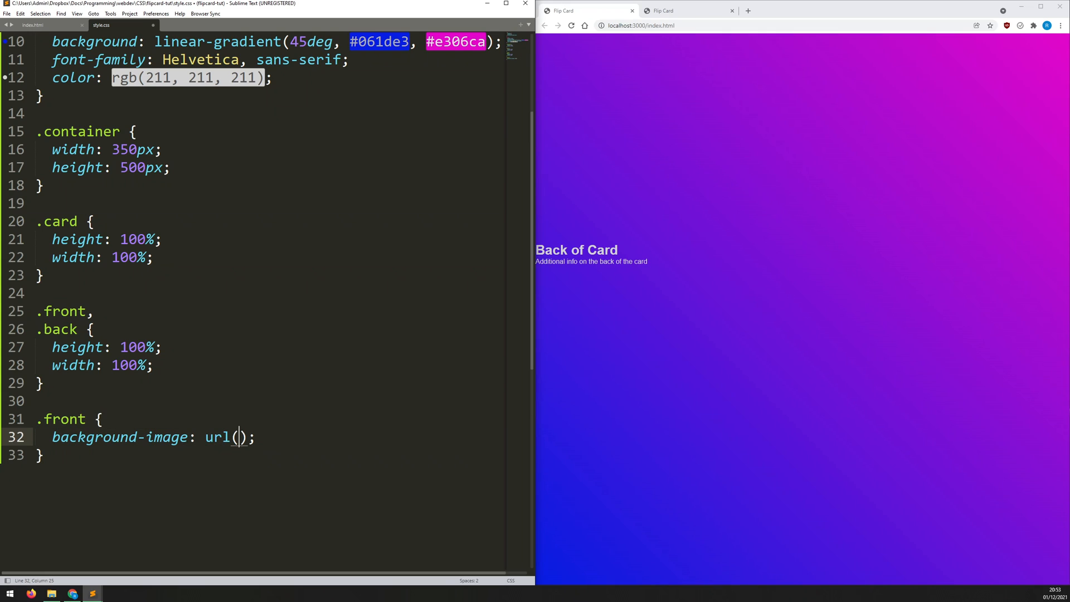
text(http)
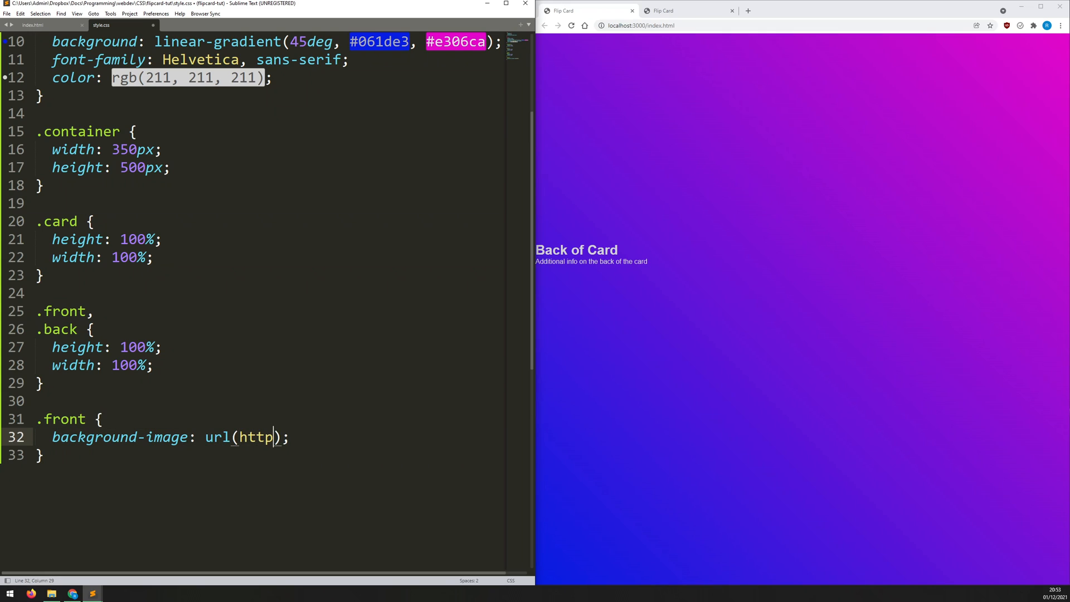
text(s:)
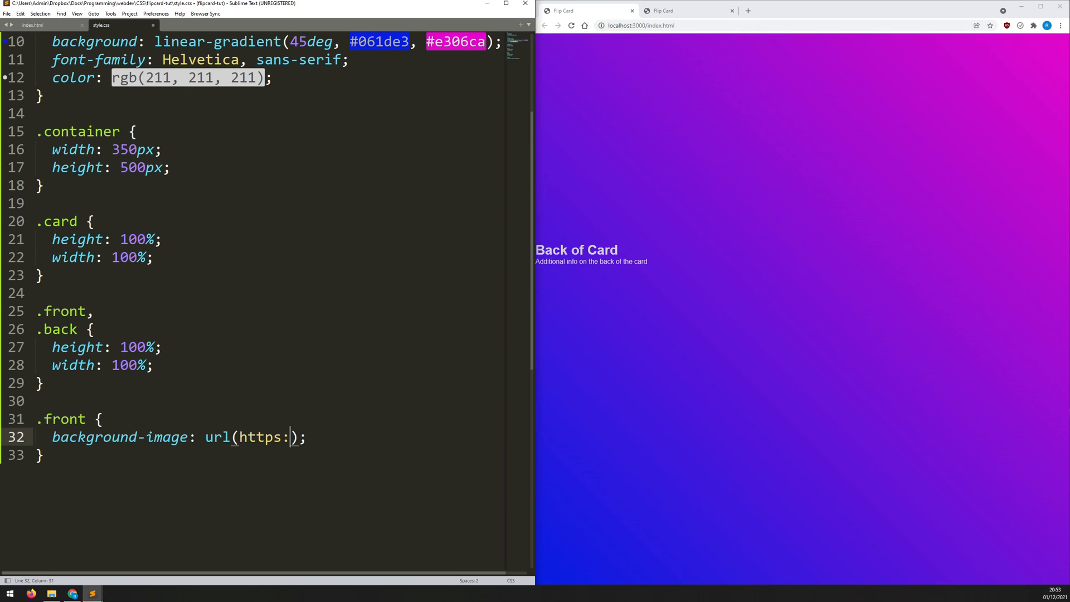
text(//source.)
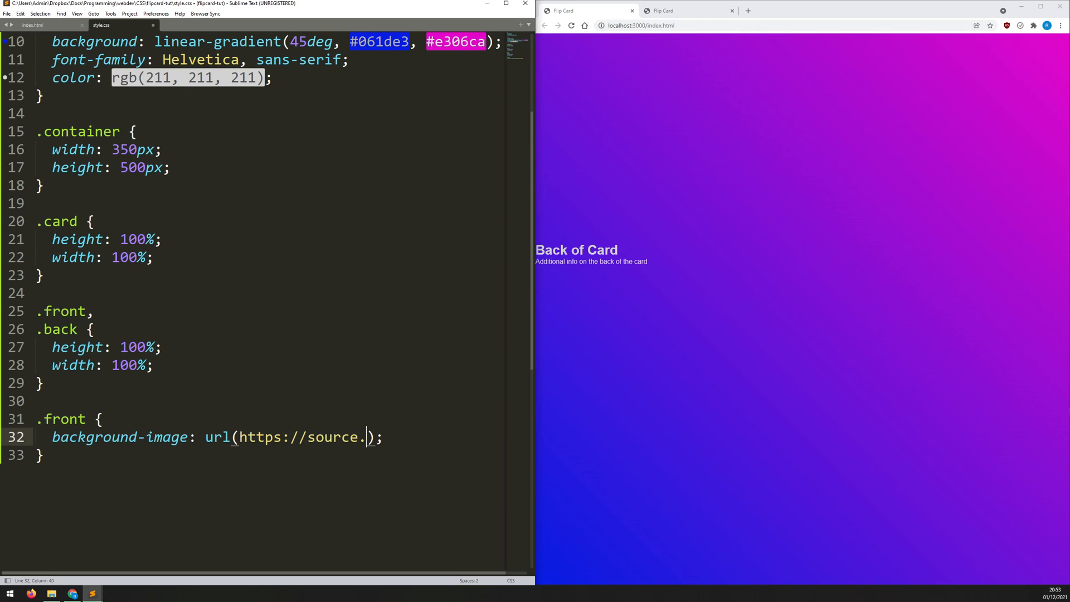
text(unsplash.com)
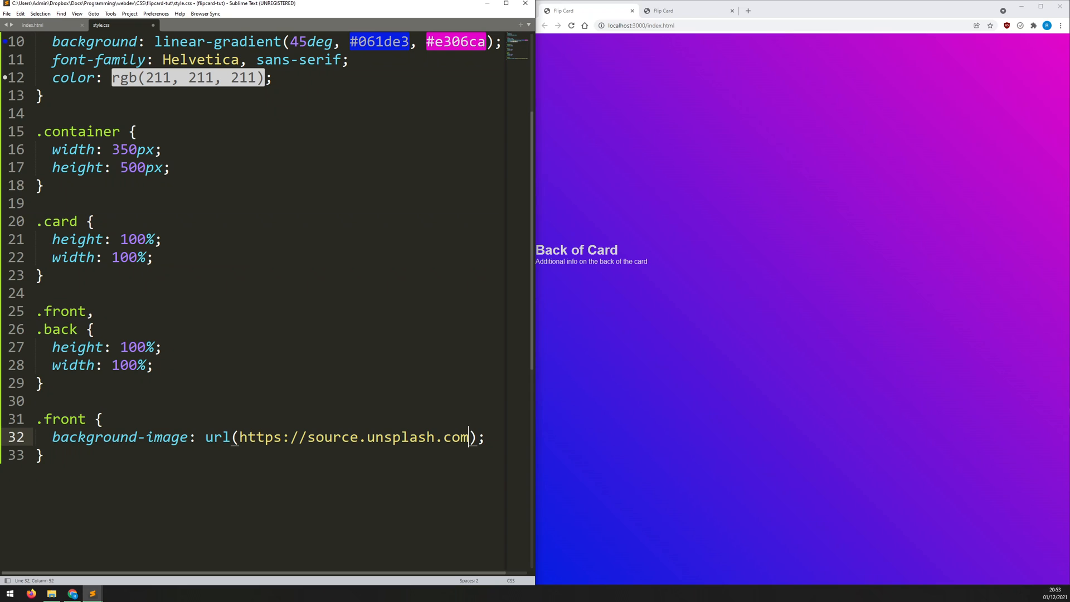
text(/random/)
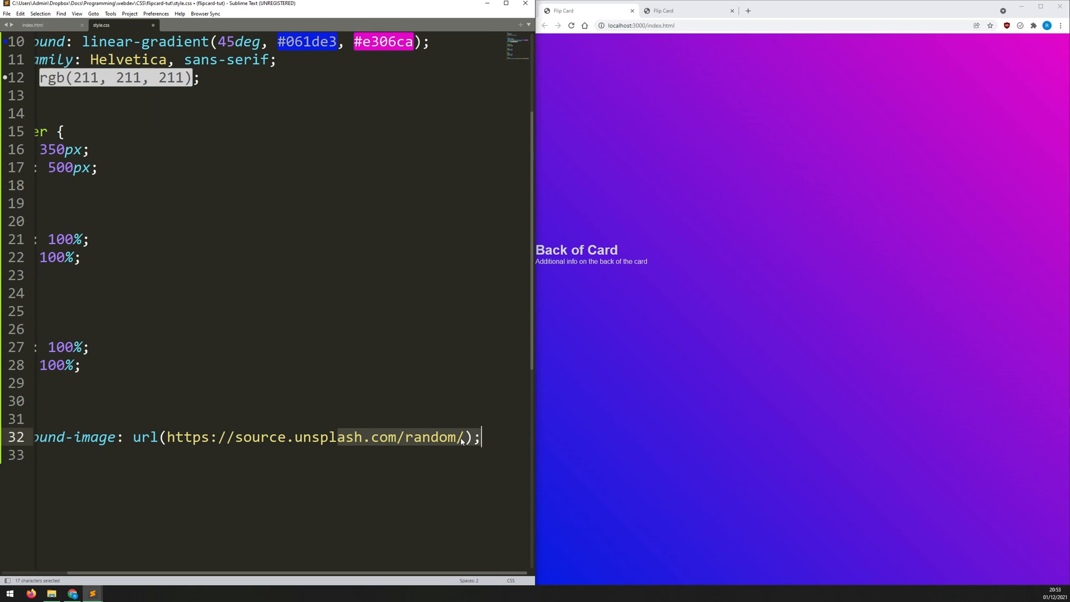
text(350)
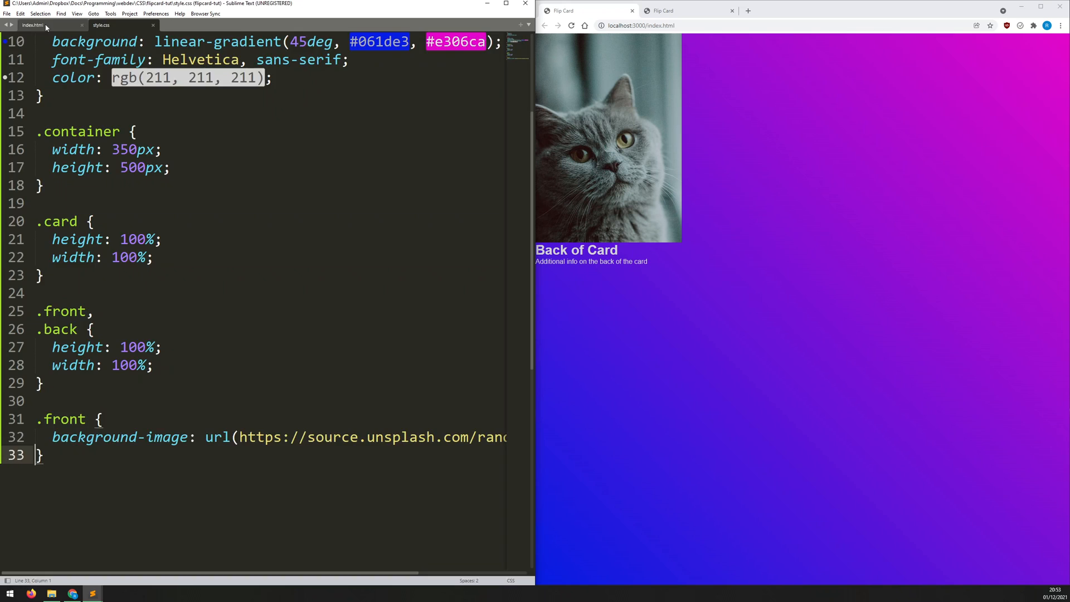
- Check the card's div classes in index.html, then return to style.css for the .front, .back rule
click(33, 26)
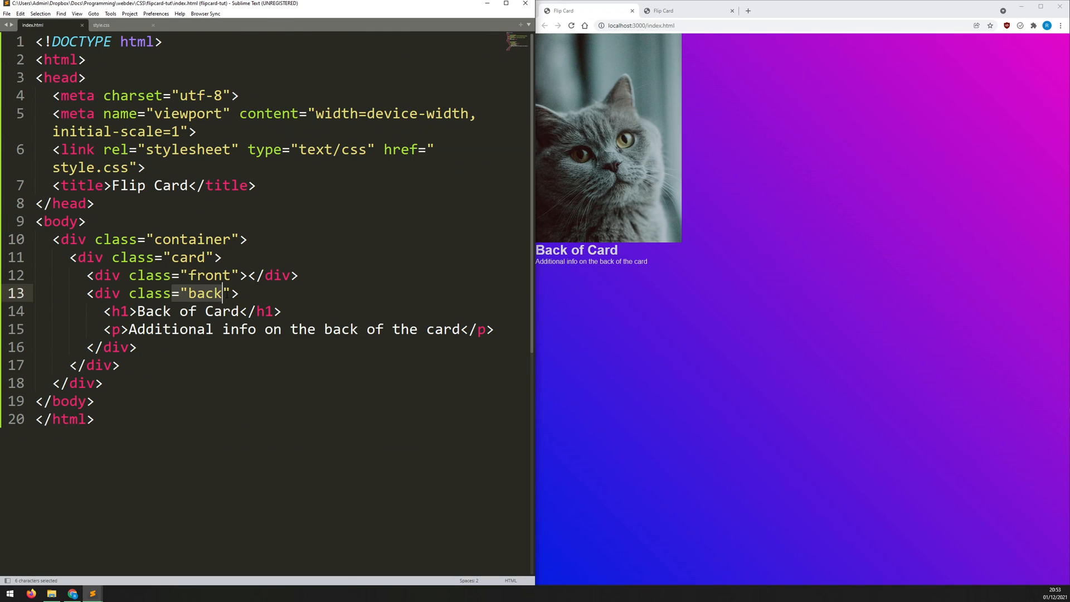
mouse_move(633, 249)
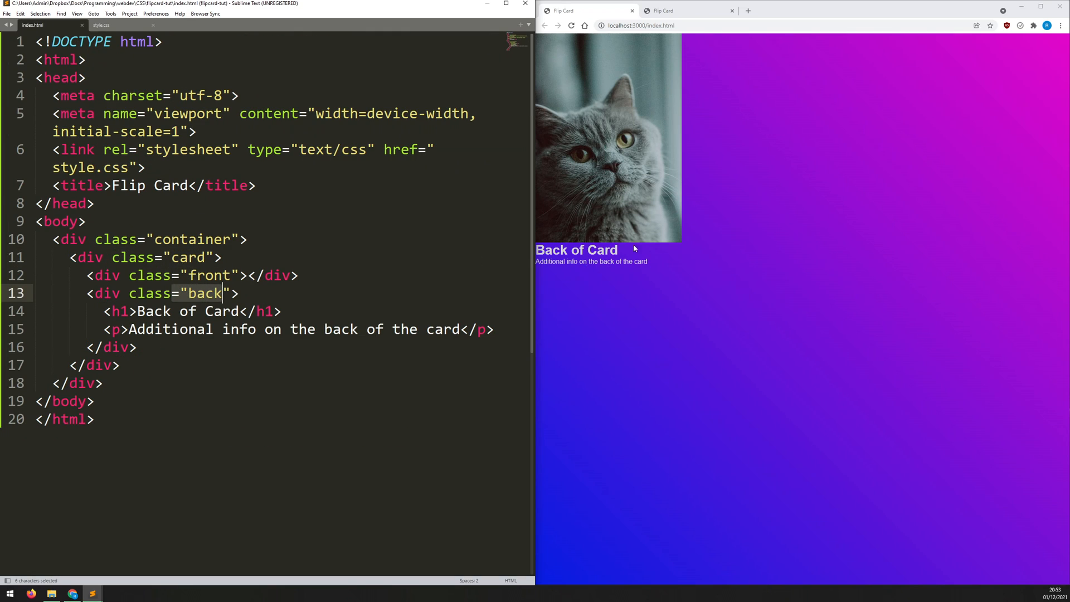
click(101, 26)
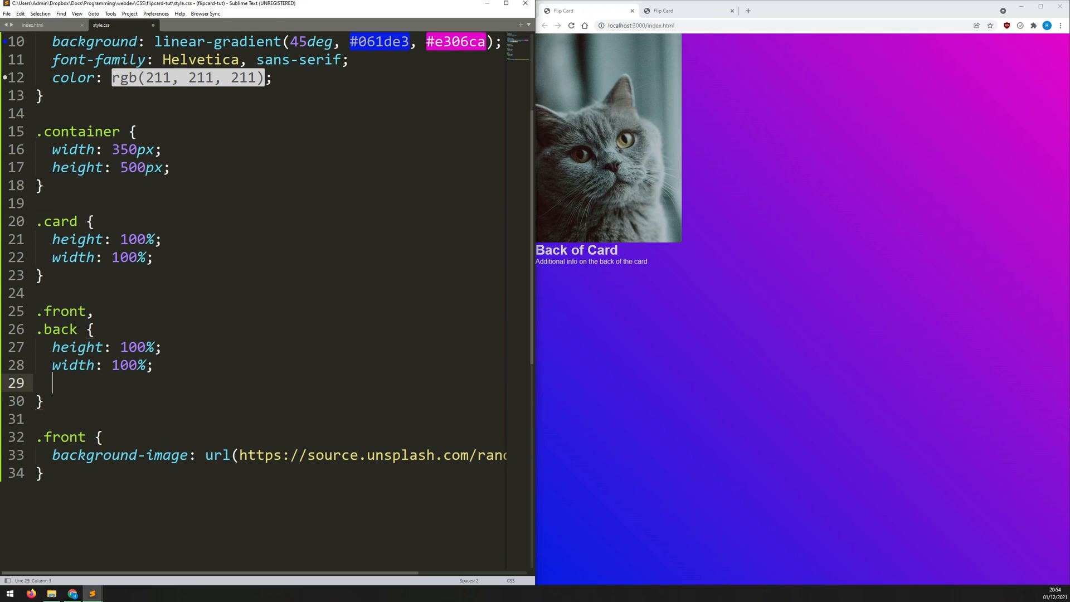
- Give .front, .back border-radius: 2rem and box-shadow: 0 0 5px 2px rgba(50, 50, 50, 0.25), then save
text(bo)
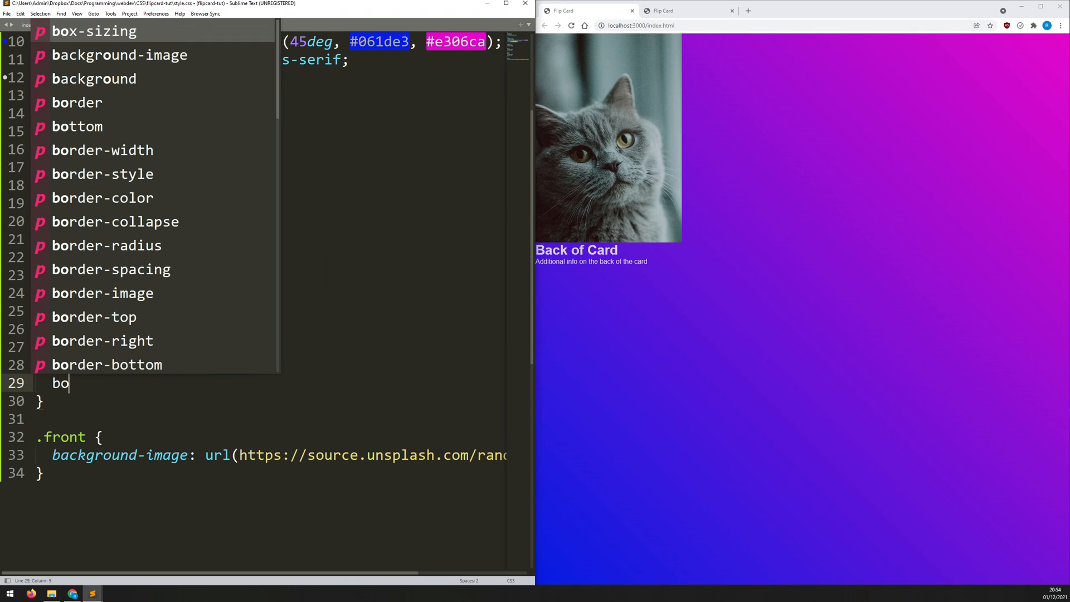
text(border-radius: ;)
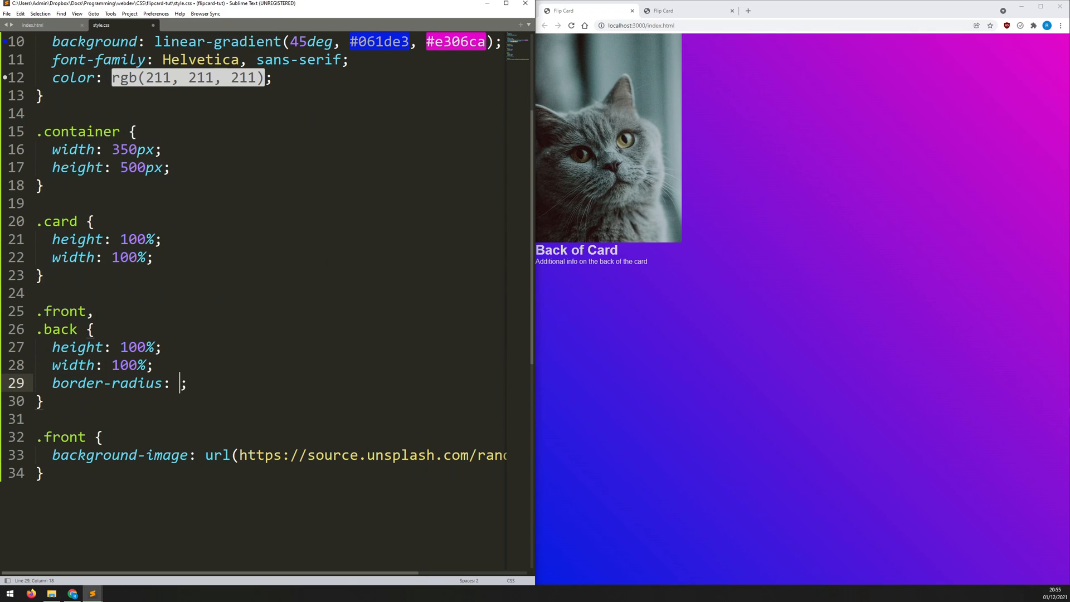
text(2rem)
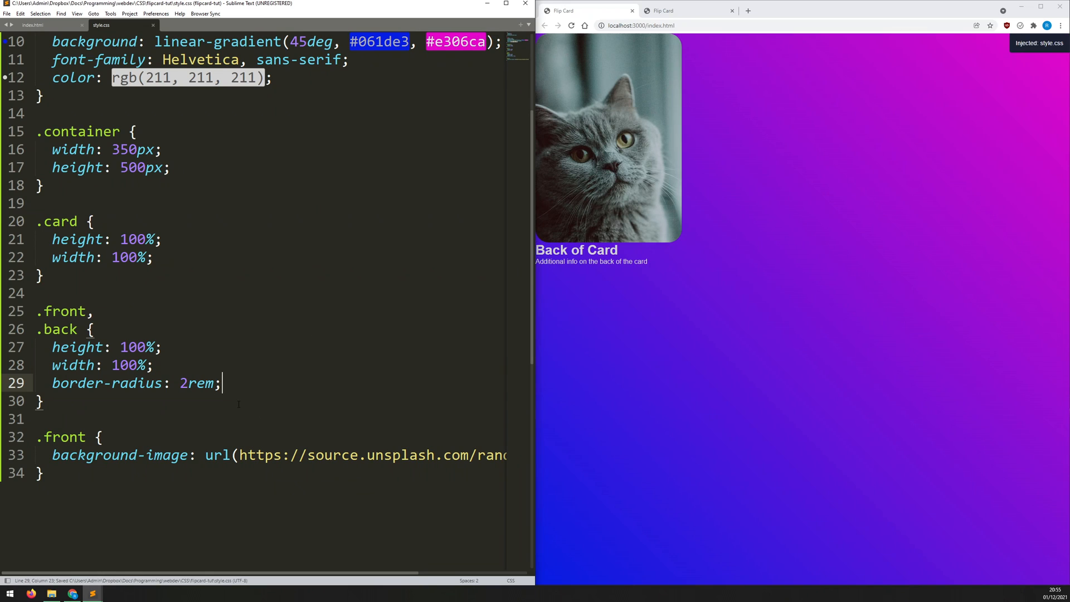
text(box-shadow: ;)
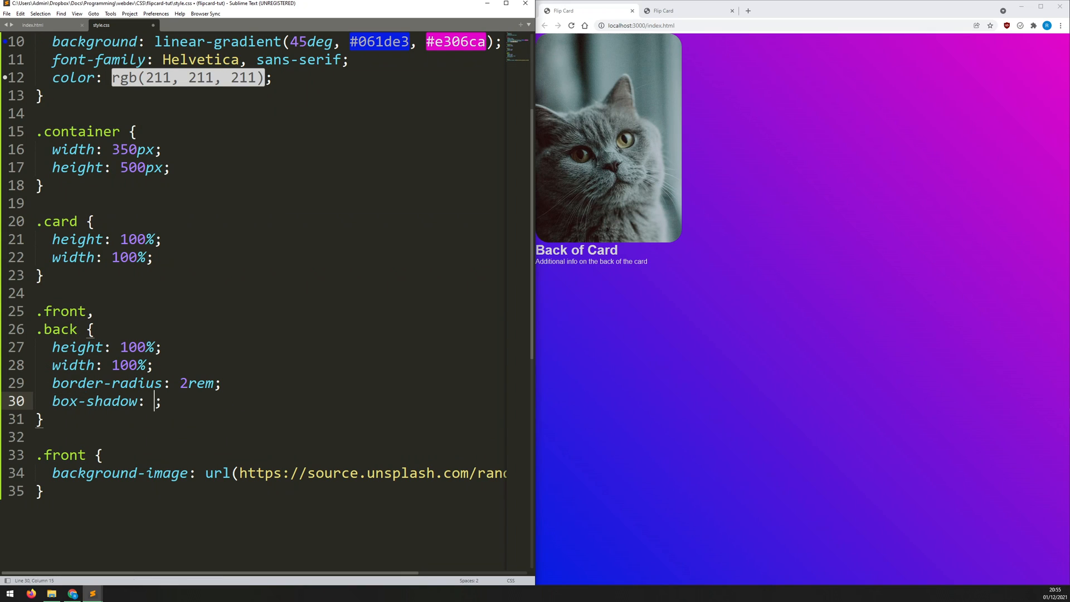
text(0 0 5px)
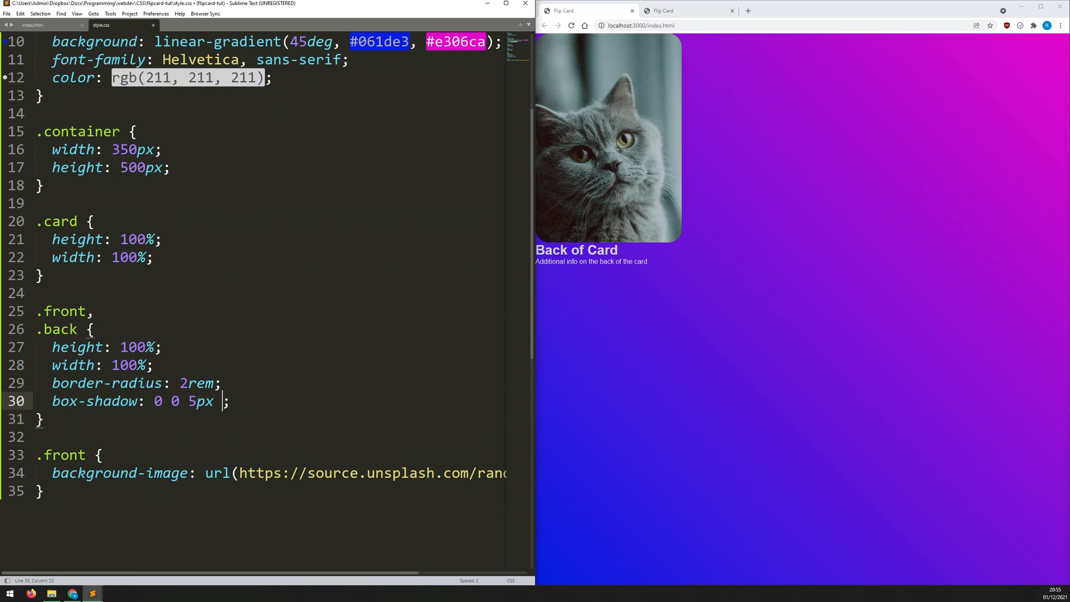
text(2px rgba(50, 50, 50, 0.)
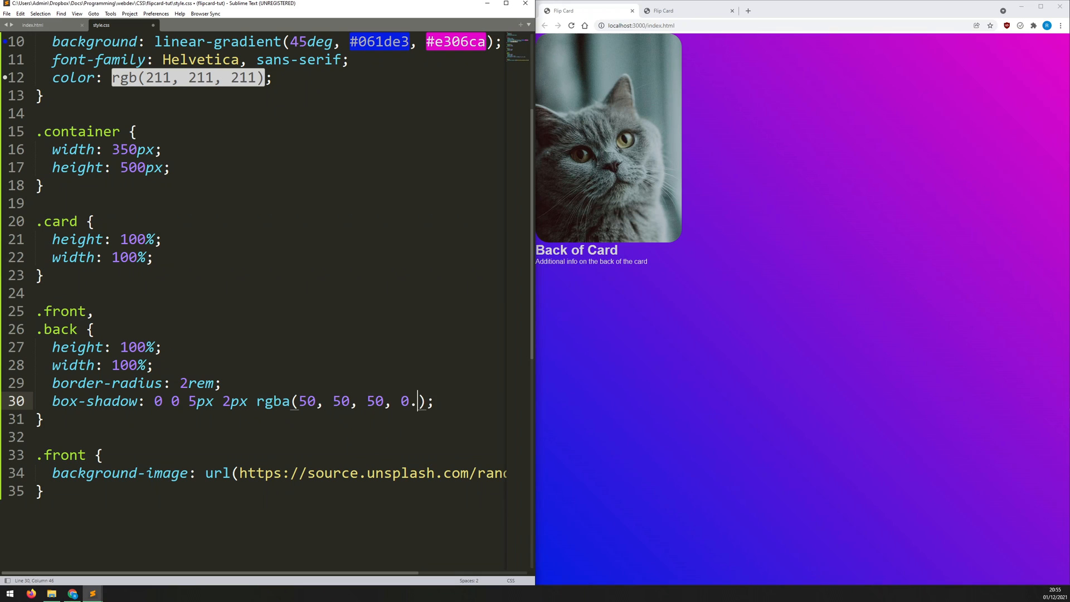
text(25)
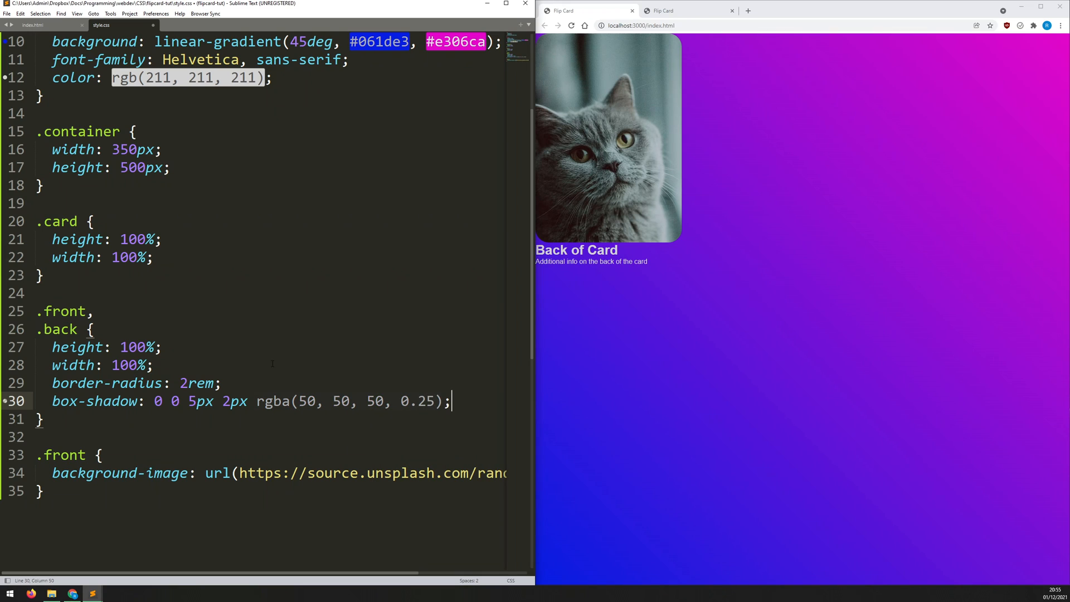
key(ctrl+s)
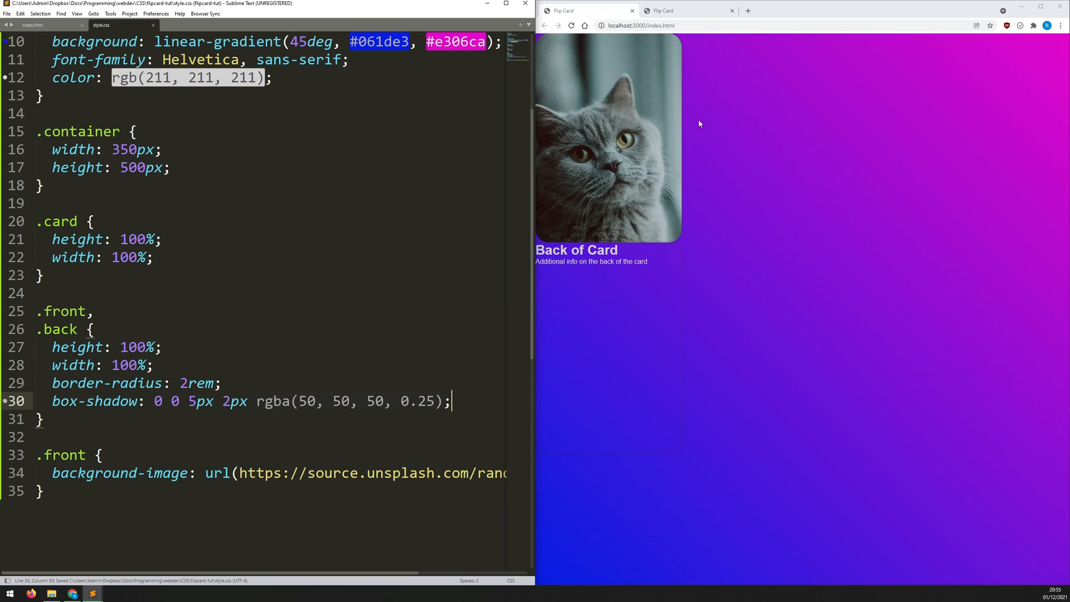
mouse_move(678, 249)
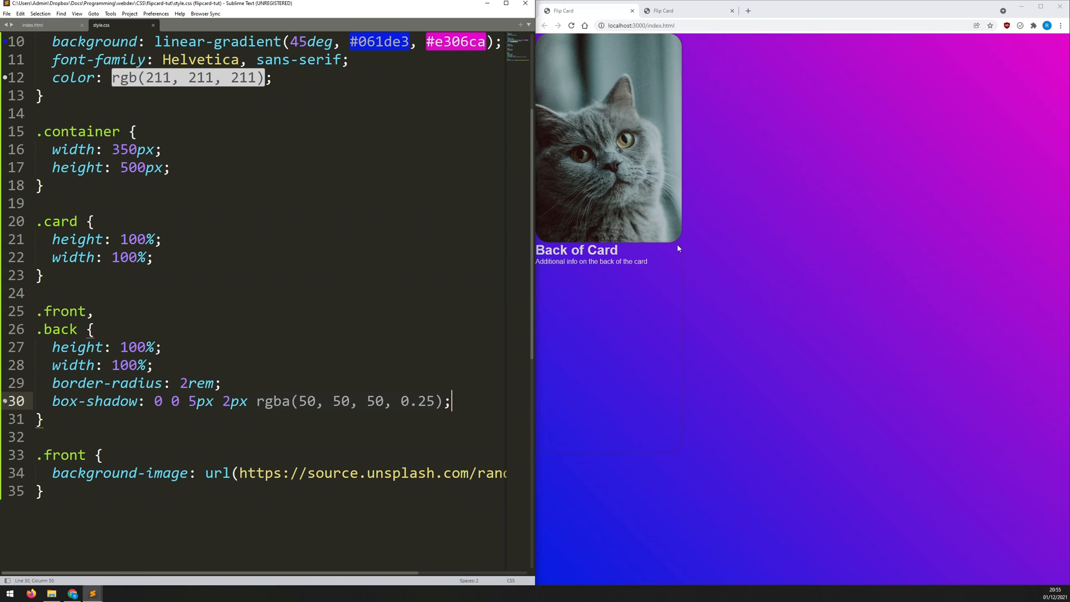
mouse_move(584, 342)
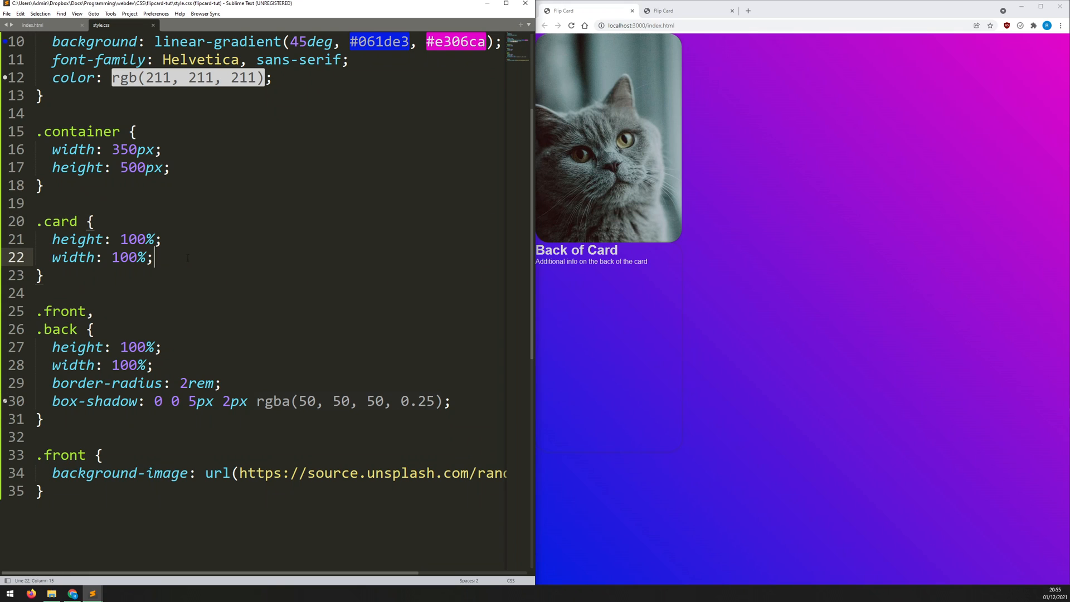
- Add position: relative to .card and position: absolute to .front, .back, saving
key(enter)
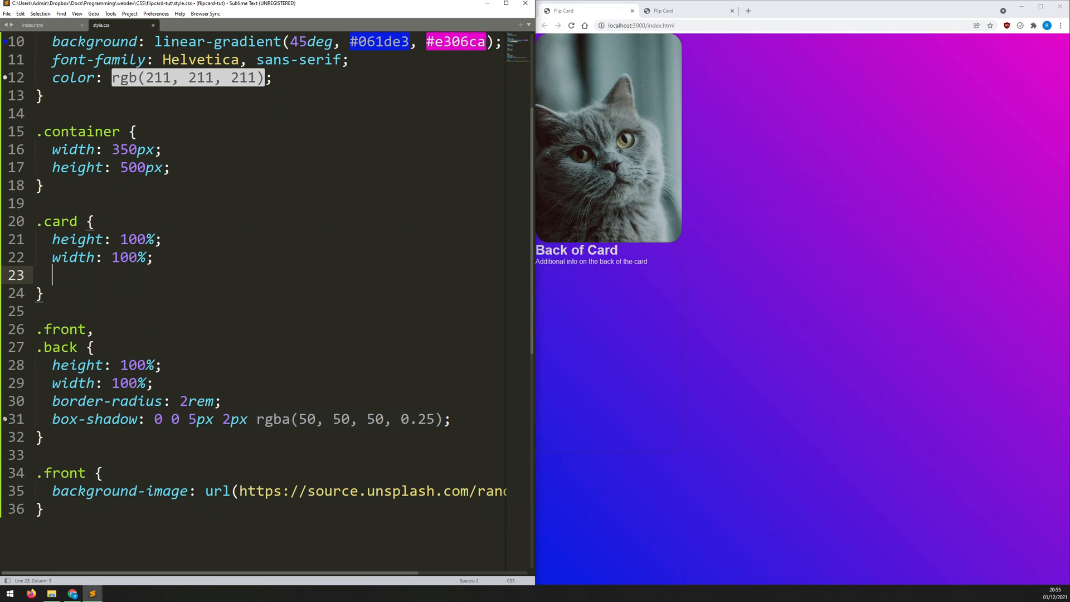
text(position: relative;)
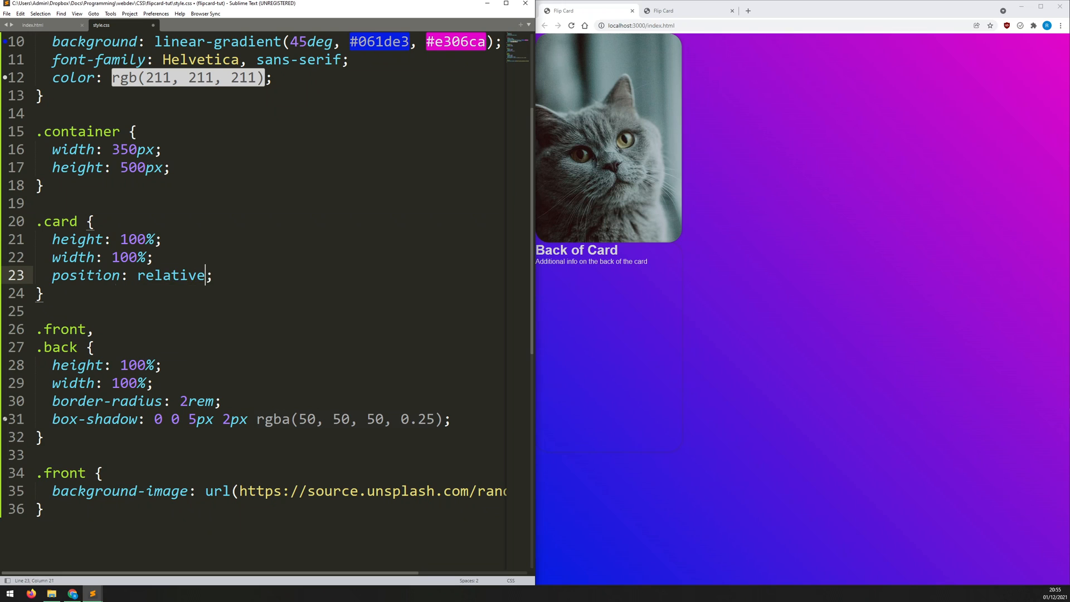
key(ctrl+s)
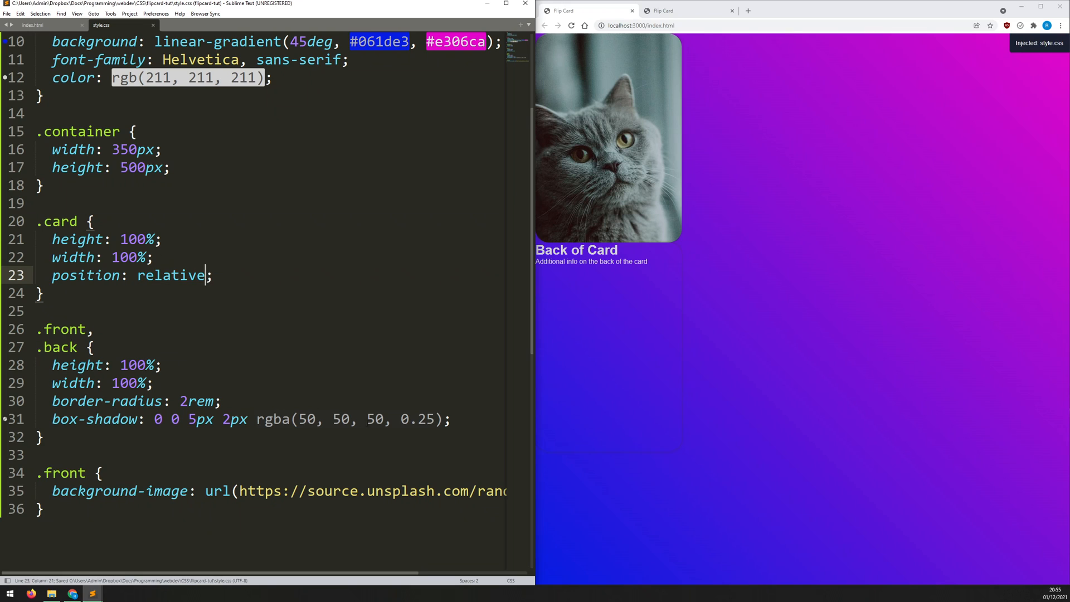
text(positio)
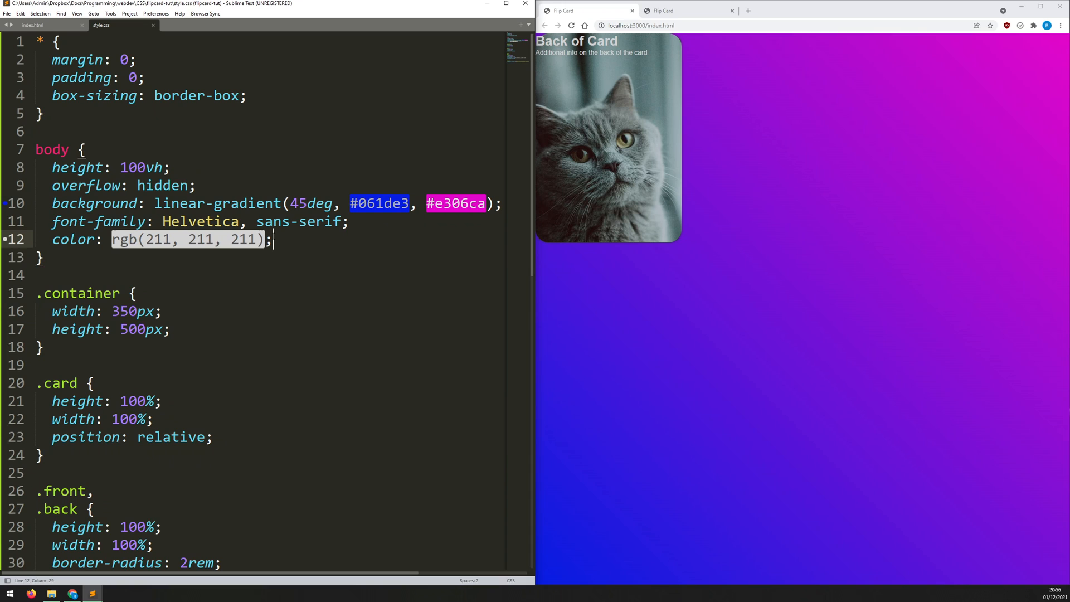
- Give body display: flex with justify-content: center and align-items: center, then save
text(display: flex;)
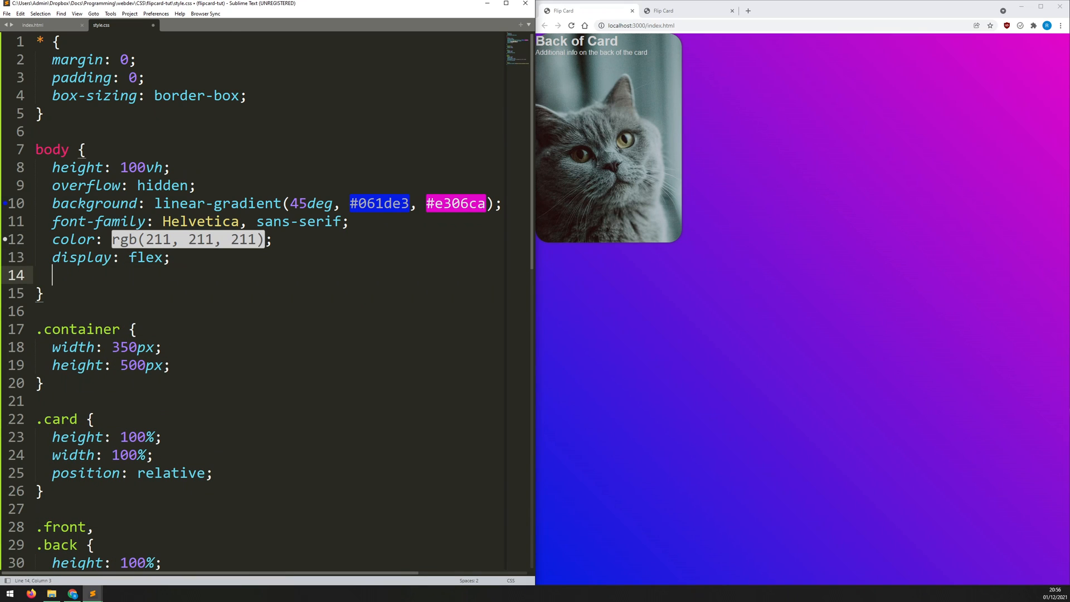
text(justidy)
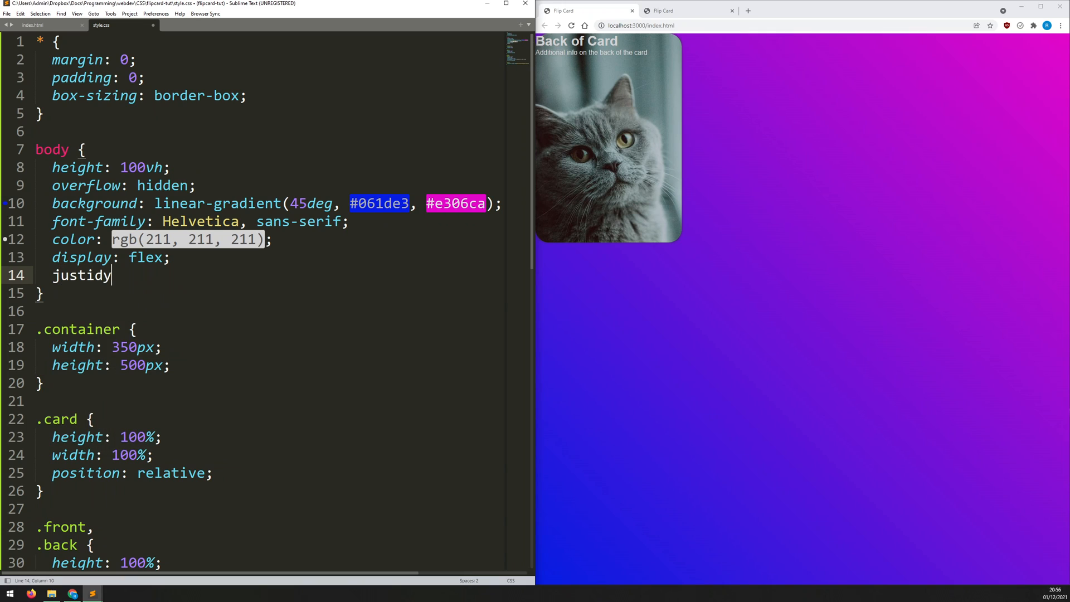
text(y-content: center;)
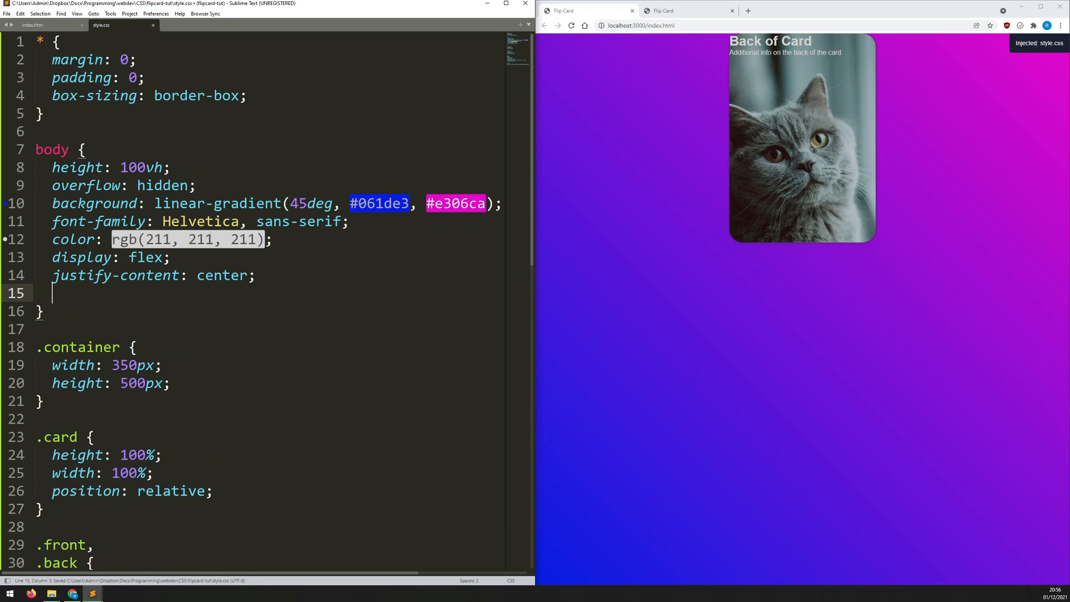
text(align-items: center;)
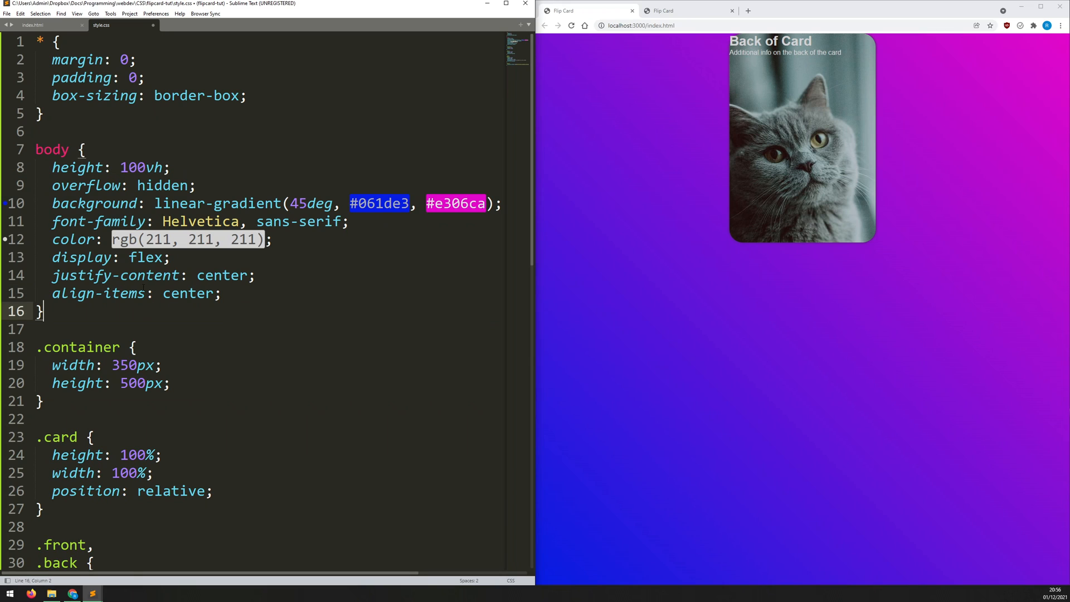
key(ctrl+s)
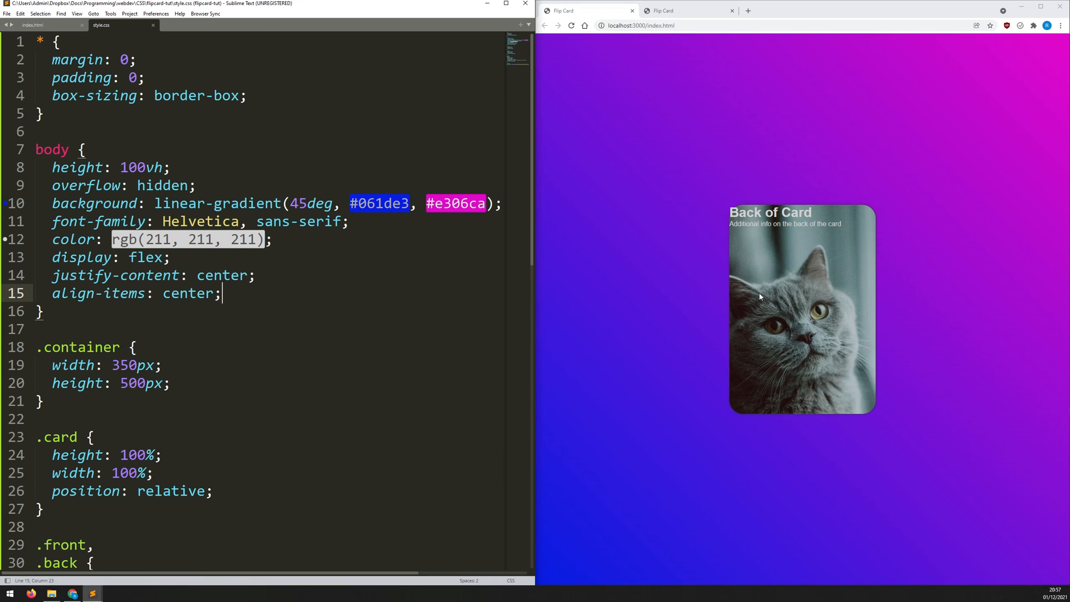
scroll(down, 3)
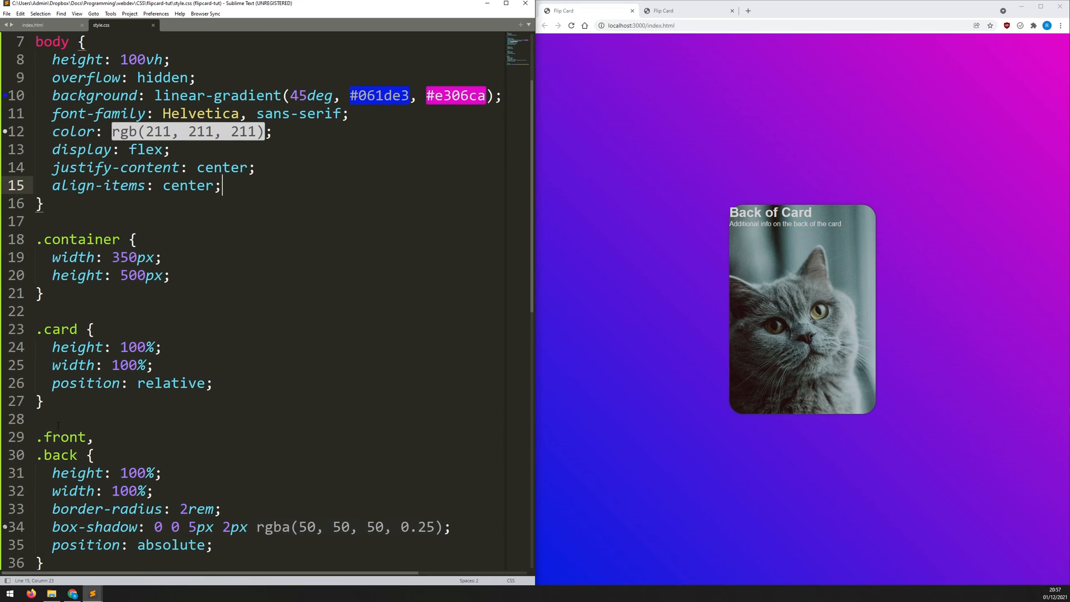
- Write a .card:hover rule with cursor: pointer and transform: rotateY(180deg)
text(.card)
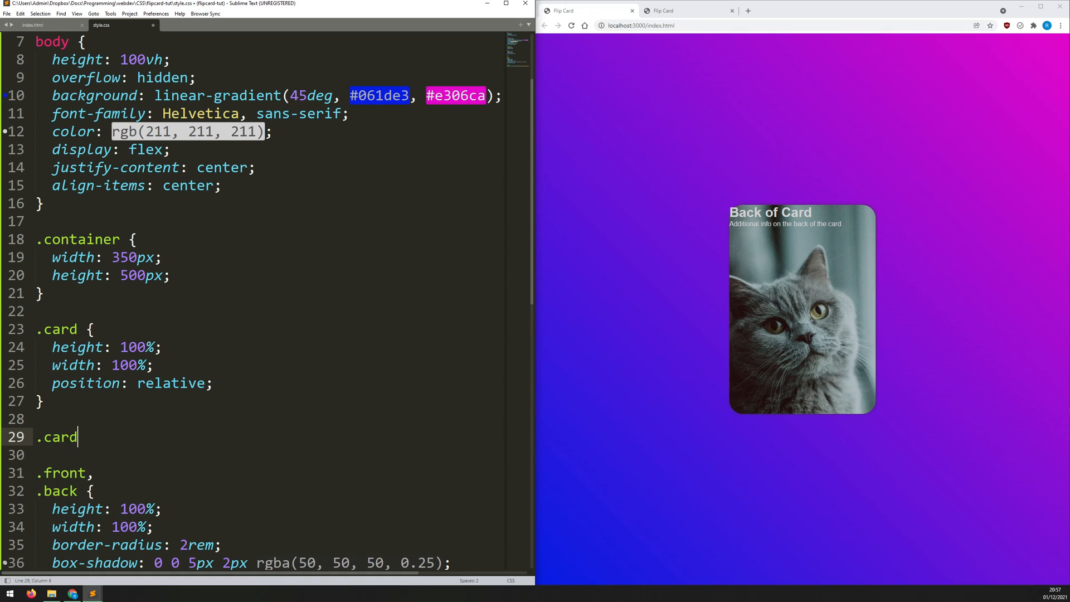
text(:hover {)
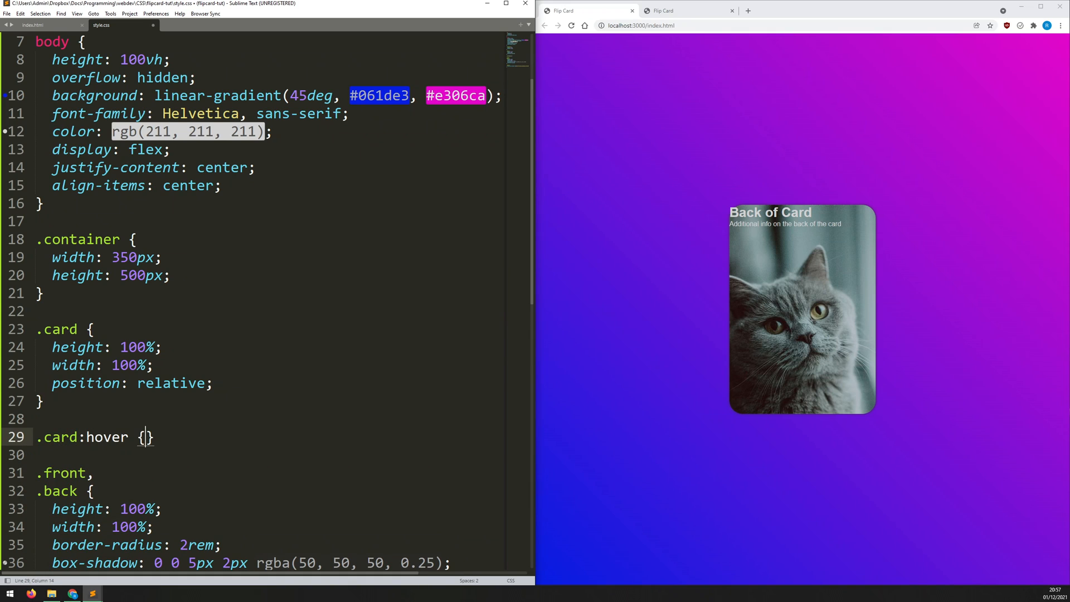
text(cursor: pointer;)
text(transfrom:;)
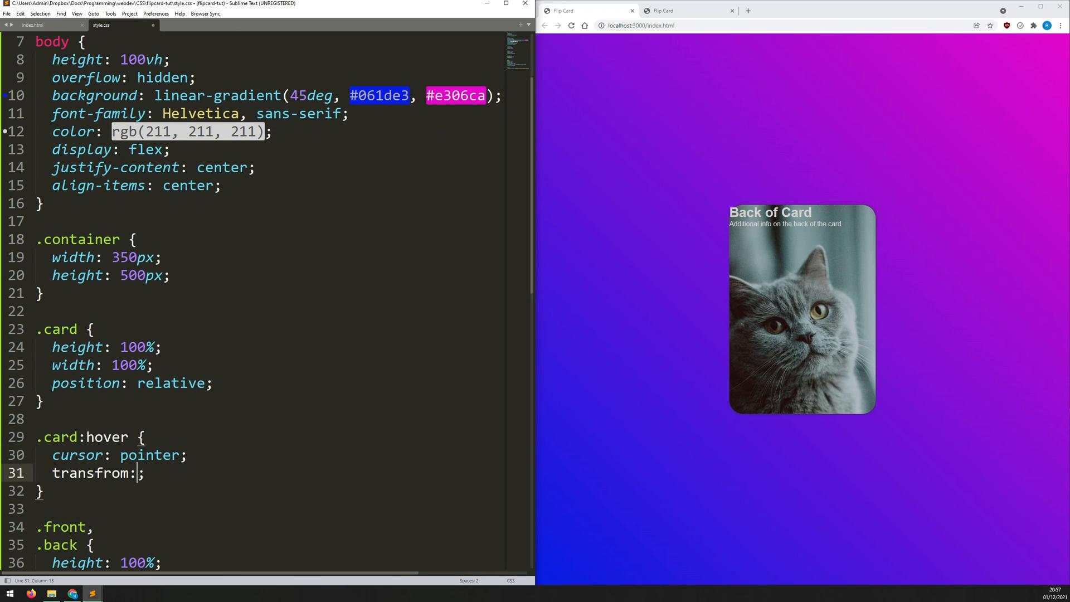
text(r)
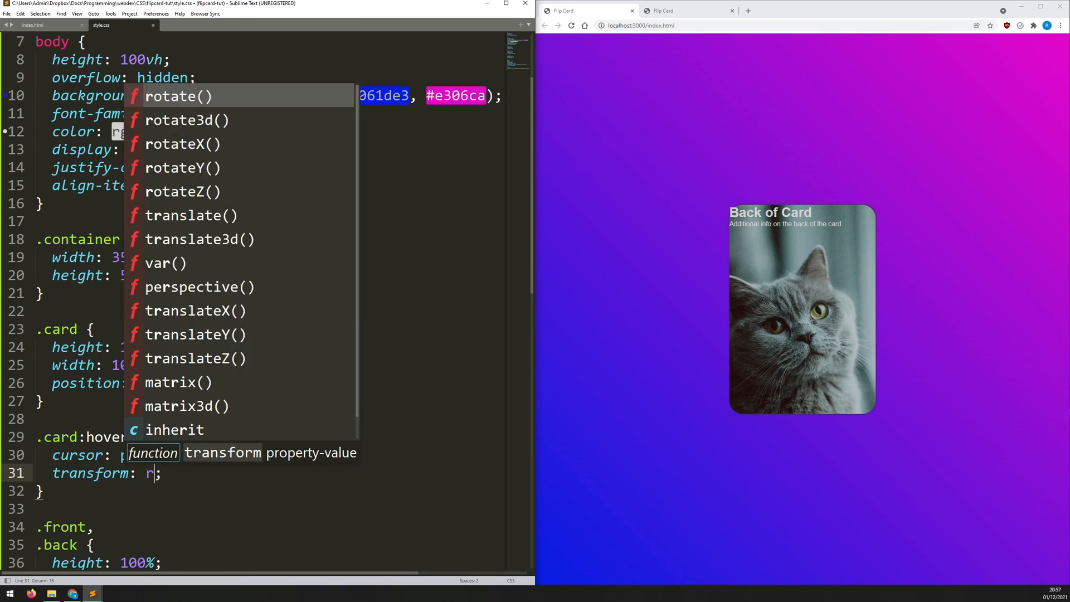
text(otateY)
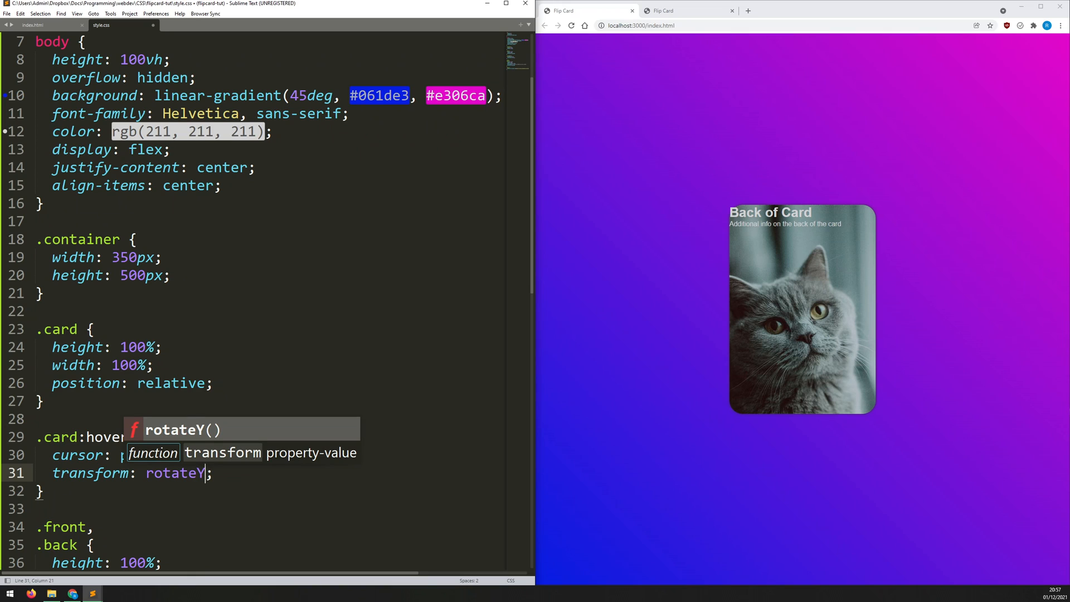
text((180de)
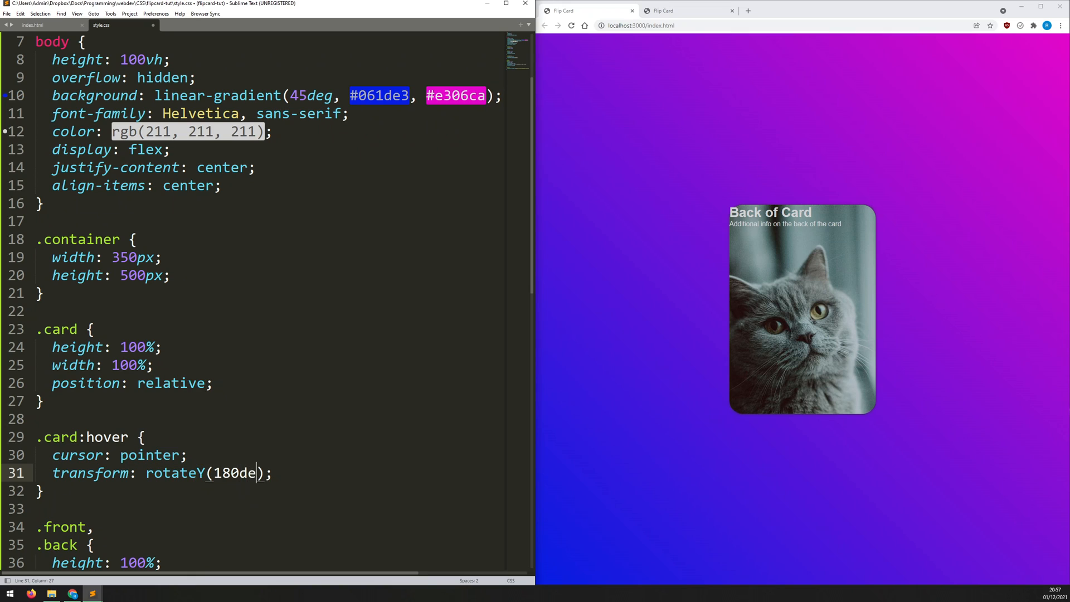
text(g)
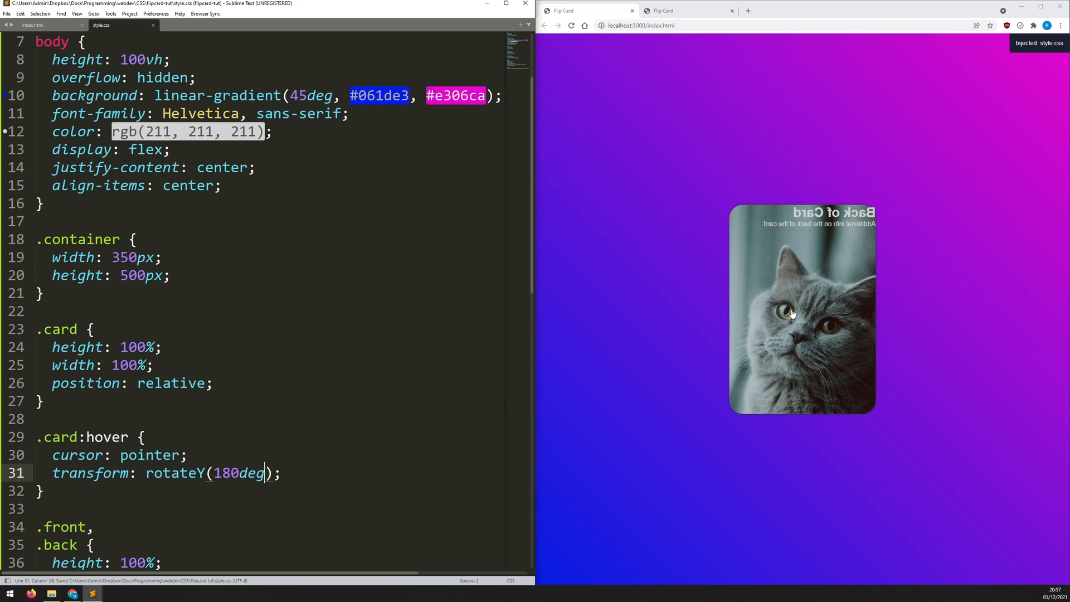
mouse_move(753, 297)
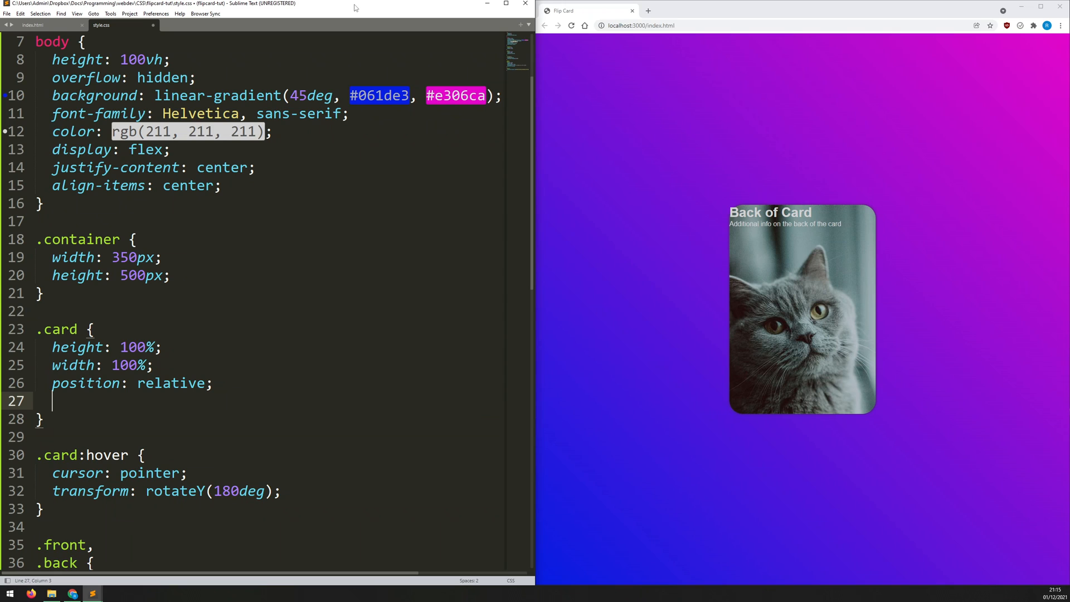
- Add transition: transform 1500ms to the .card rule
text(transition: transform 1;)
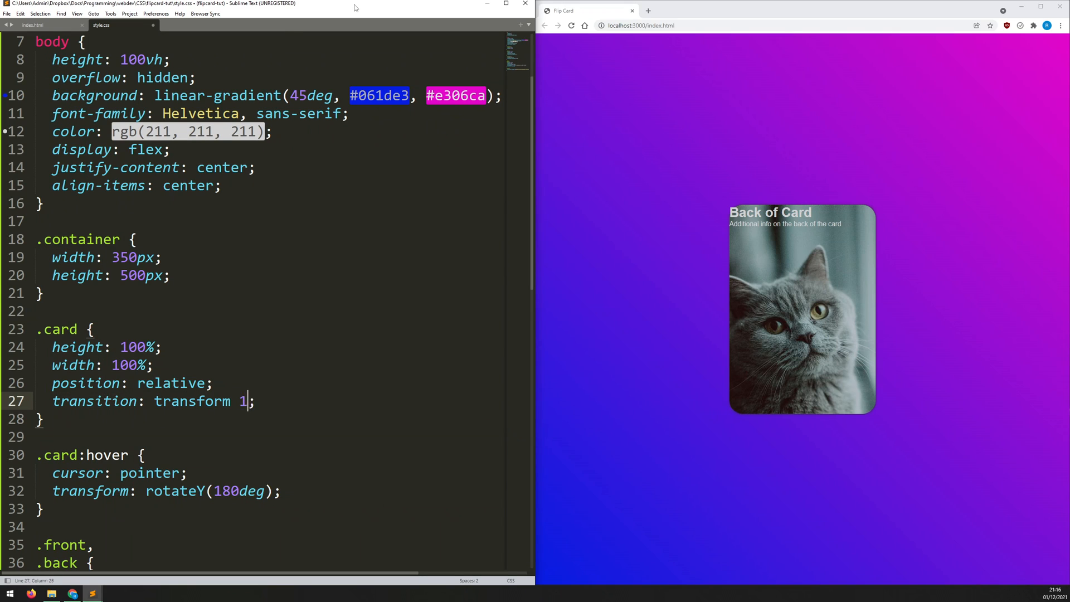
text(500ms)
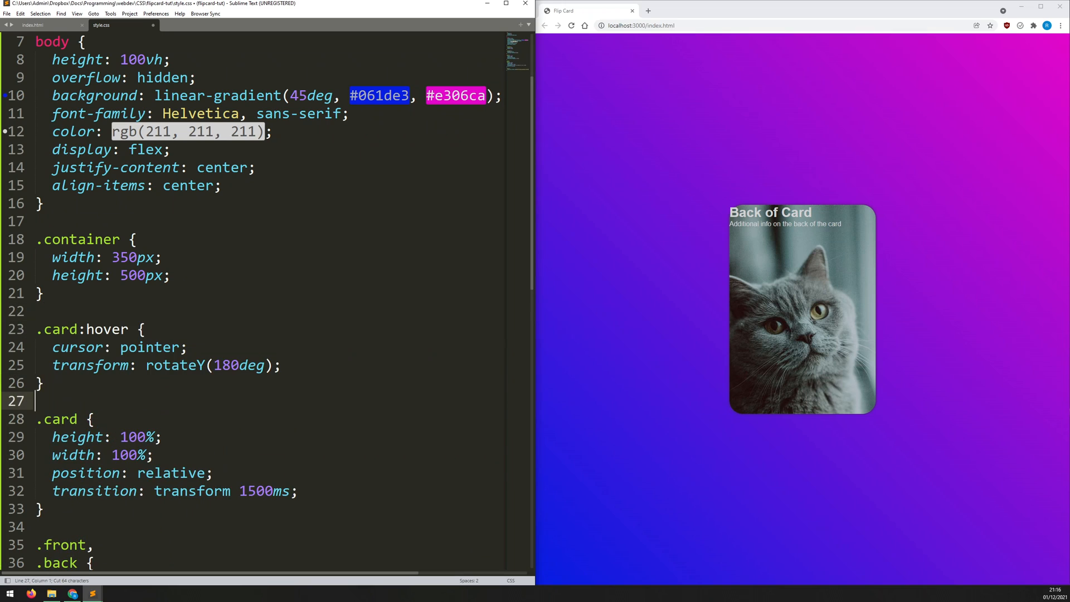
- Rewrite the hover selector as .container:hover > .card and save
drag(52, 258, 170, 275)
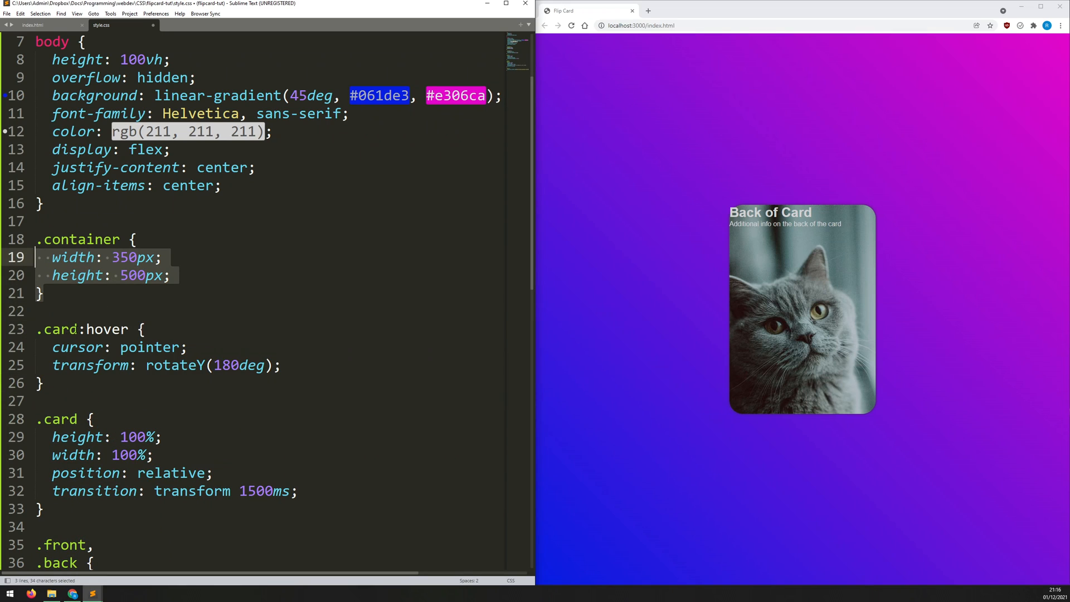
text(cont)
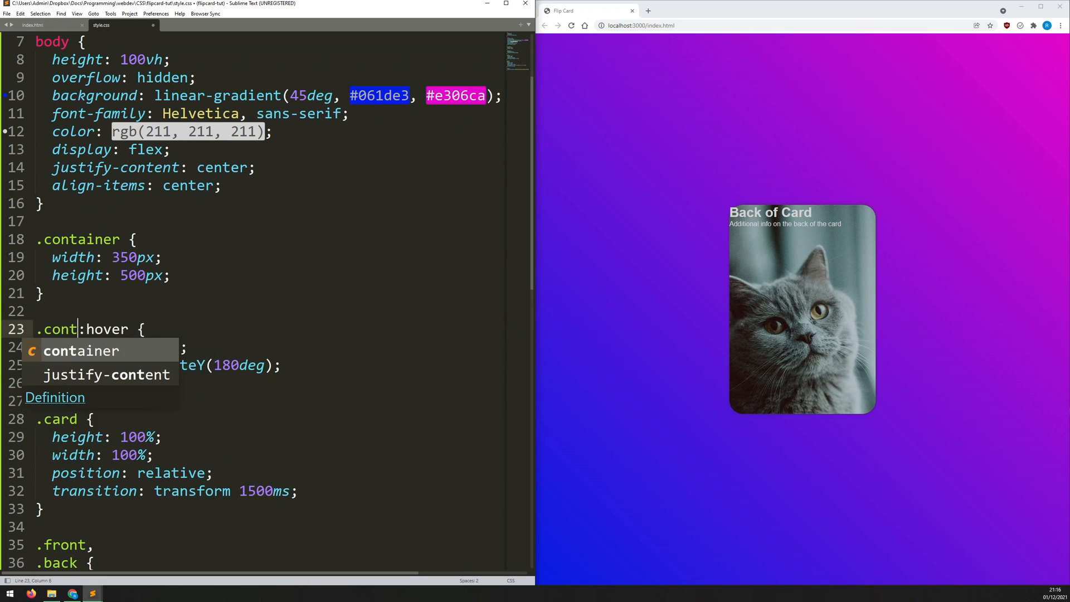
key(Tab)
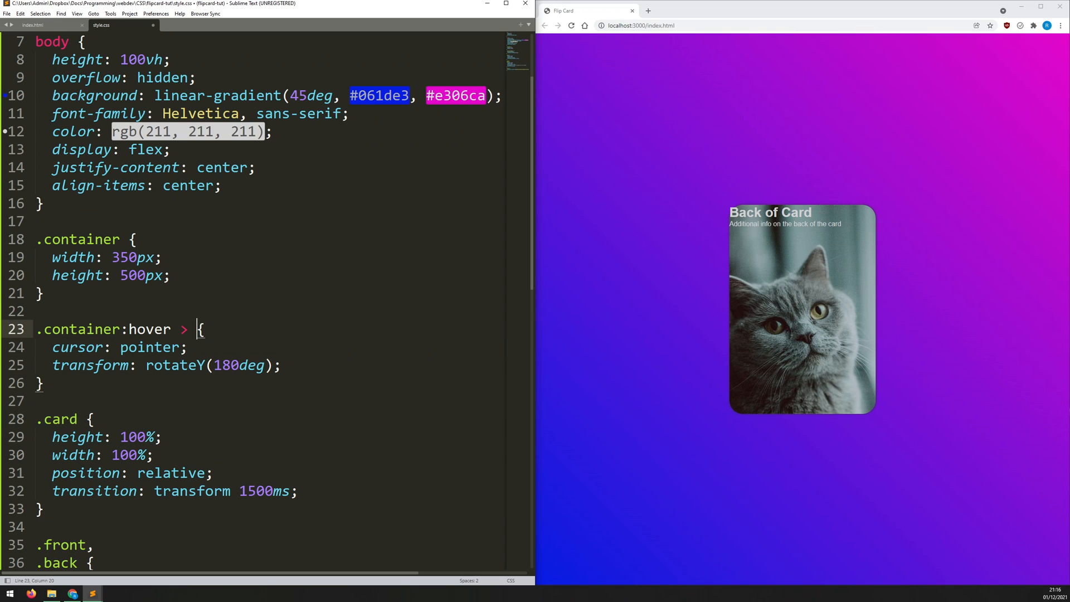
text(.card)
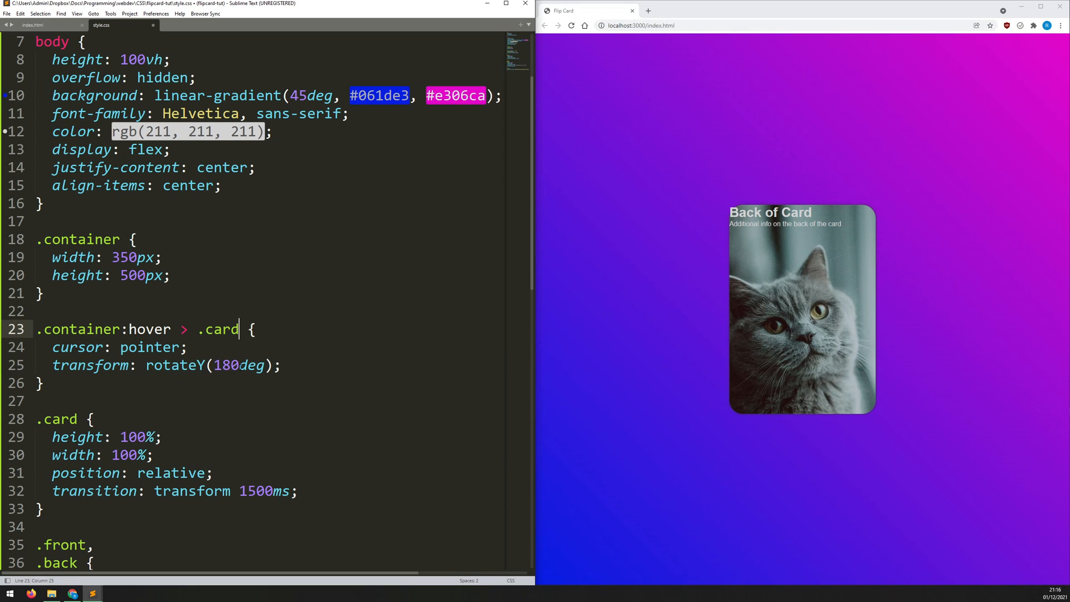
key(ctrl+s)
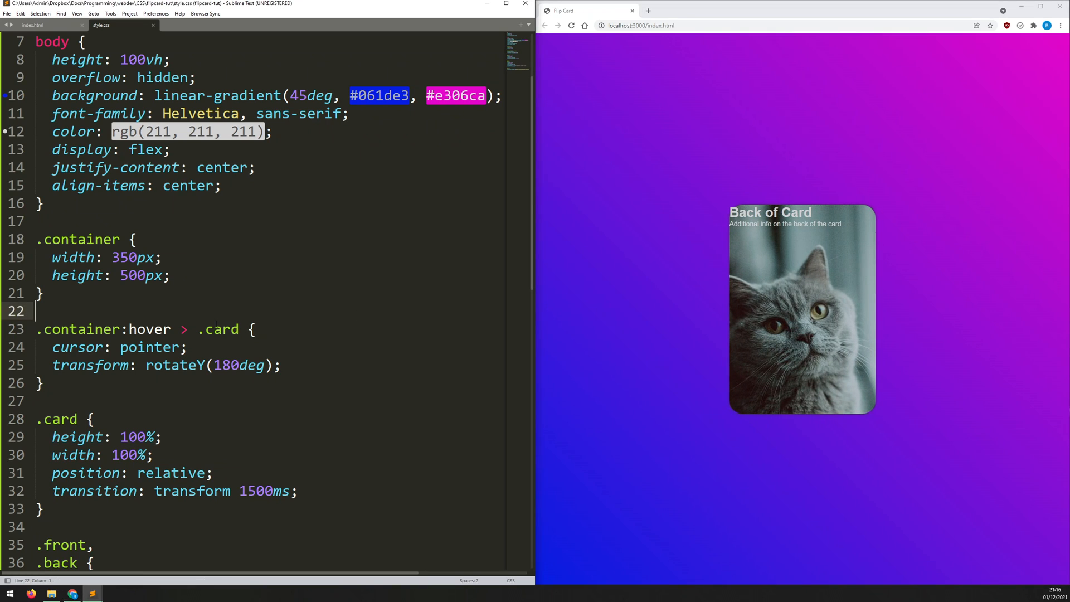
- Add a .back rule with background-color: #3a3a3a and transform: rotateY(180deg)
scroll(down, 3)
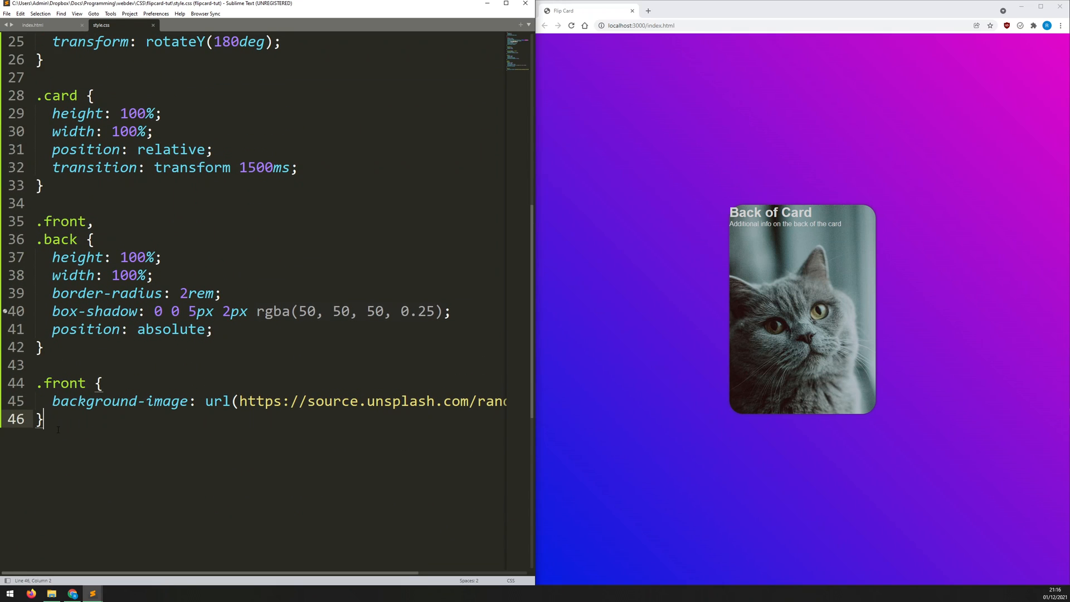
text(.back)
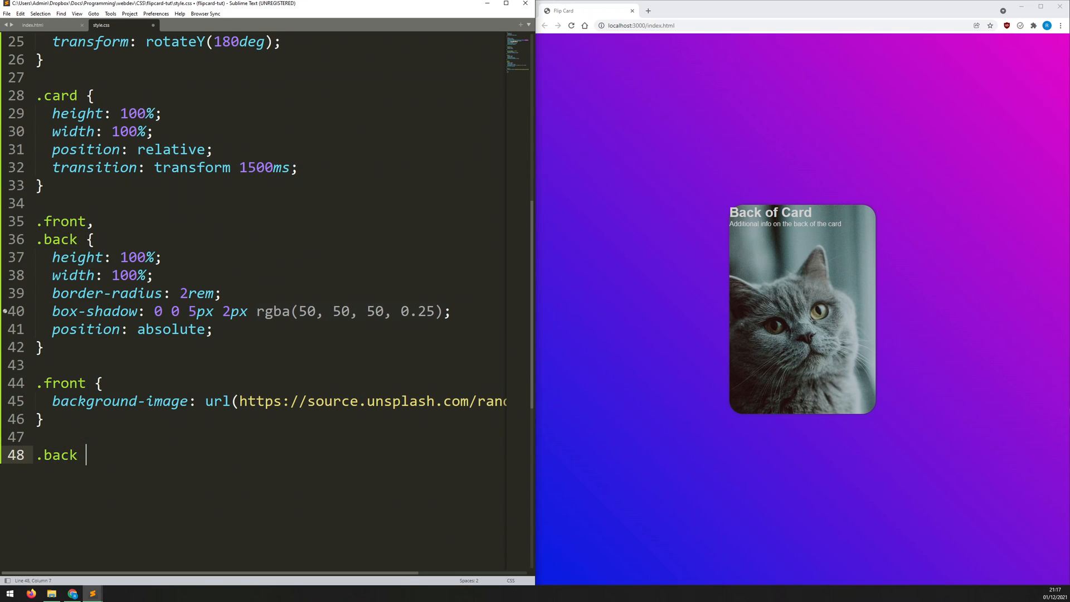
text(background-color: ;)
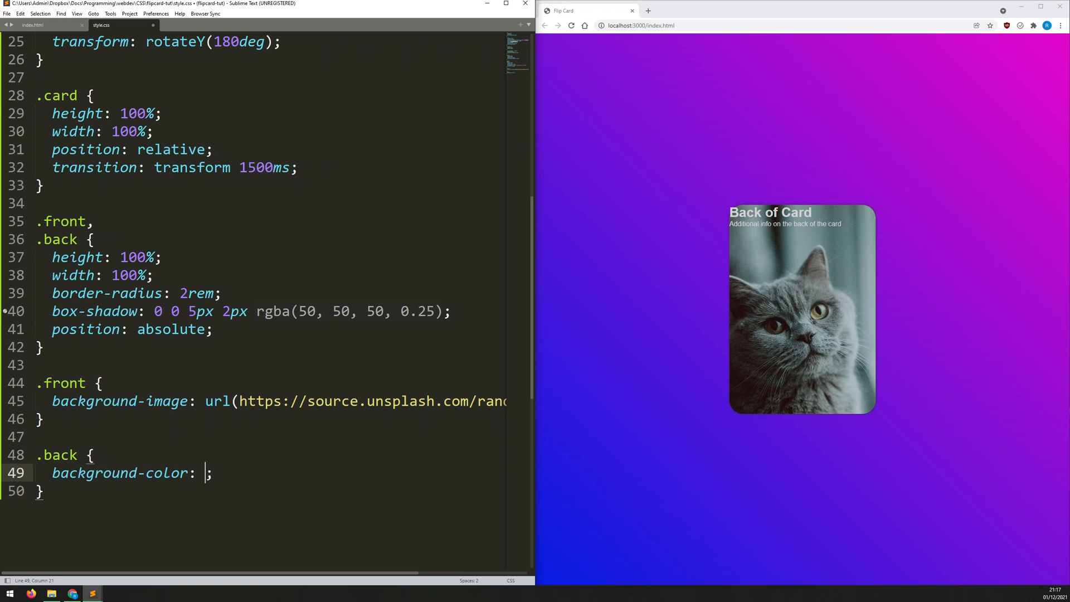
text(#3a3a3a)
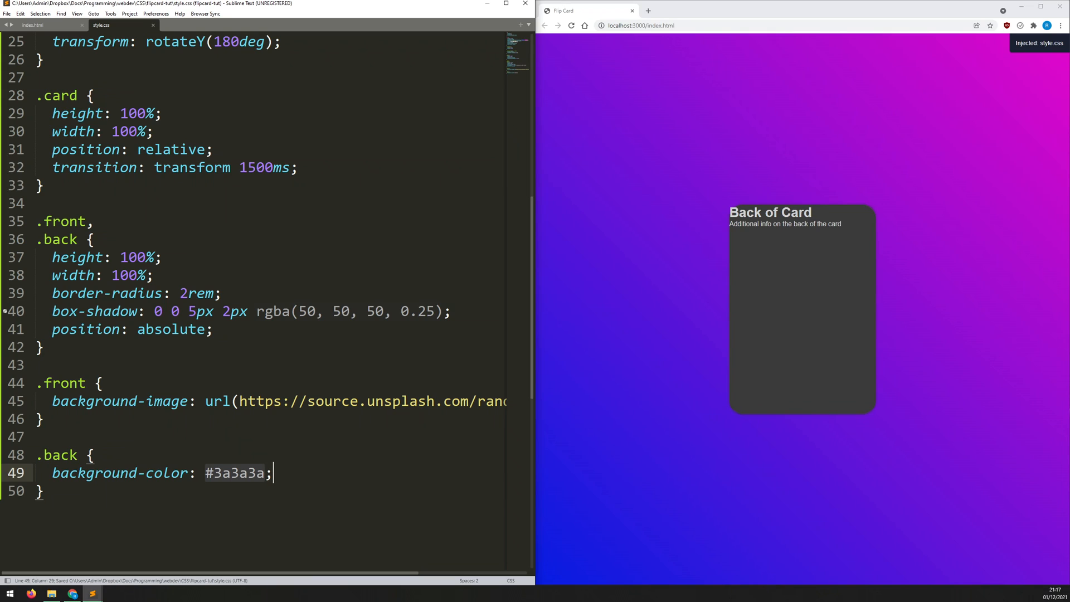
text(tran)
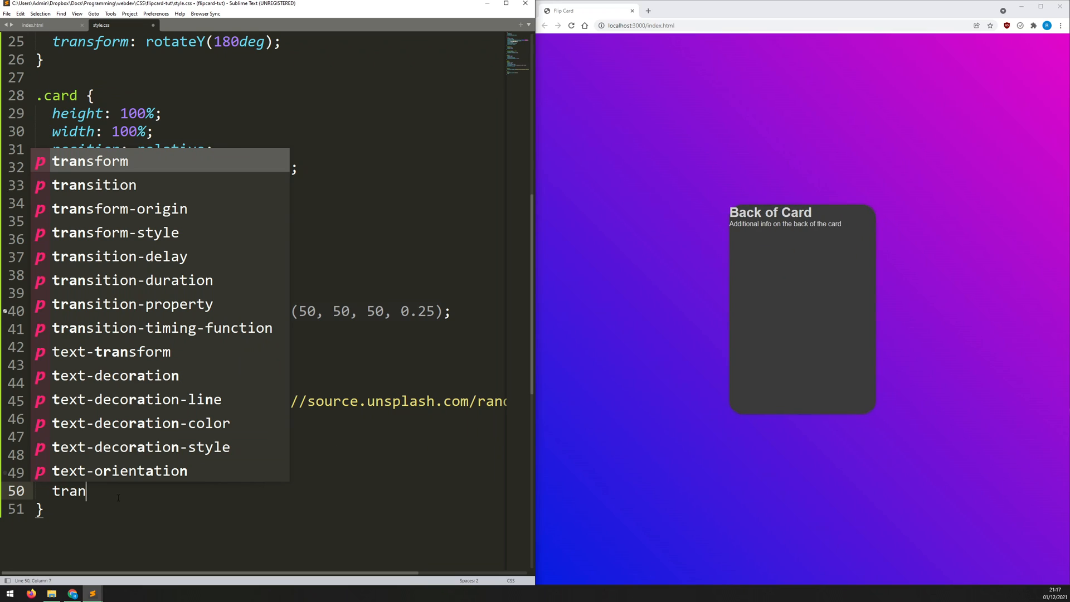
mouse_move(101, 492)
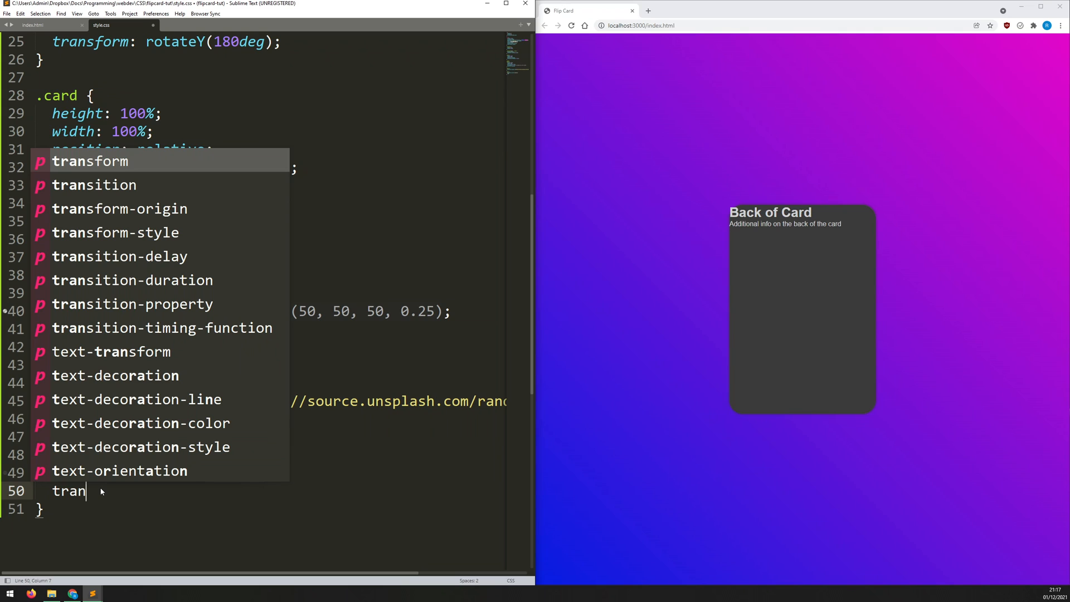
text(sform: rotateY(18);)
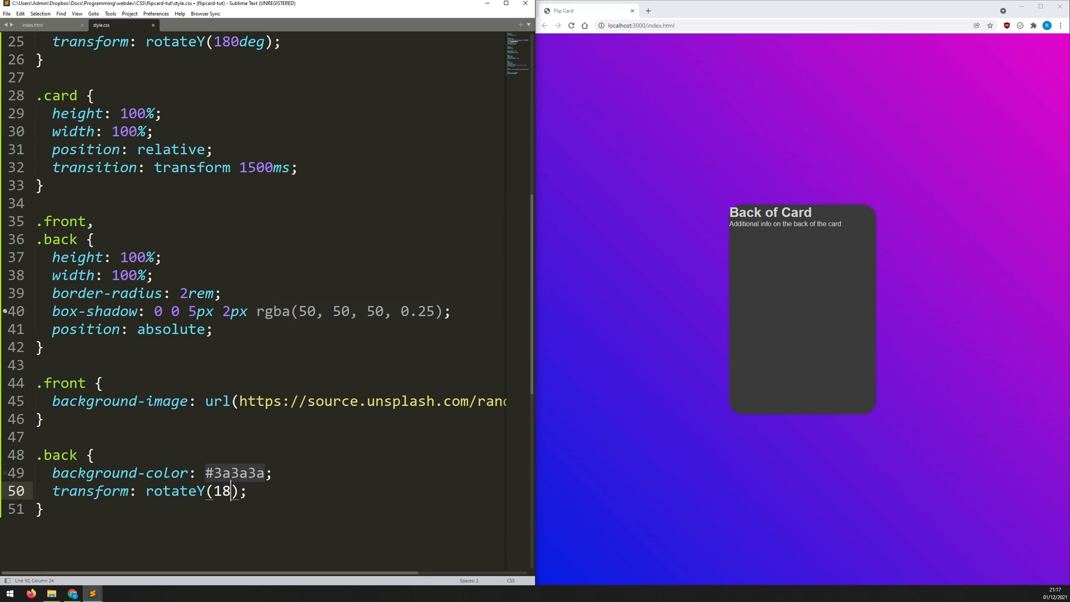
text(0deg)
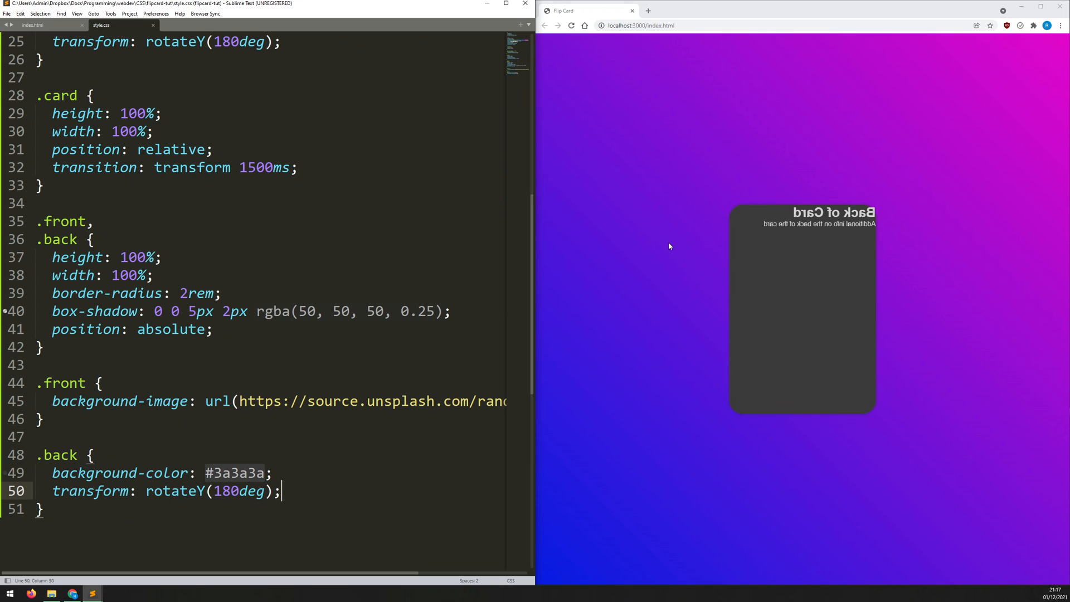
scroll(down, 3)
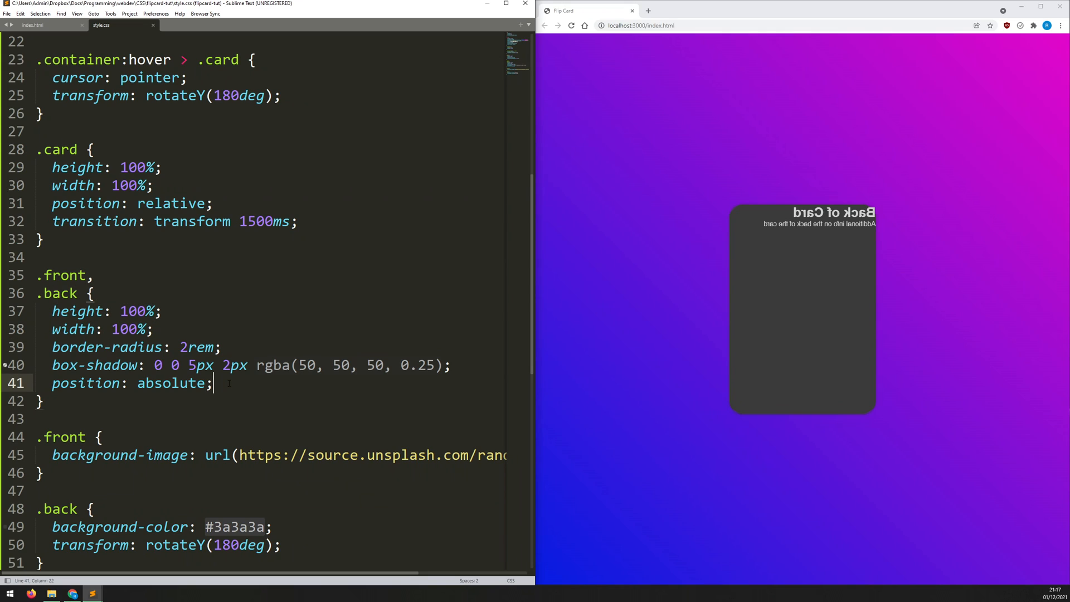
- Add backface-visibility: hidden to the shared .front, .back rule
key(enter)
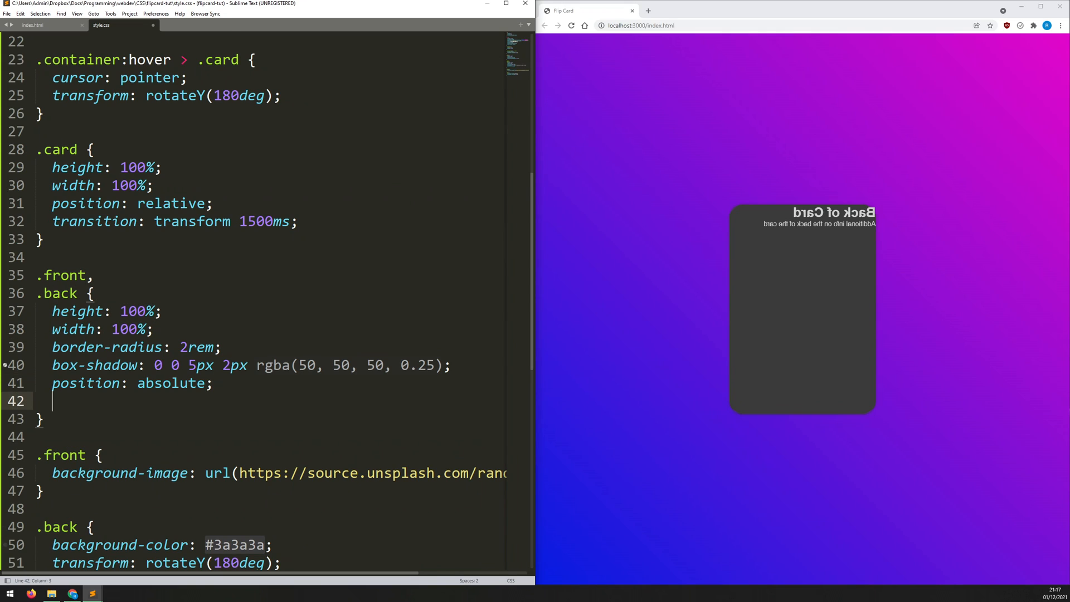
text(backface-visibility: hidden;)
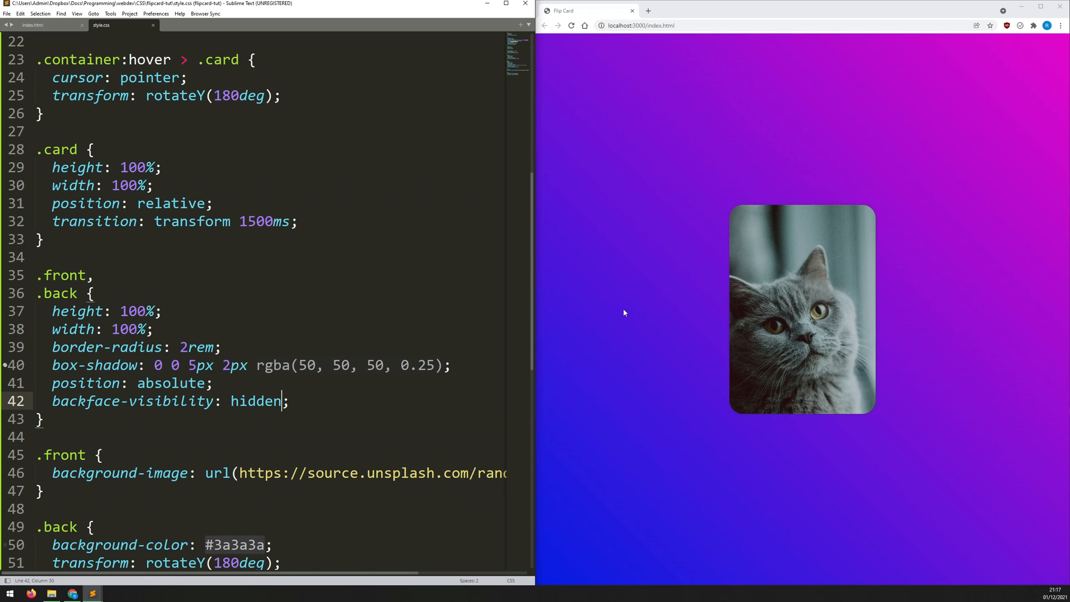
mouse_move(795, 274)
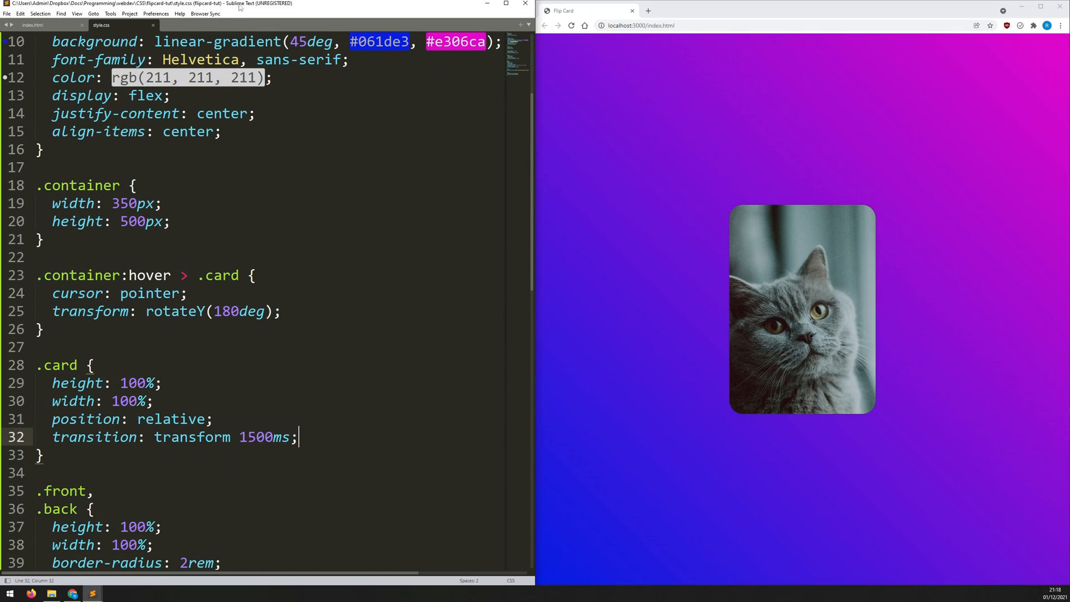
- Add transform-style: preserve-3d to .card via autocomplete and save
key(enter)
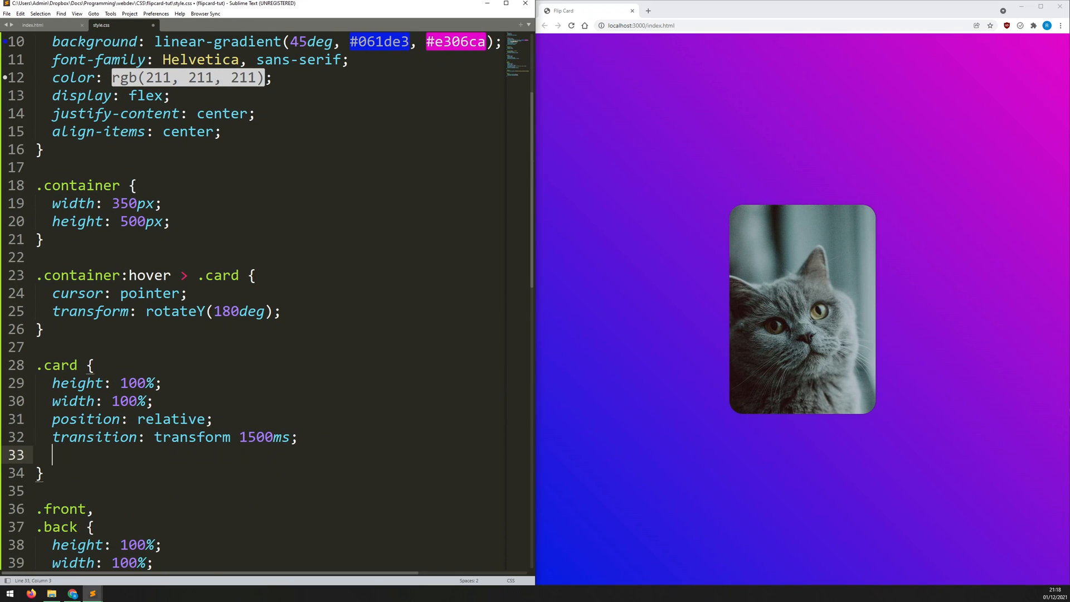
text(transform-style: prese;)
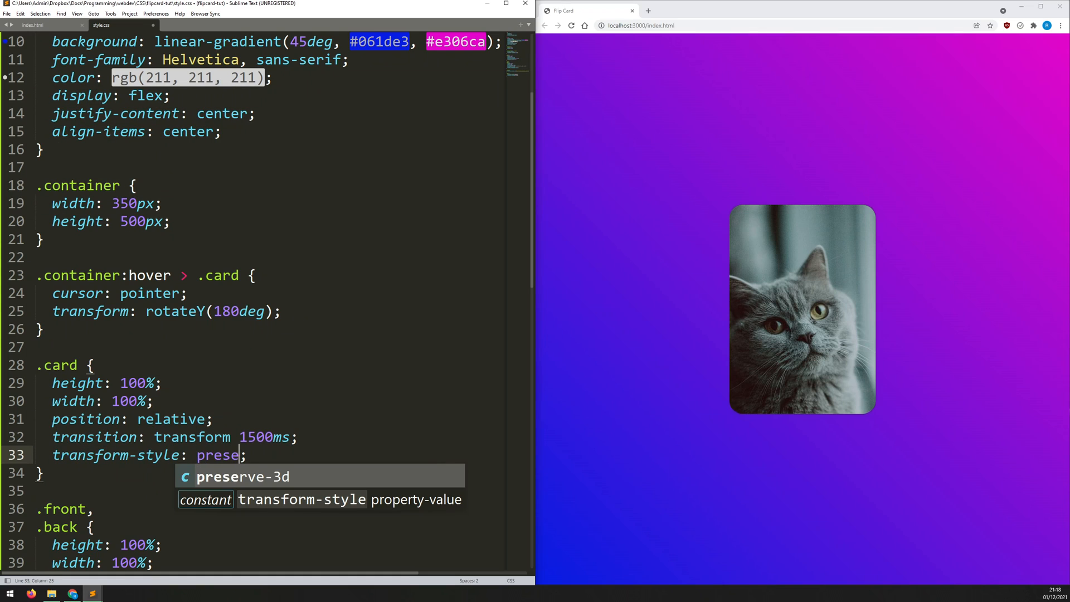
key(Tab)
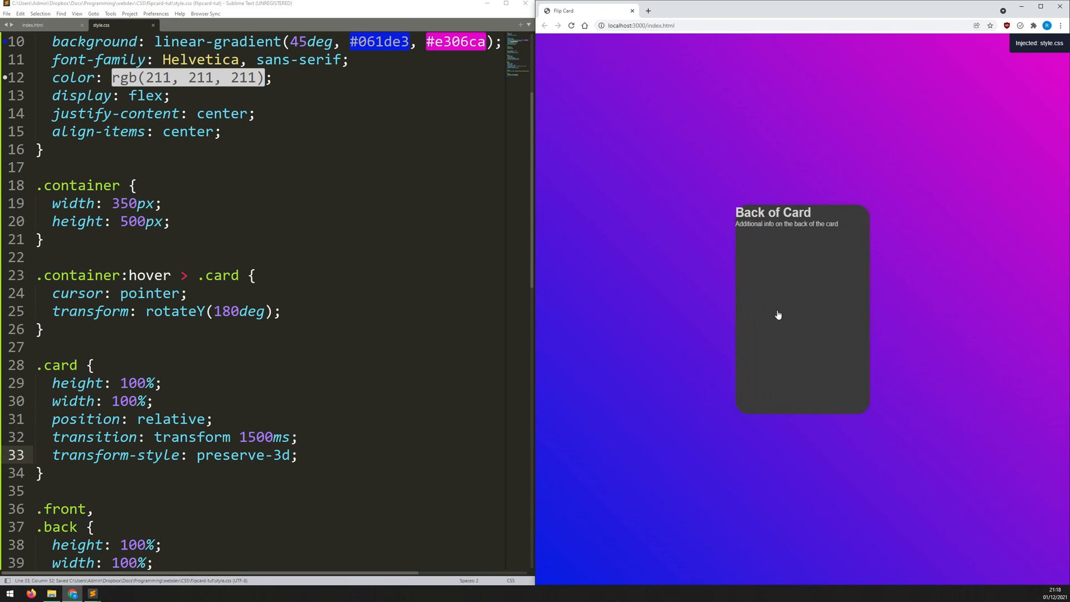
mouse_move(777, 314)
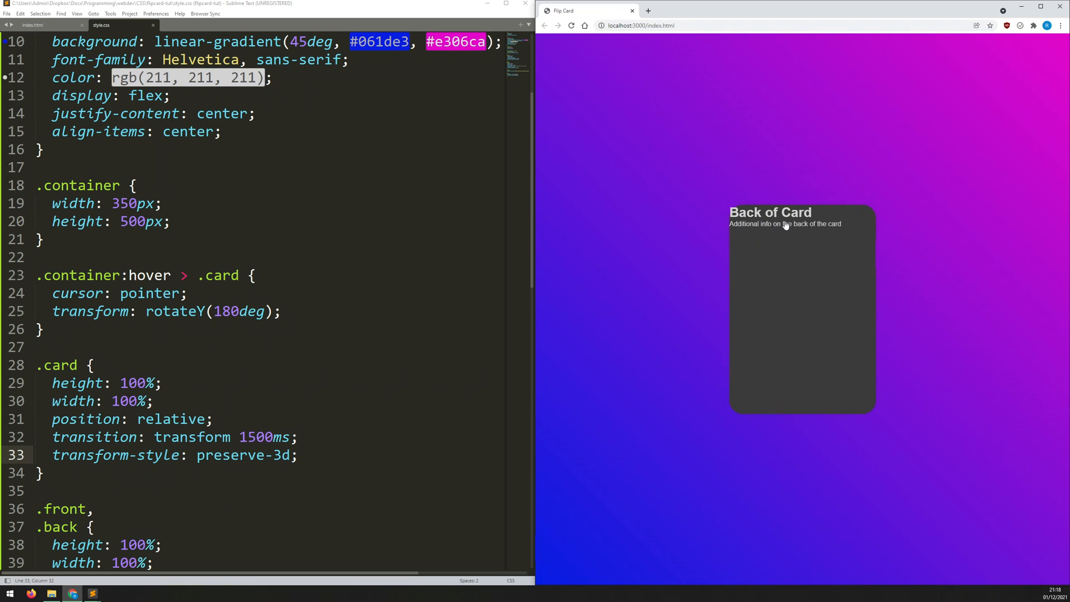
scroll(down, 3)
text(display: ;)
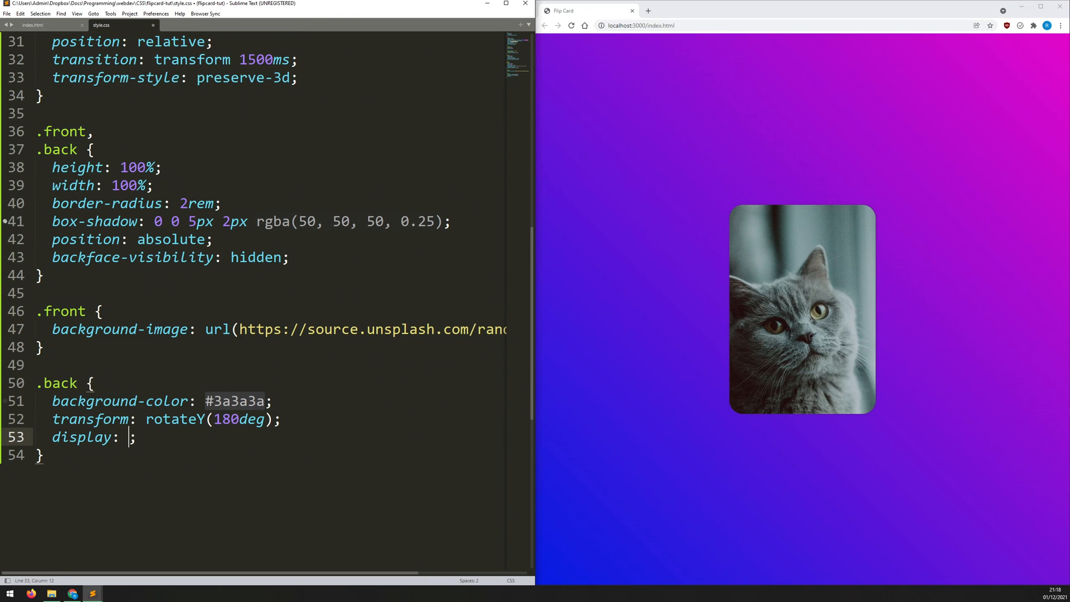
- Add display flex, column direction, centered justify and align, and a 5rem gap to .back
text(flex)
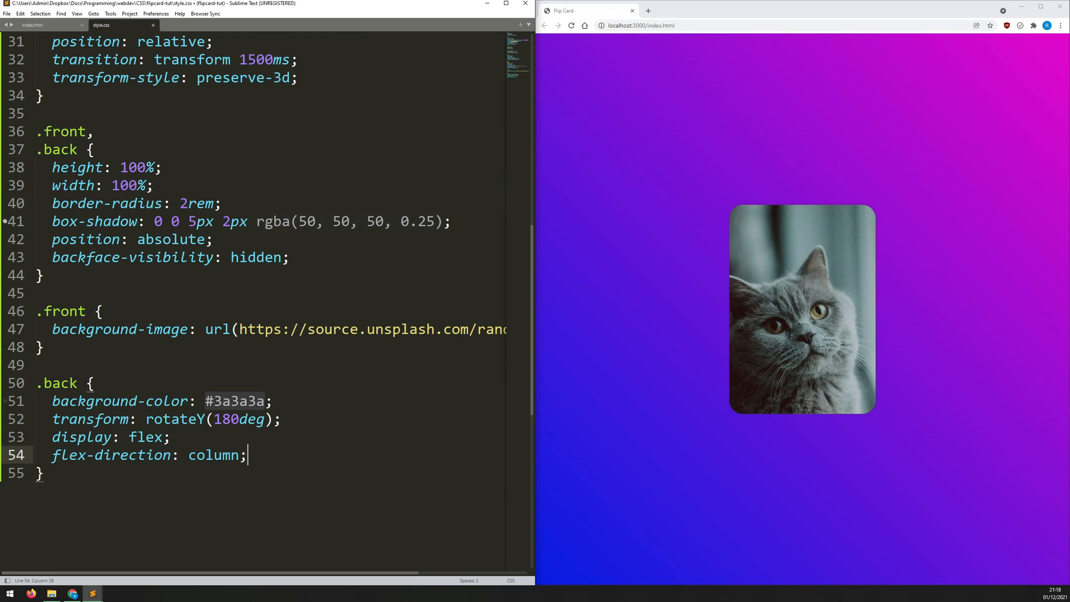
text(justify-content: center;)
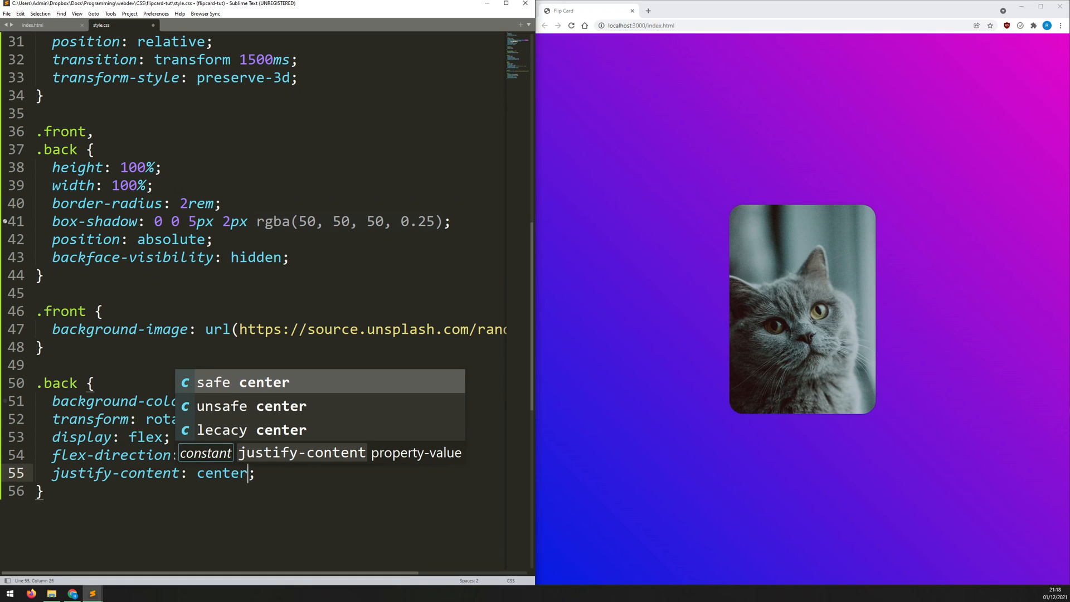
text(align-items: center;)
text(gap: ;)
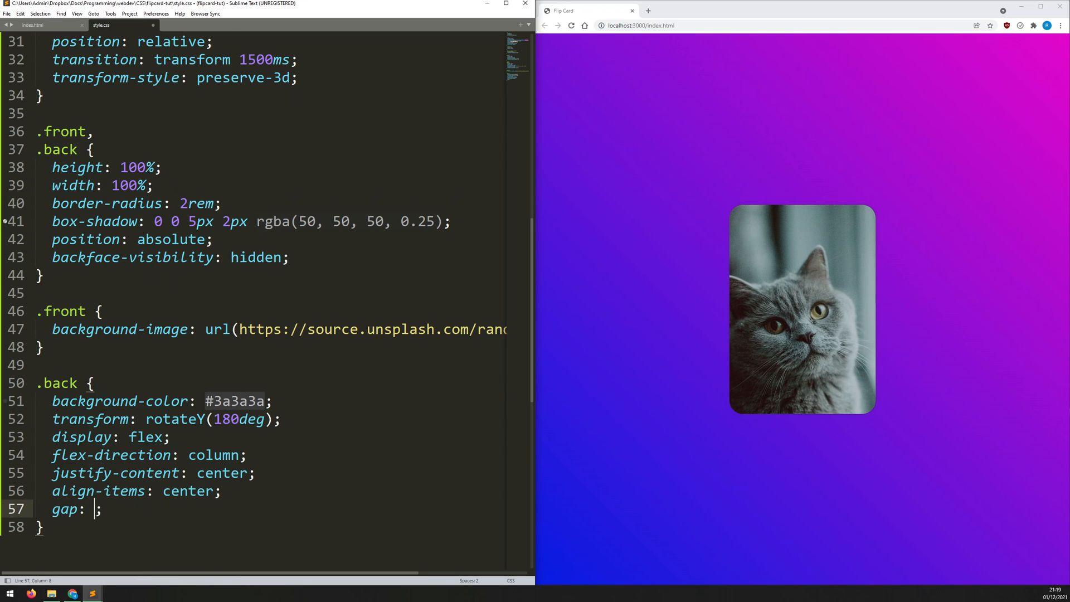
text(5rem)
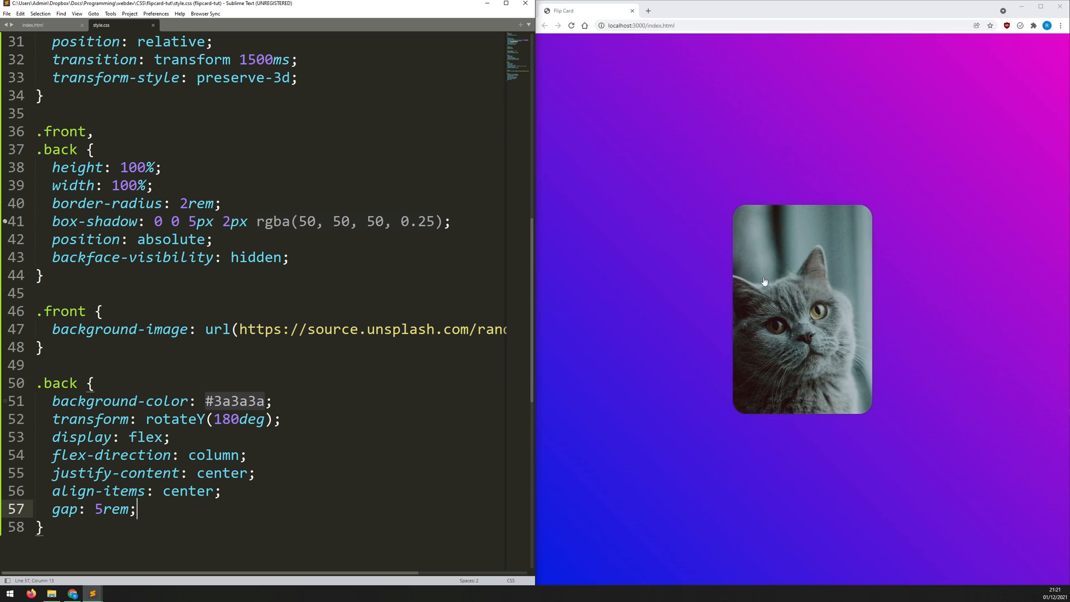
click(801, 308)
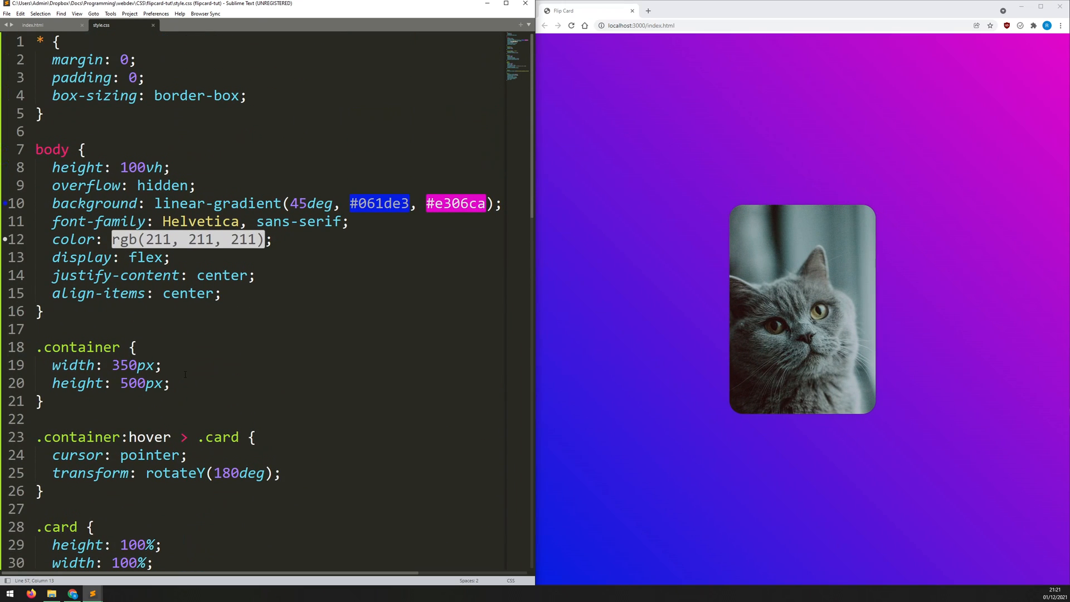
- Add perspective to .container, trying 500px then settling on 800px, and save
text(perspective: ;)
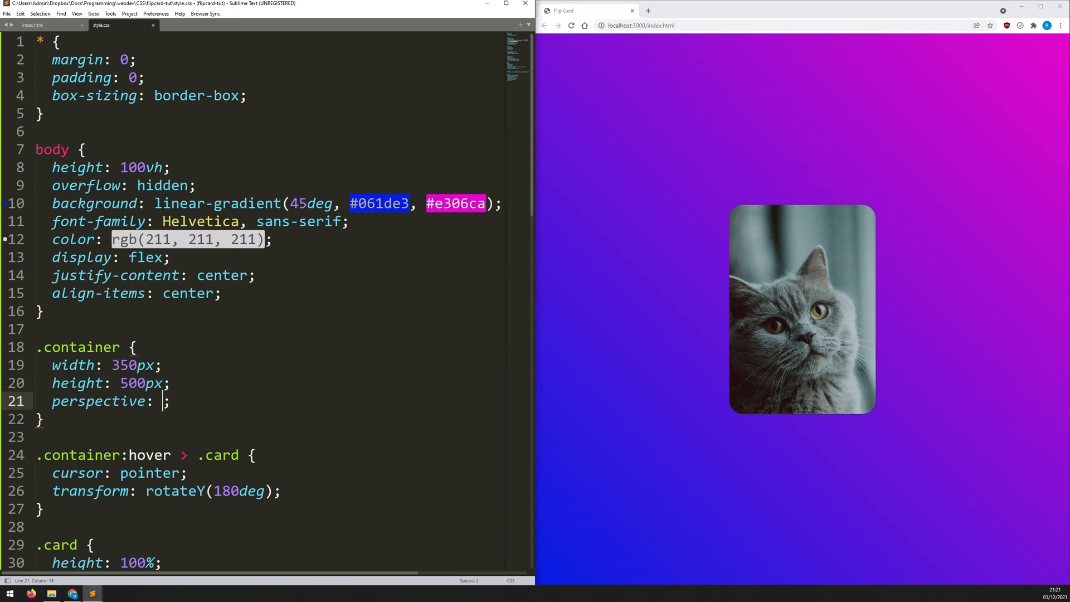
text(500px)
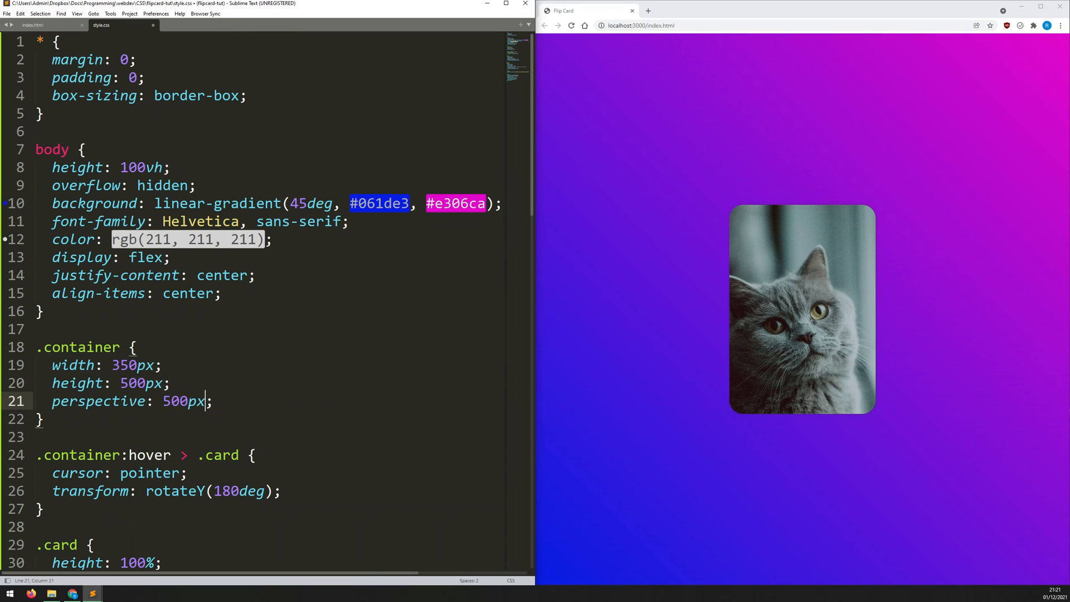
key(ctrl+s)
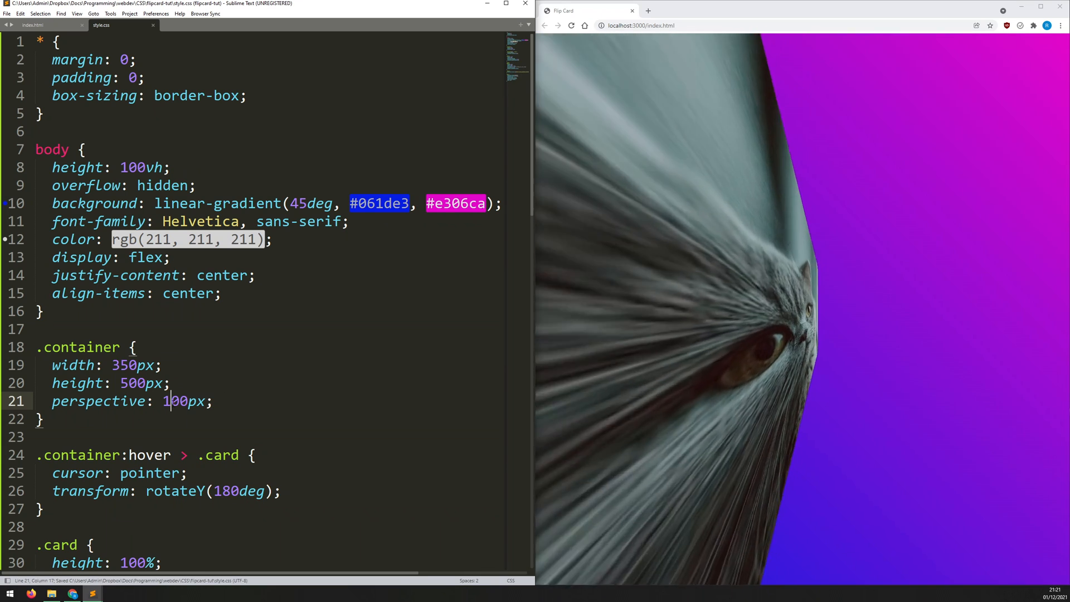
text(800px)
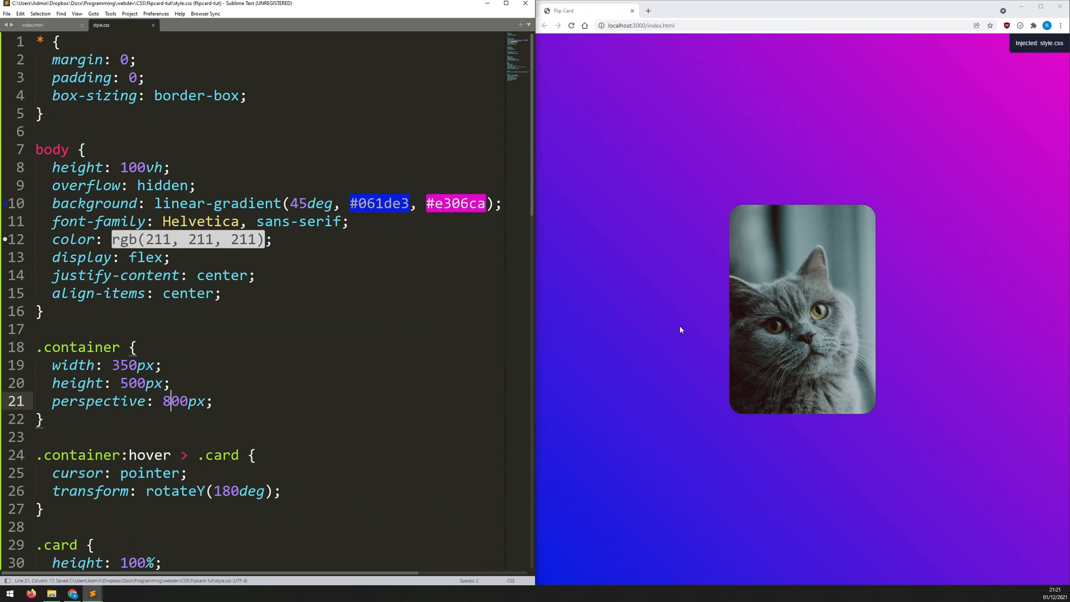
mouse_move(729, 314)
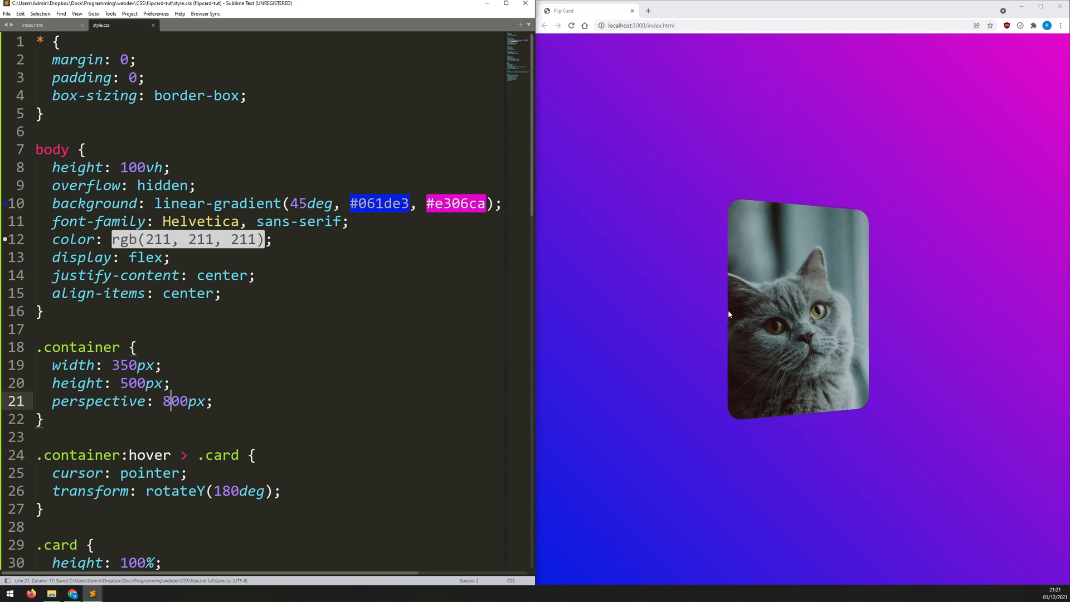
mouse_move(798, 308)
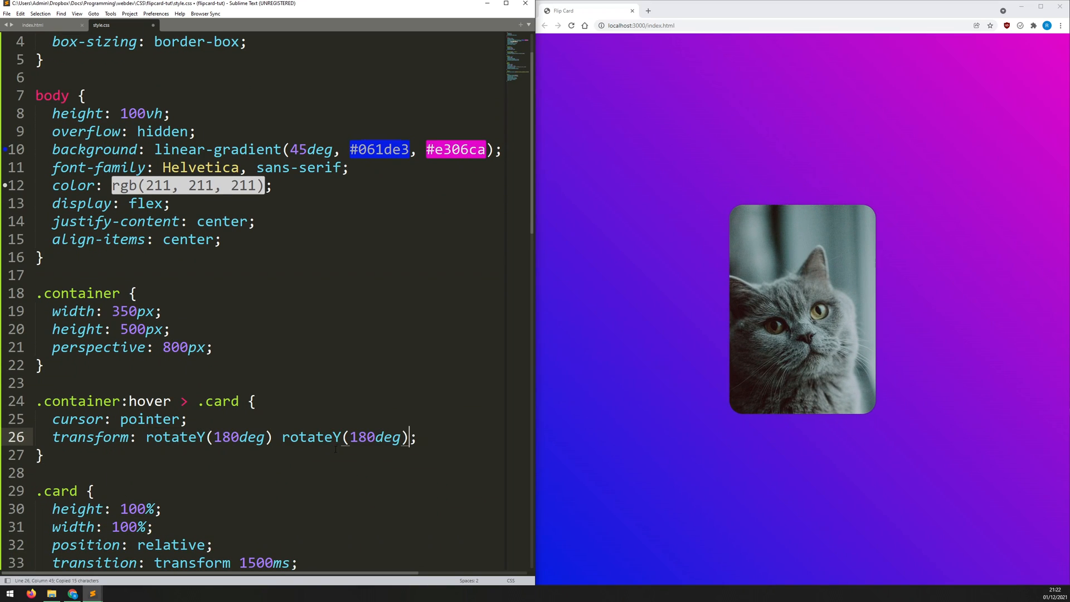
- Paste a second rotateY(180deg) into the hover card and .back transform lines
scroll(down, 3)
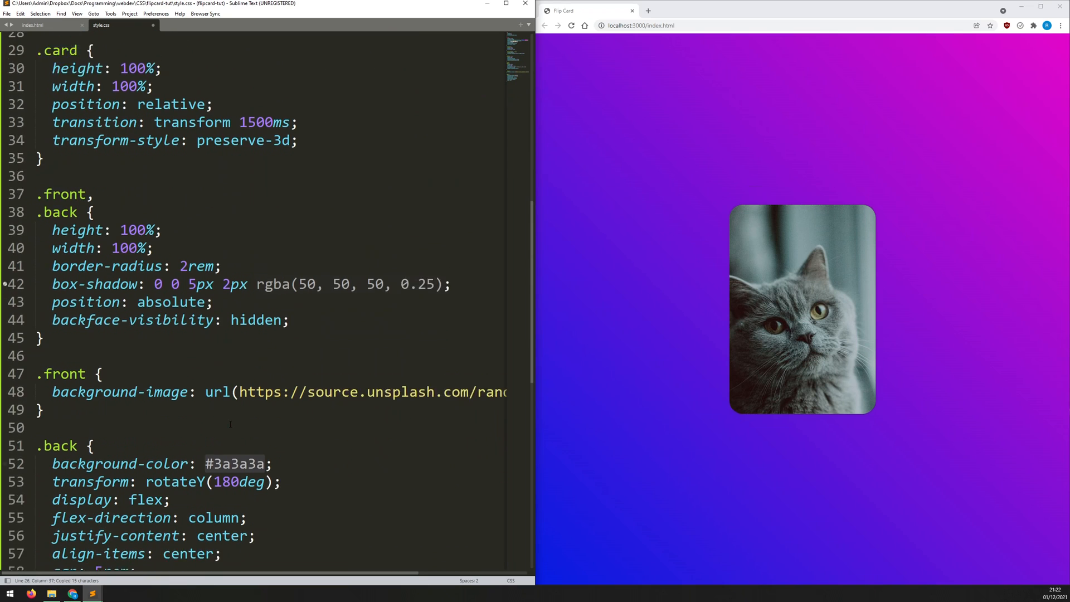
text(gap: 5rem;)
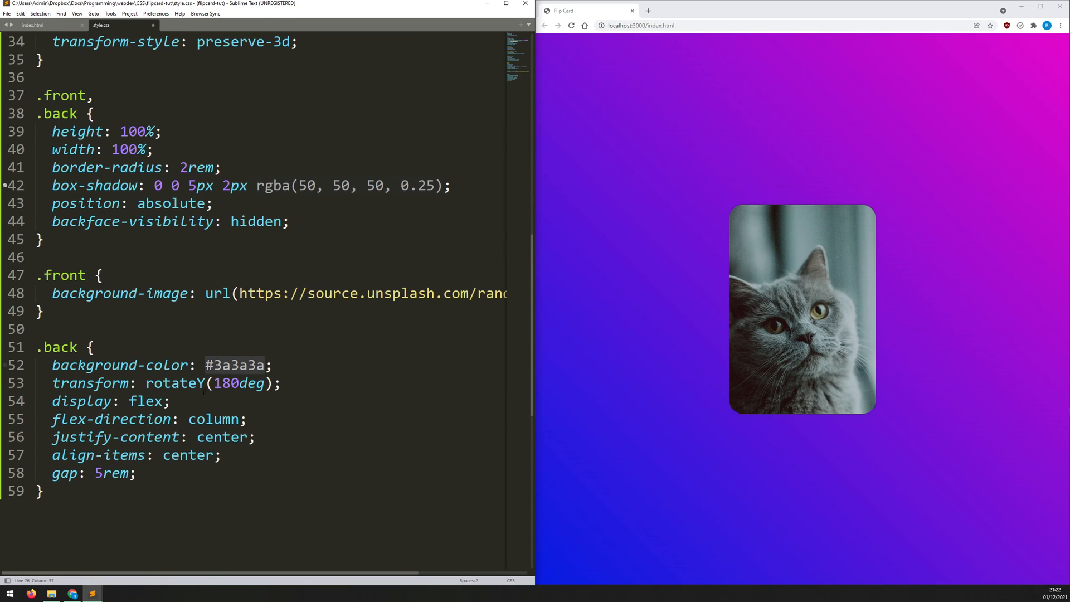
text(rotateY(180deg))
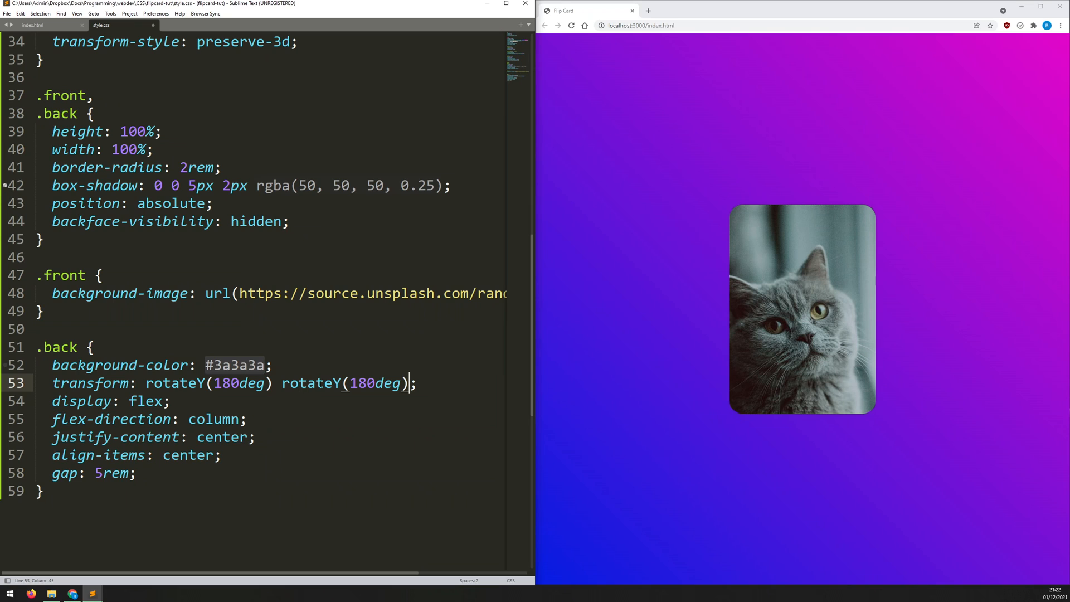